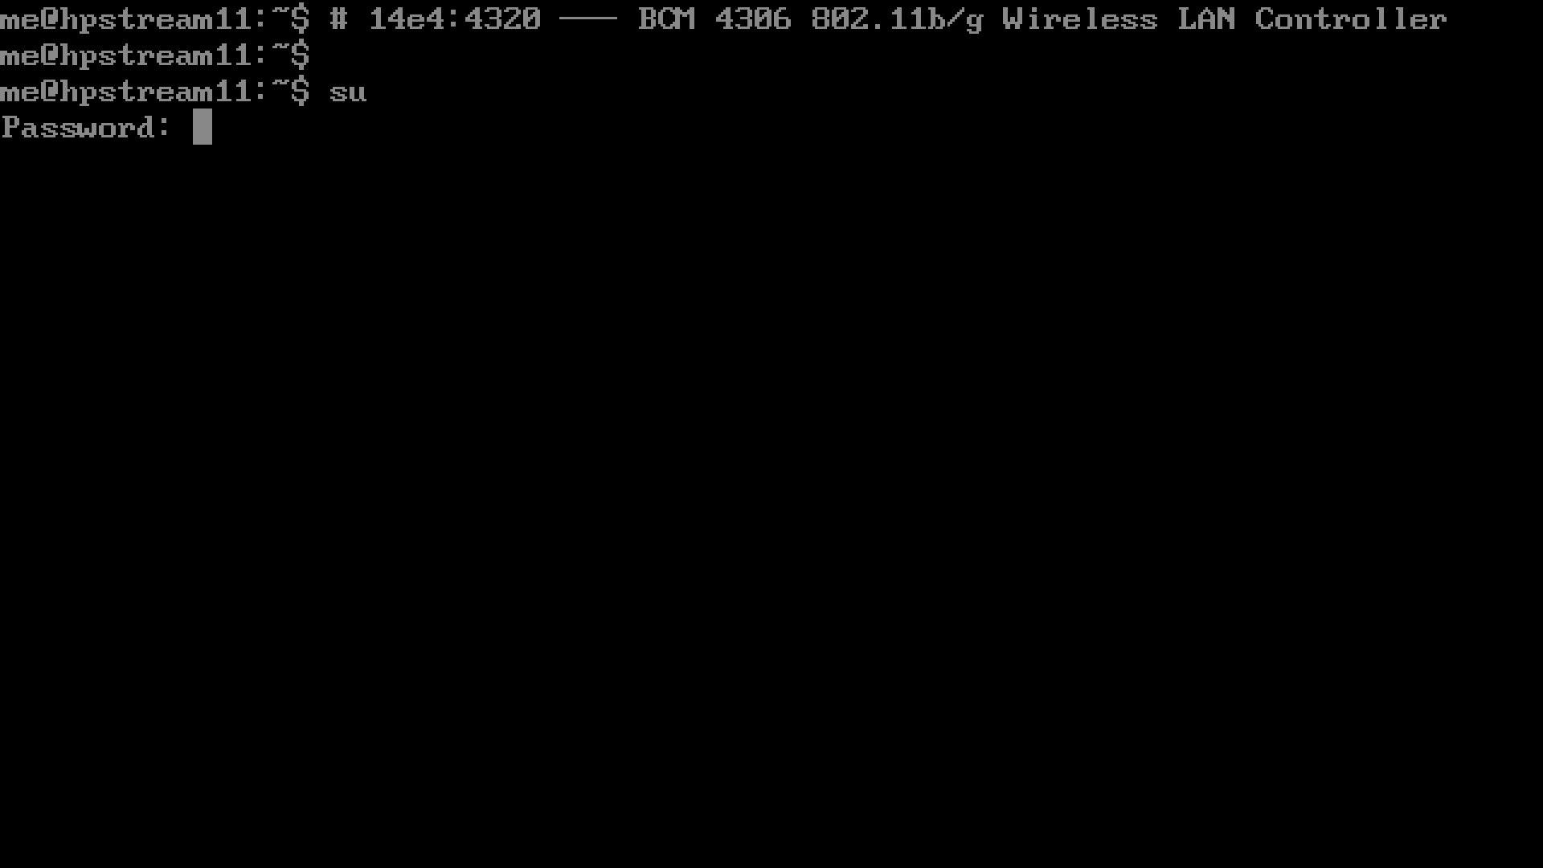
- Run apt-get install firmware-b43-installer as root; it reports the package already newest
text(apt-get i)
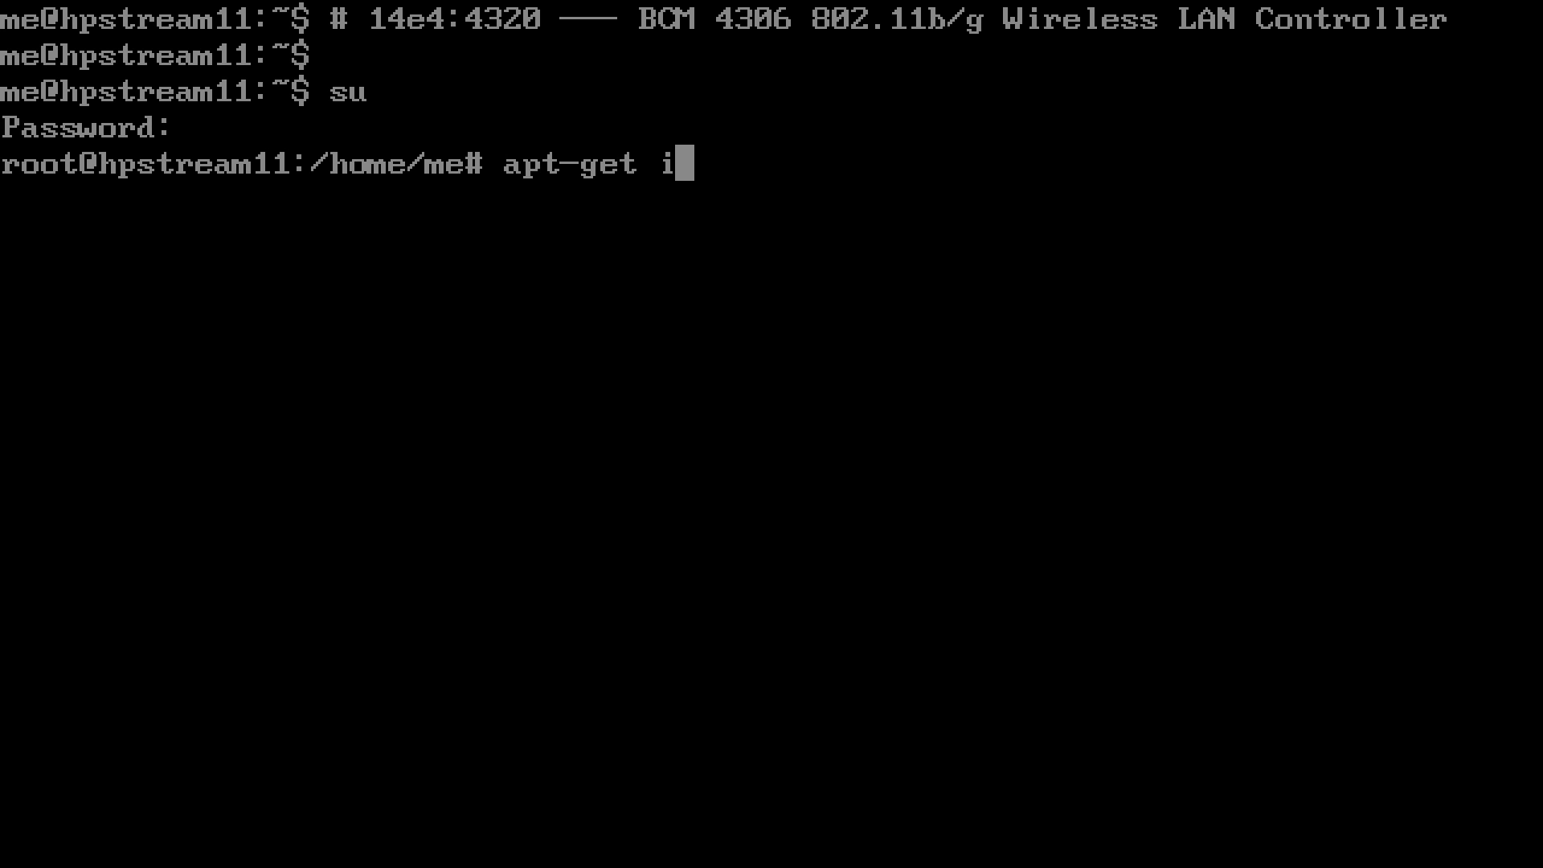
text(nstall fir)
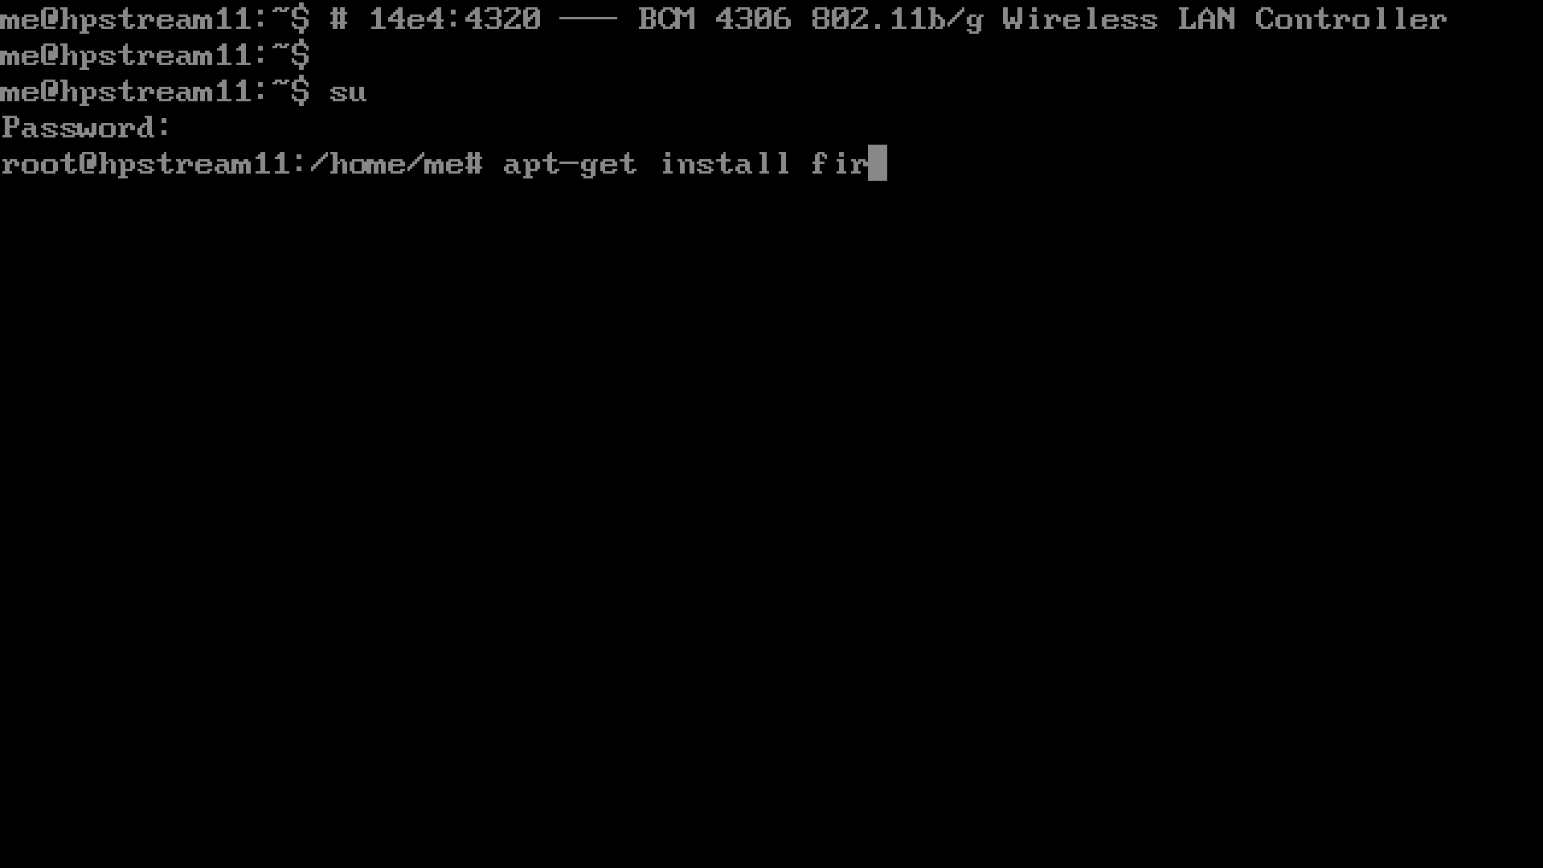
text(mware-b43-i)
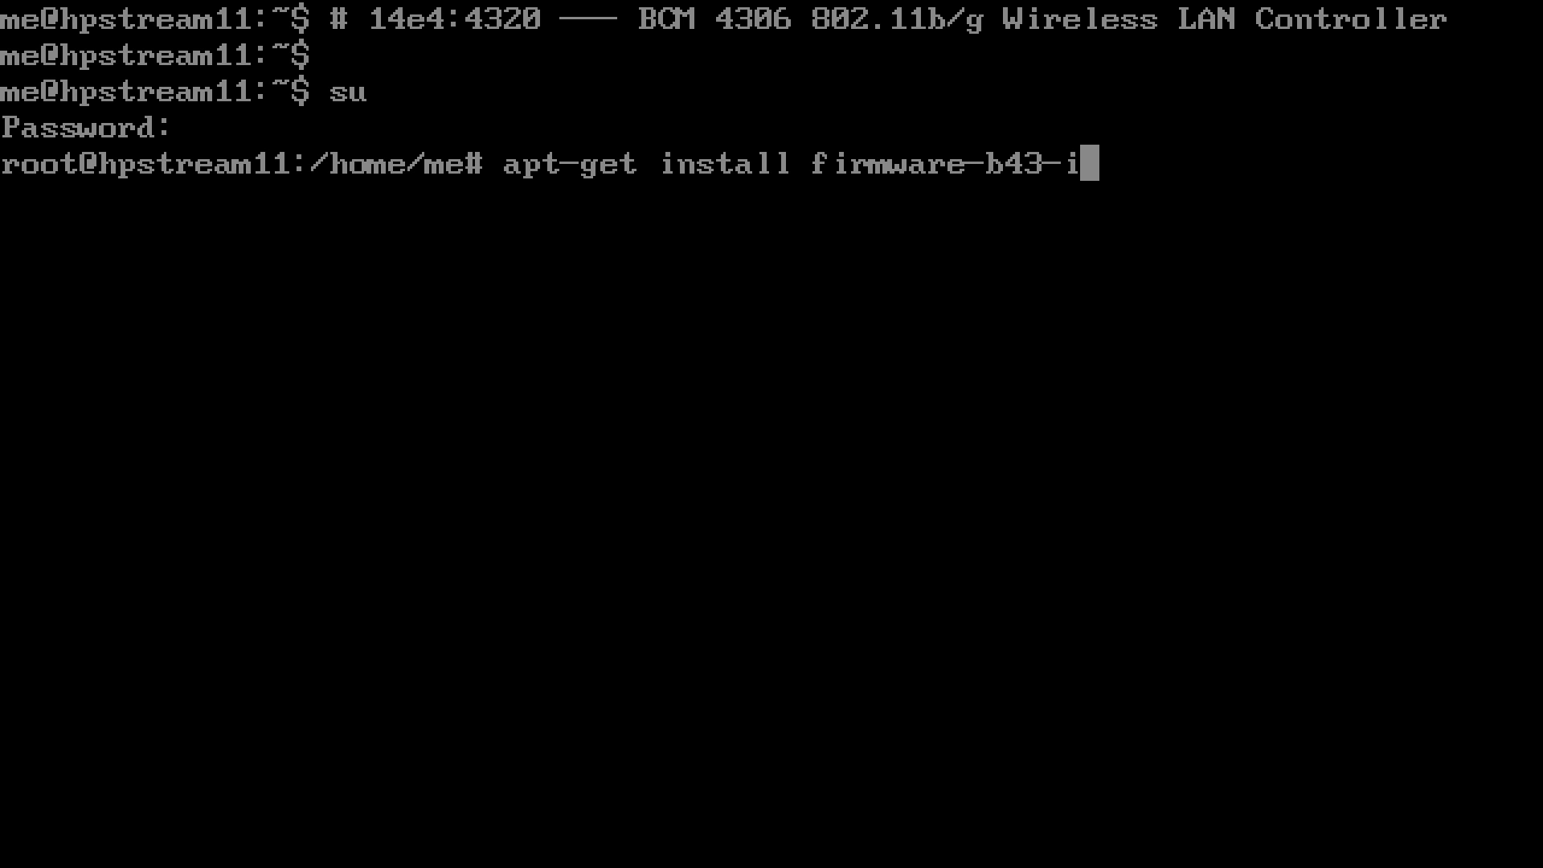
key(Return)
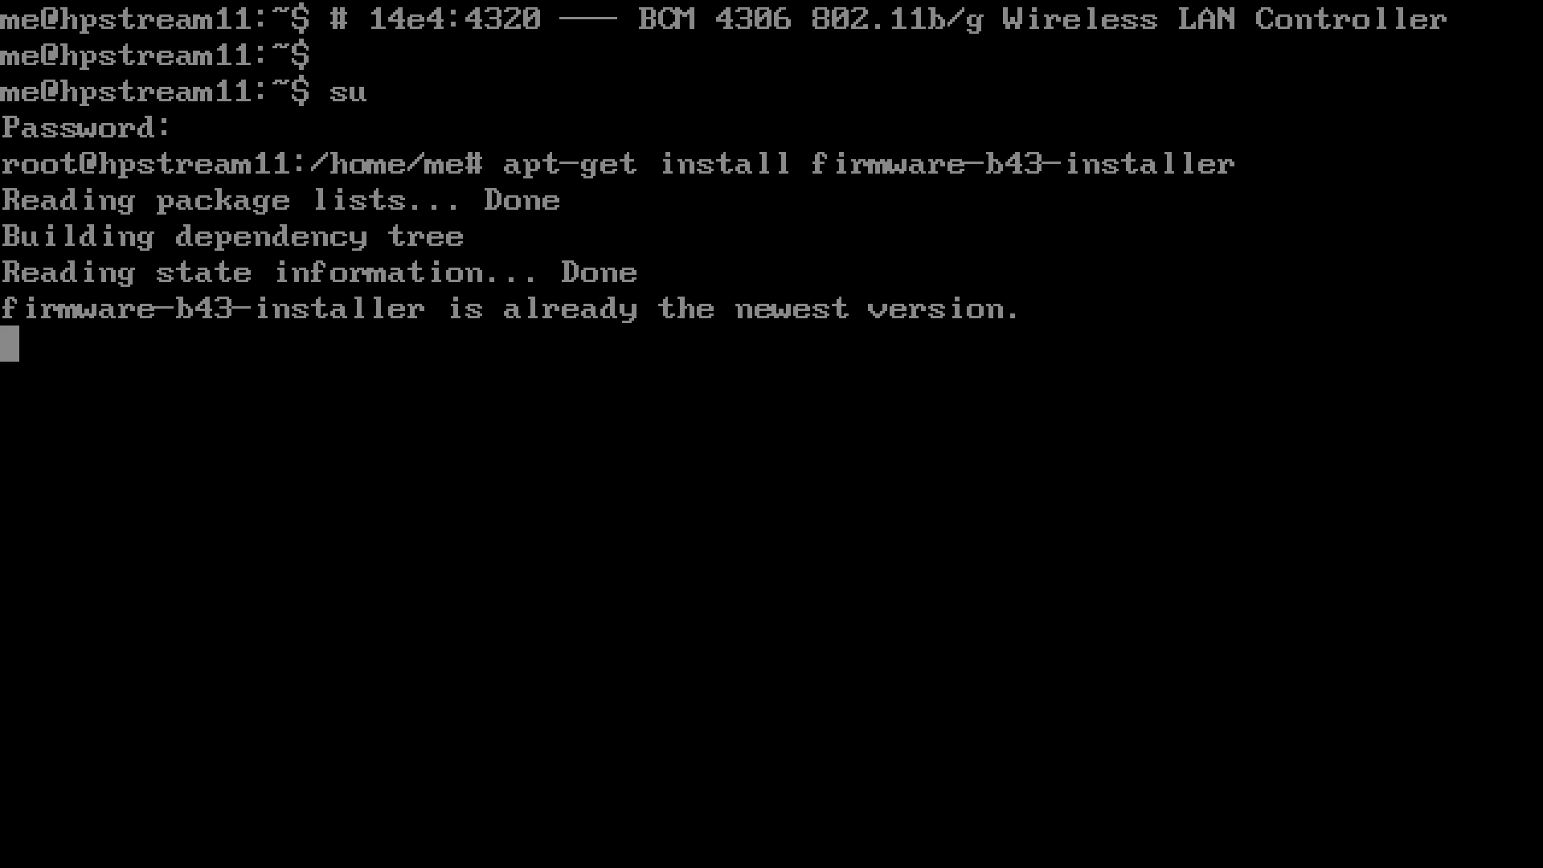
key(Return)
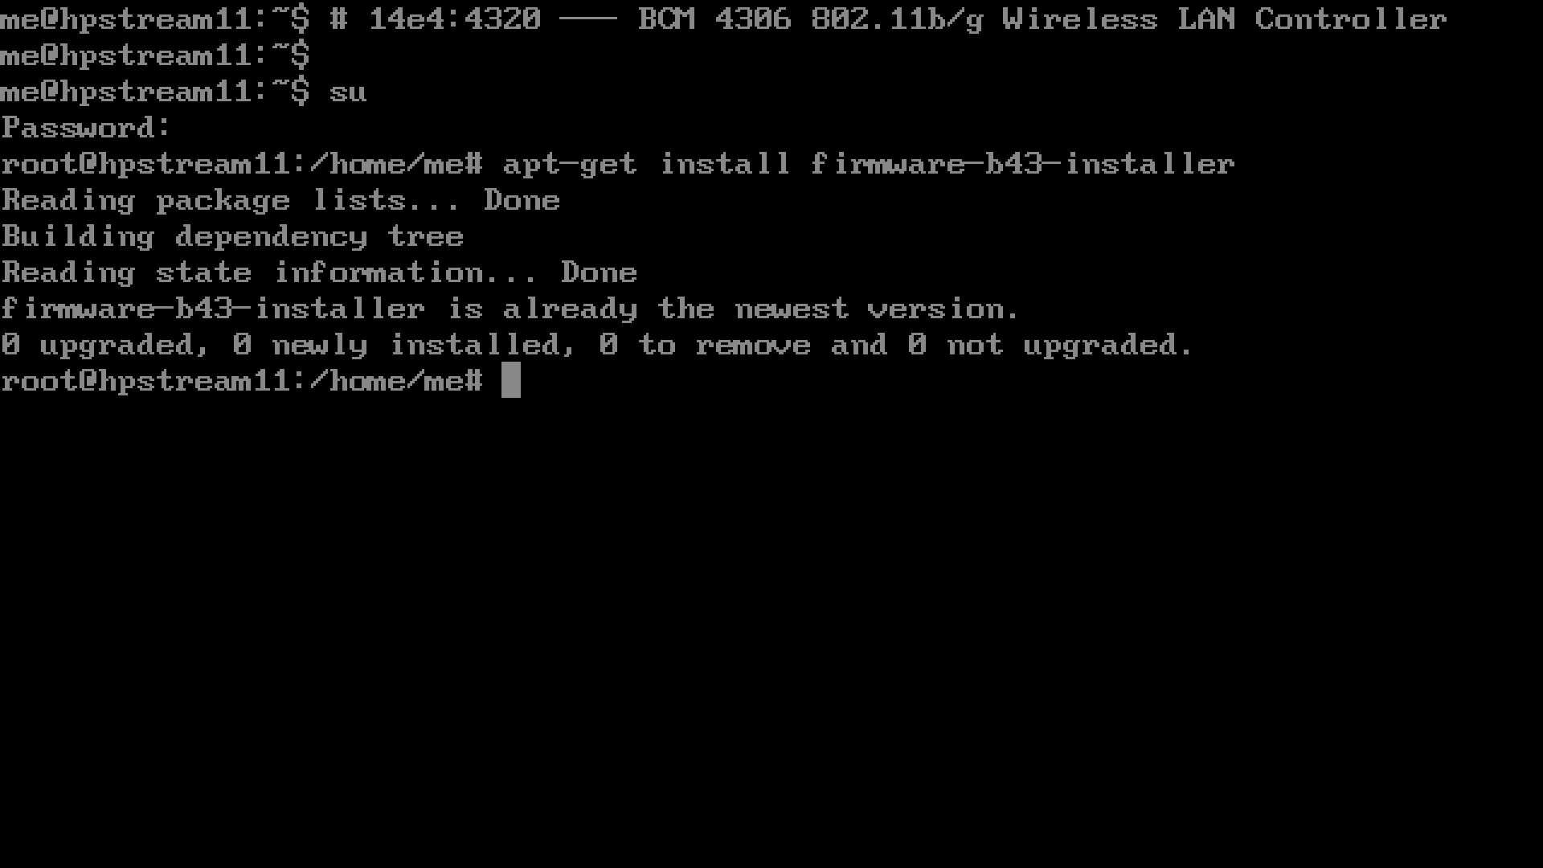
text(ifconfig w)
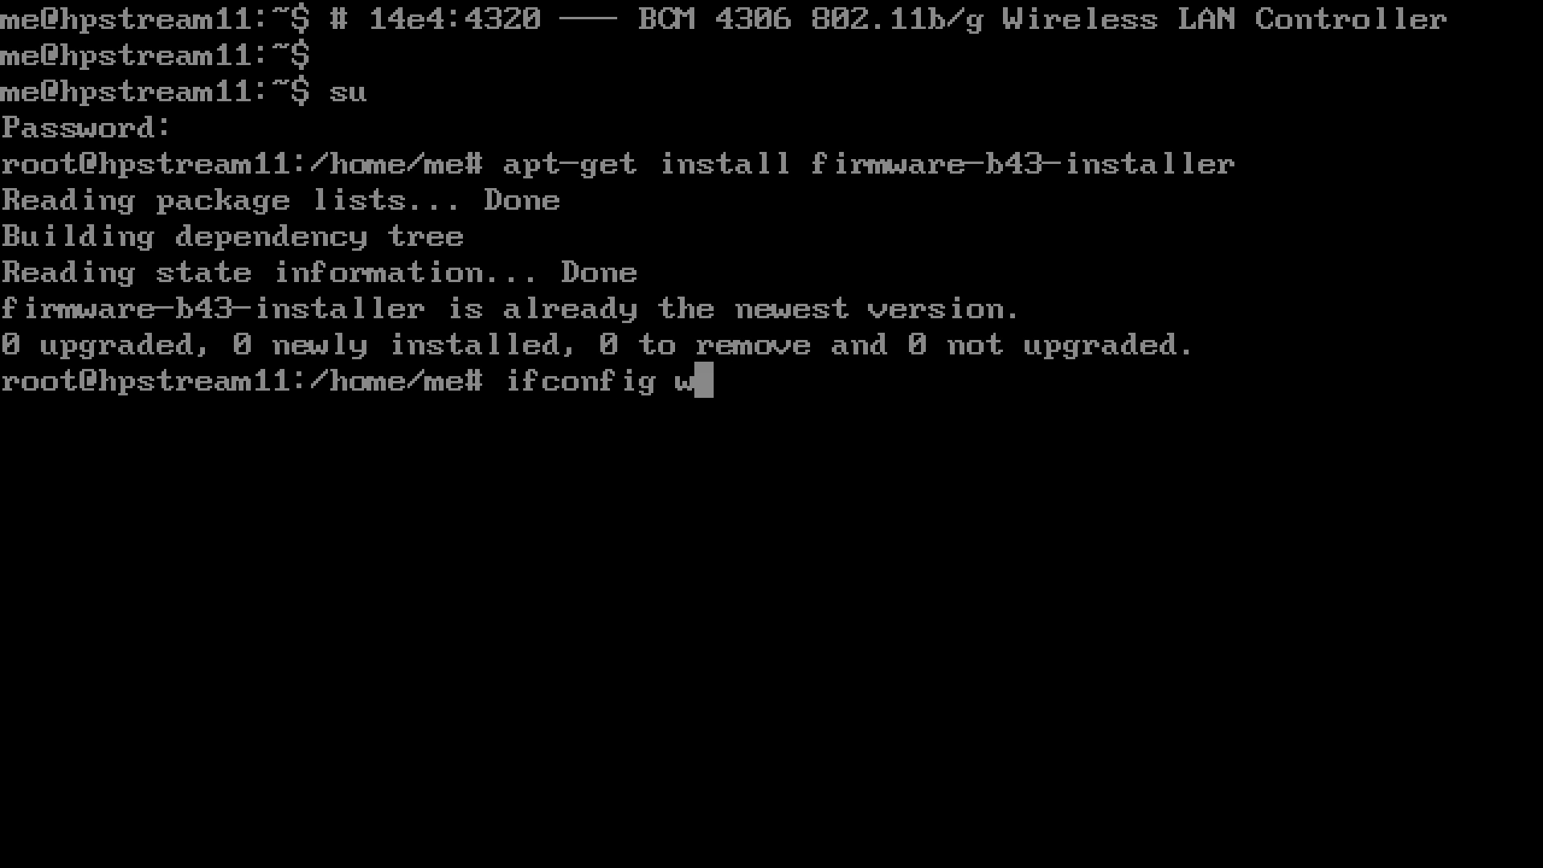
- Cancel ifconfig wlan0 down with Ctrl+C and unload the driver with modprobe -r b43
text(lan0 down)
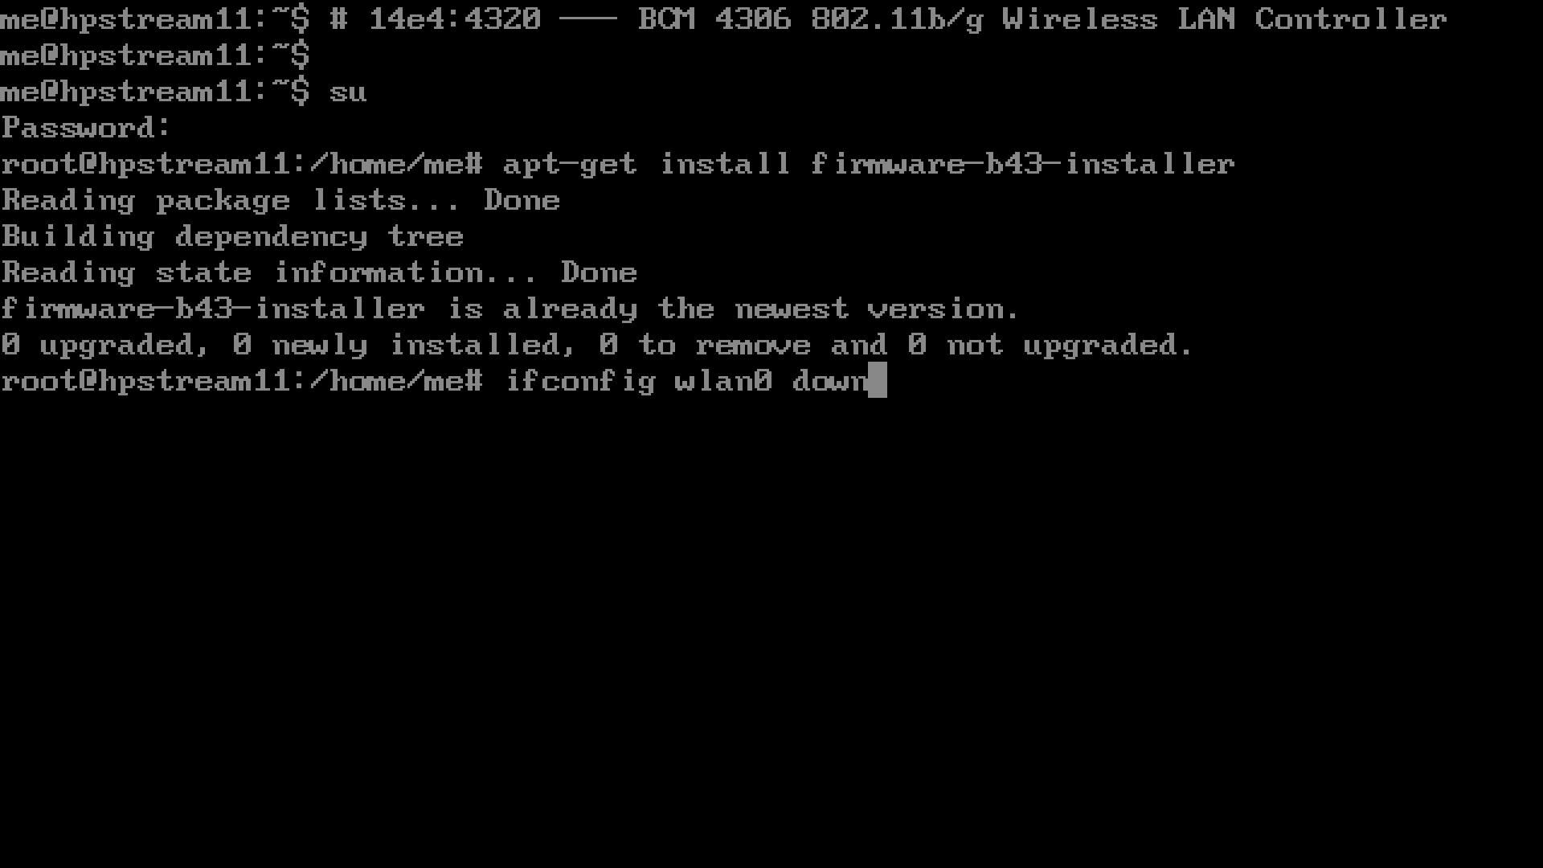
key(ctrl+c)
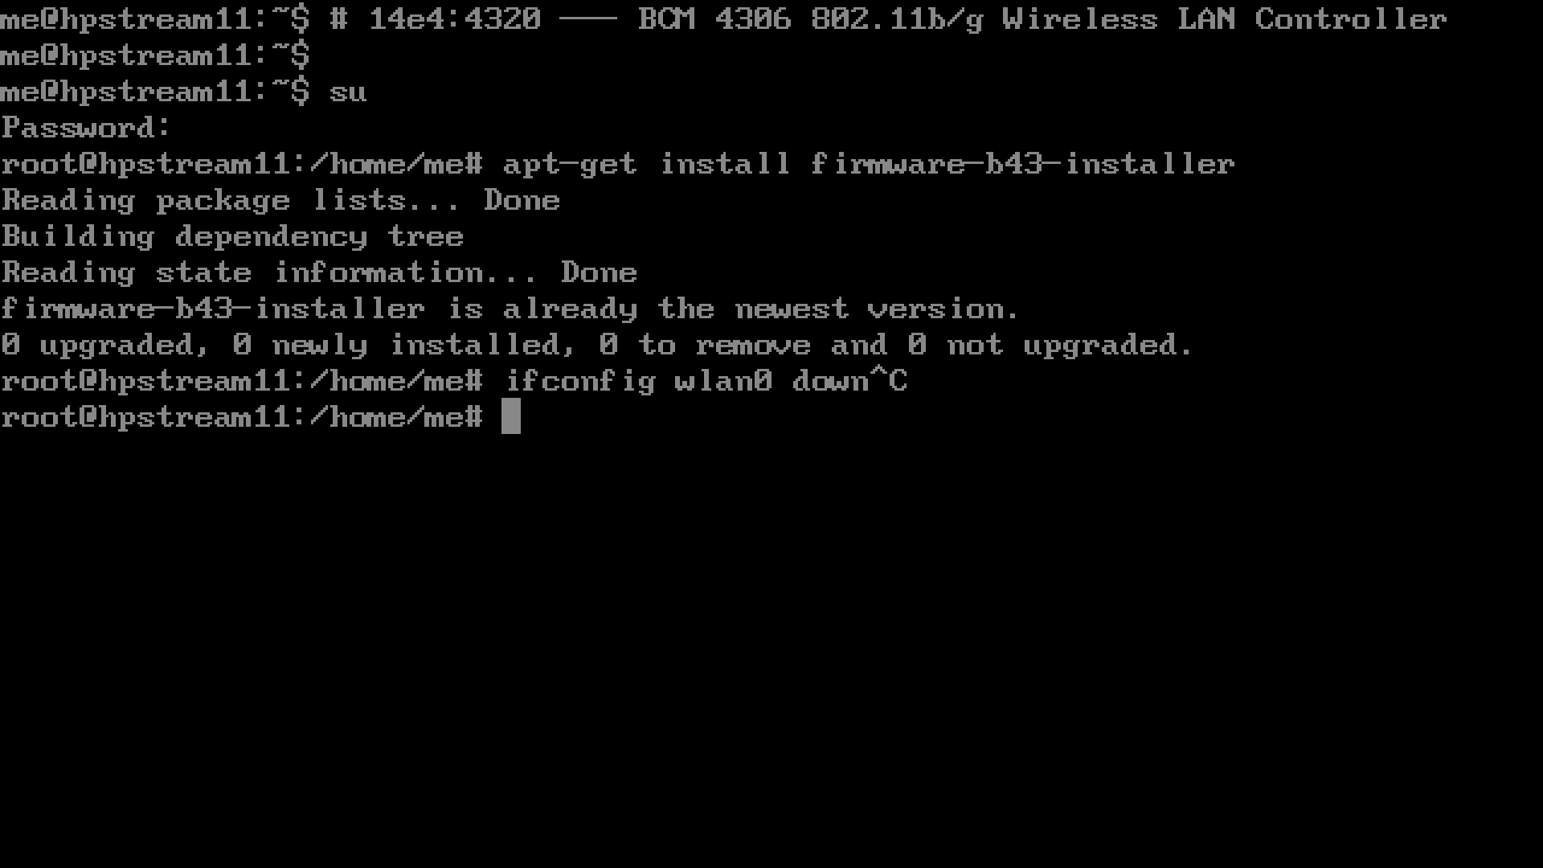
text(modprobe -r)
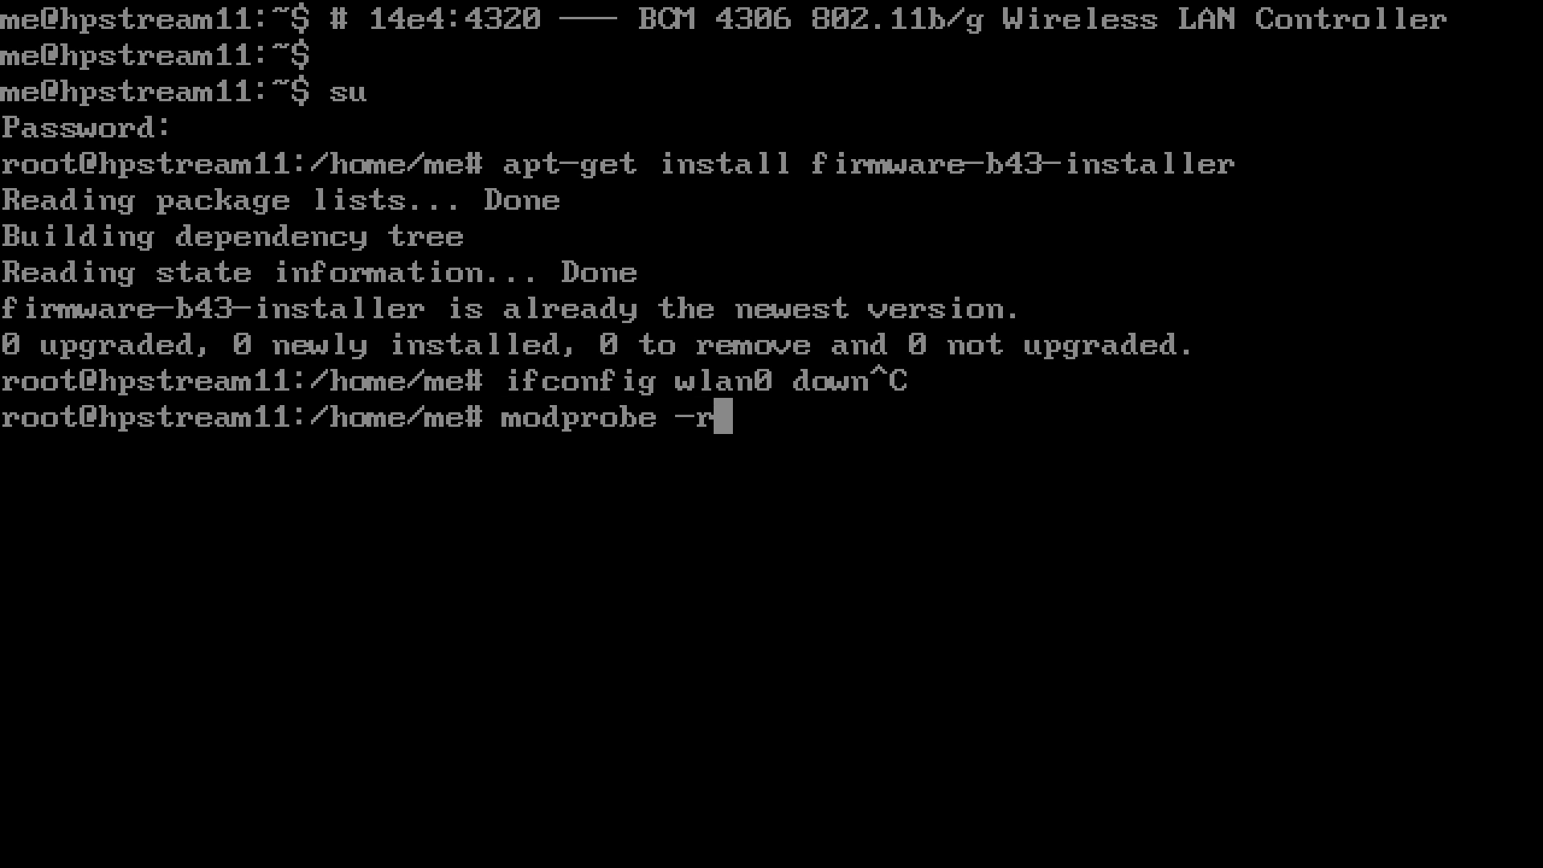
text(b43)
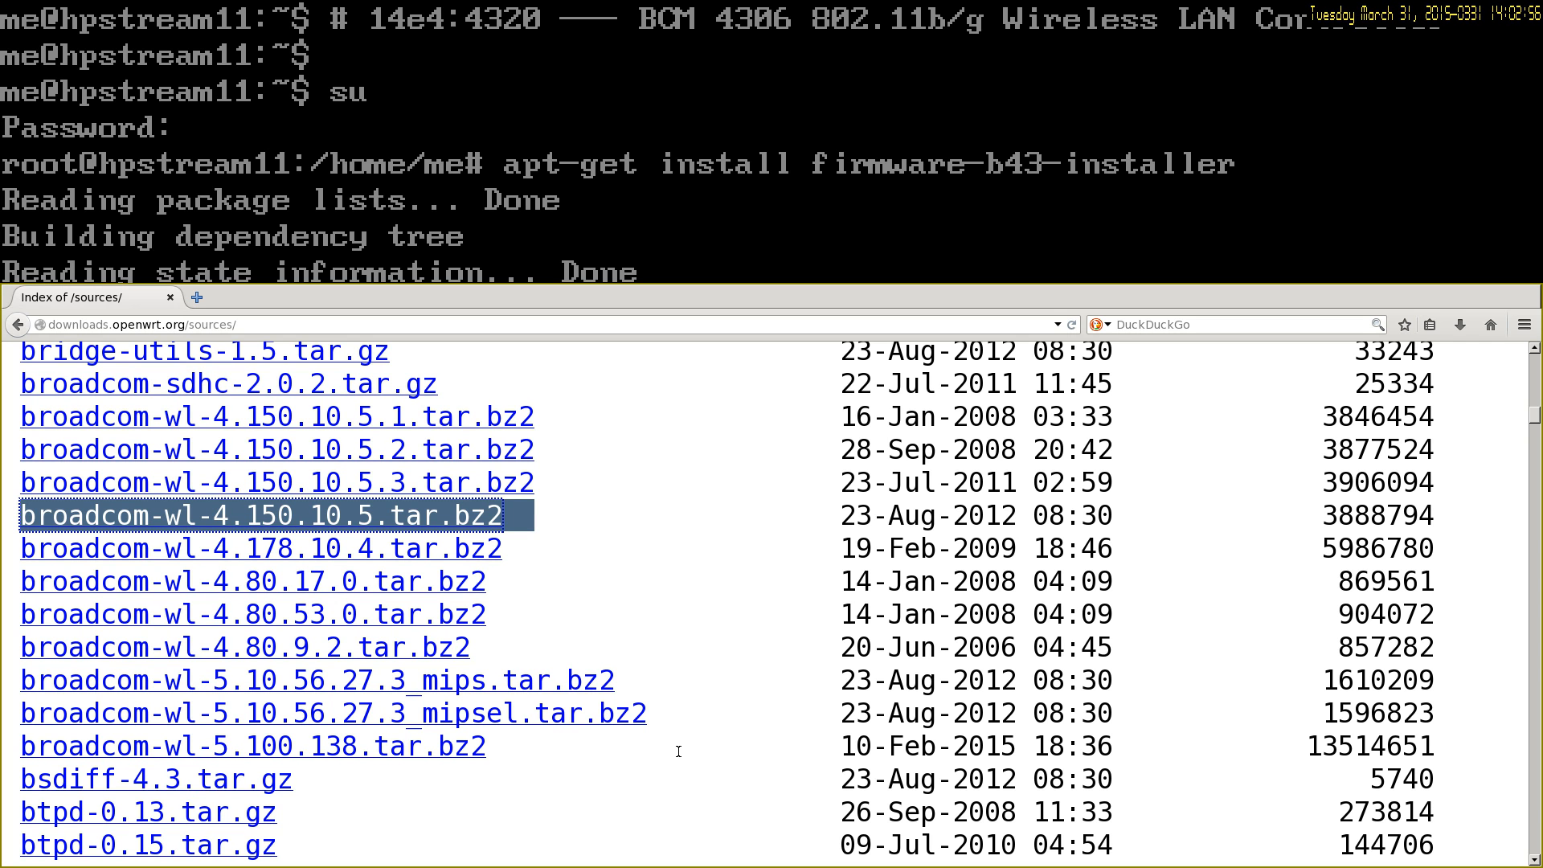
mouse_move(537, 757)
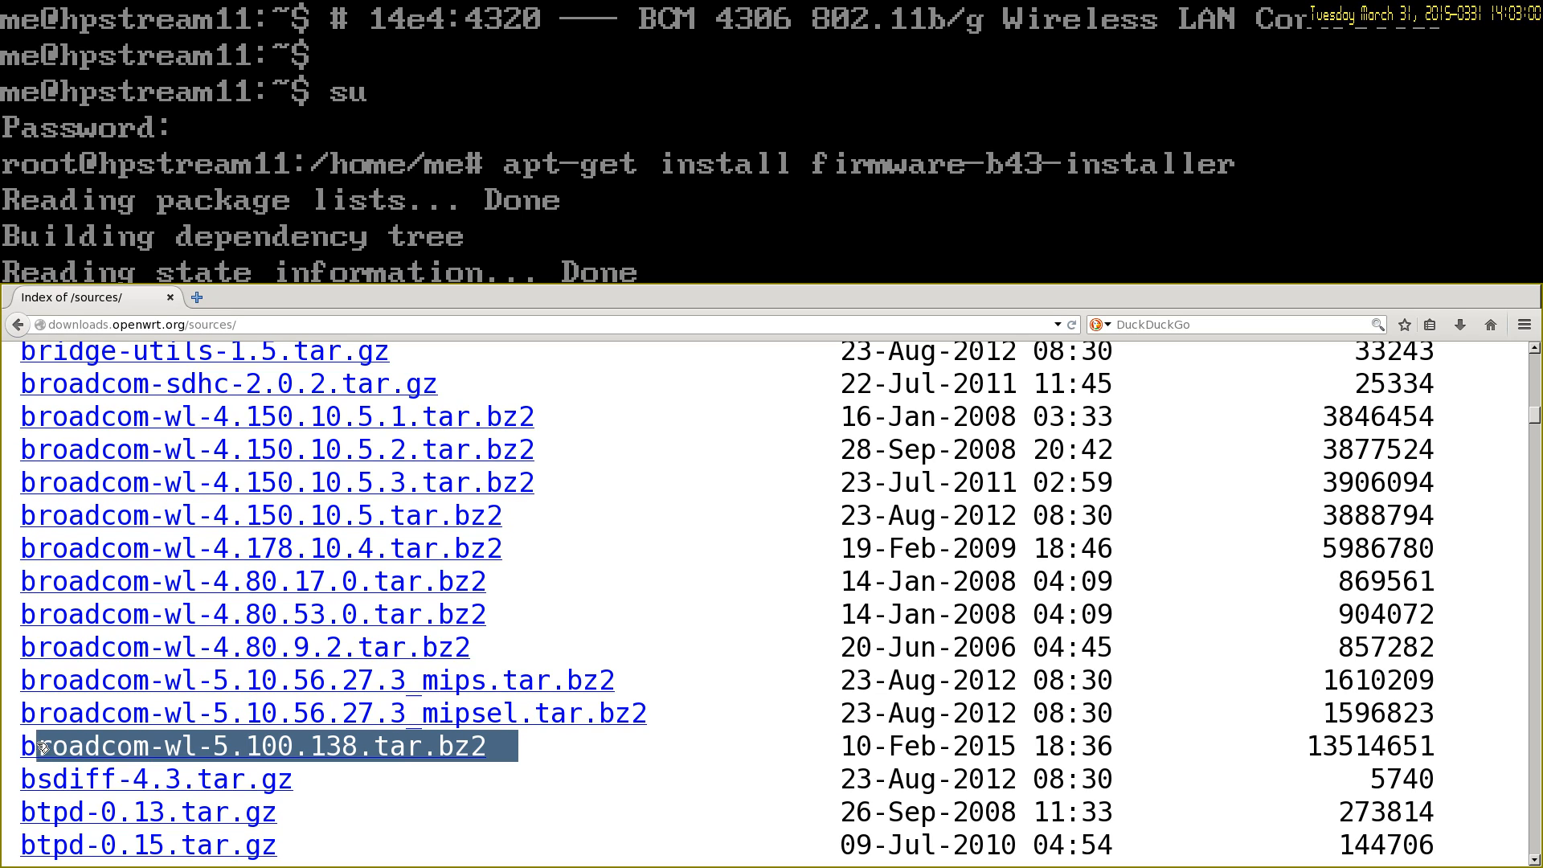
mouse_move(550, 752)
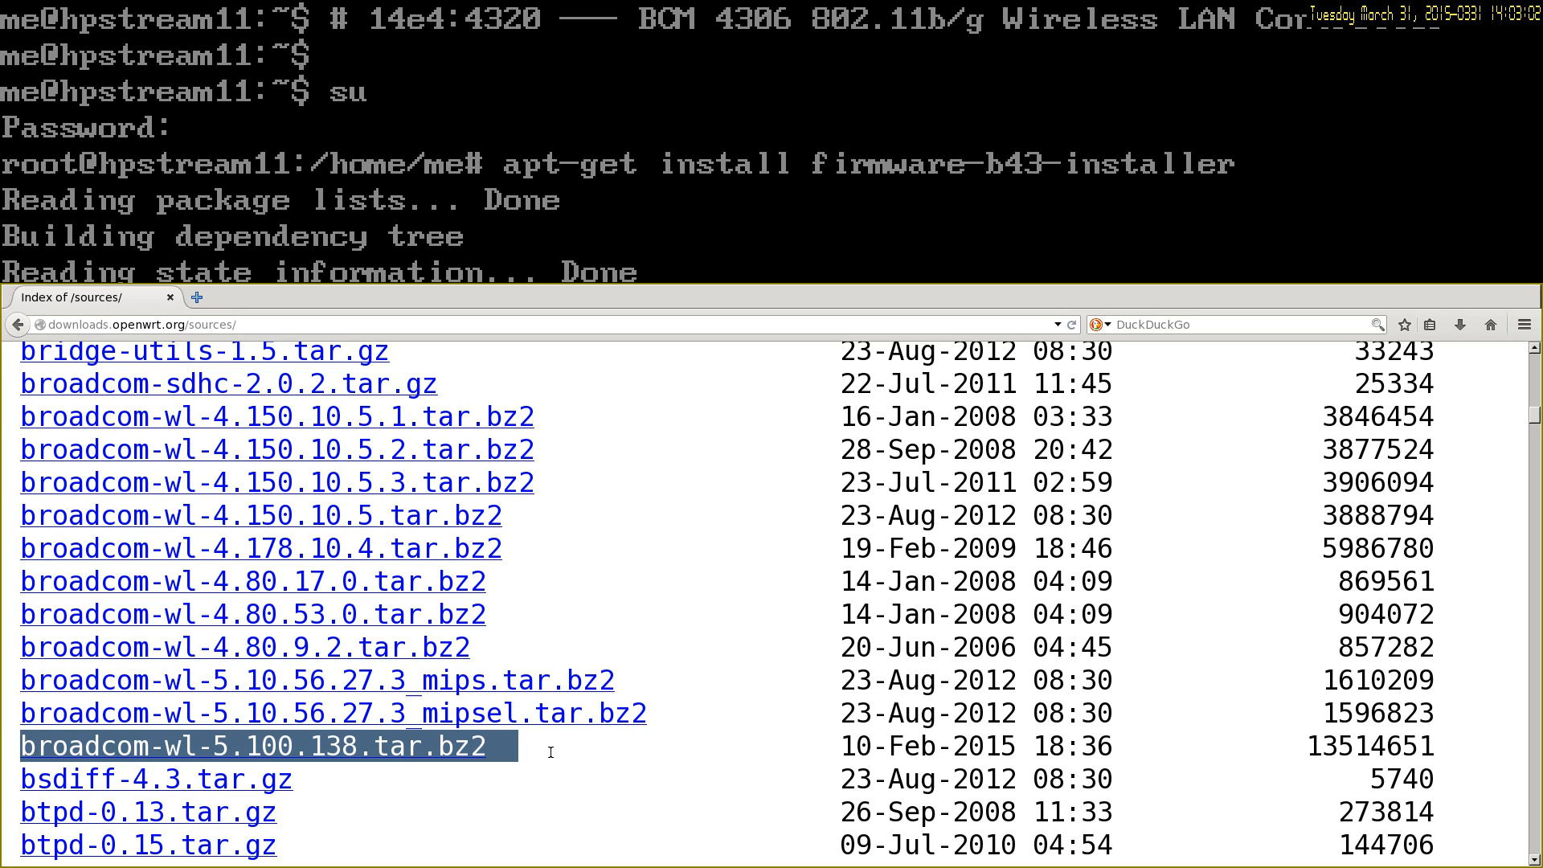
mouse_move(423, 580)
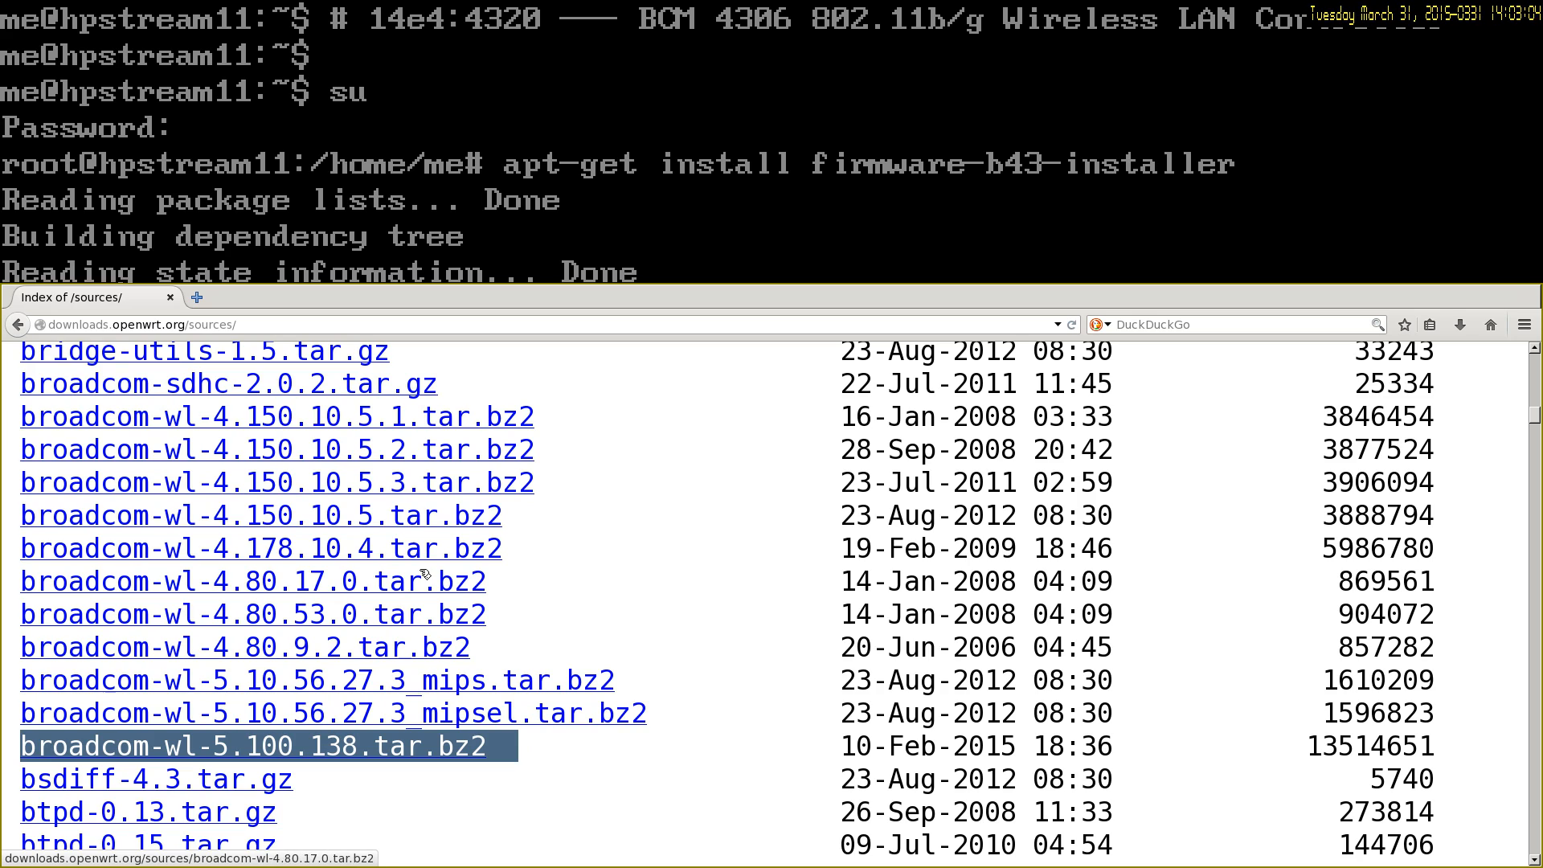
mouse_move(521, 514)
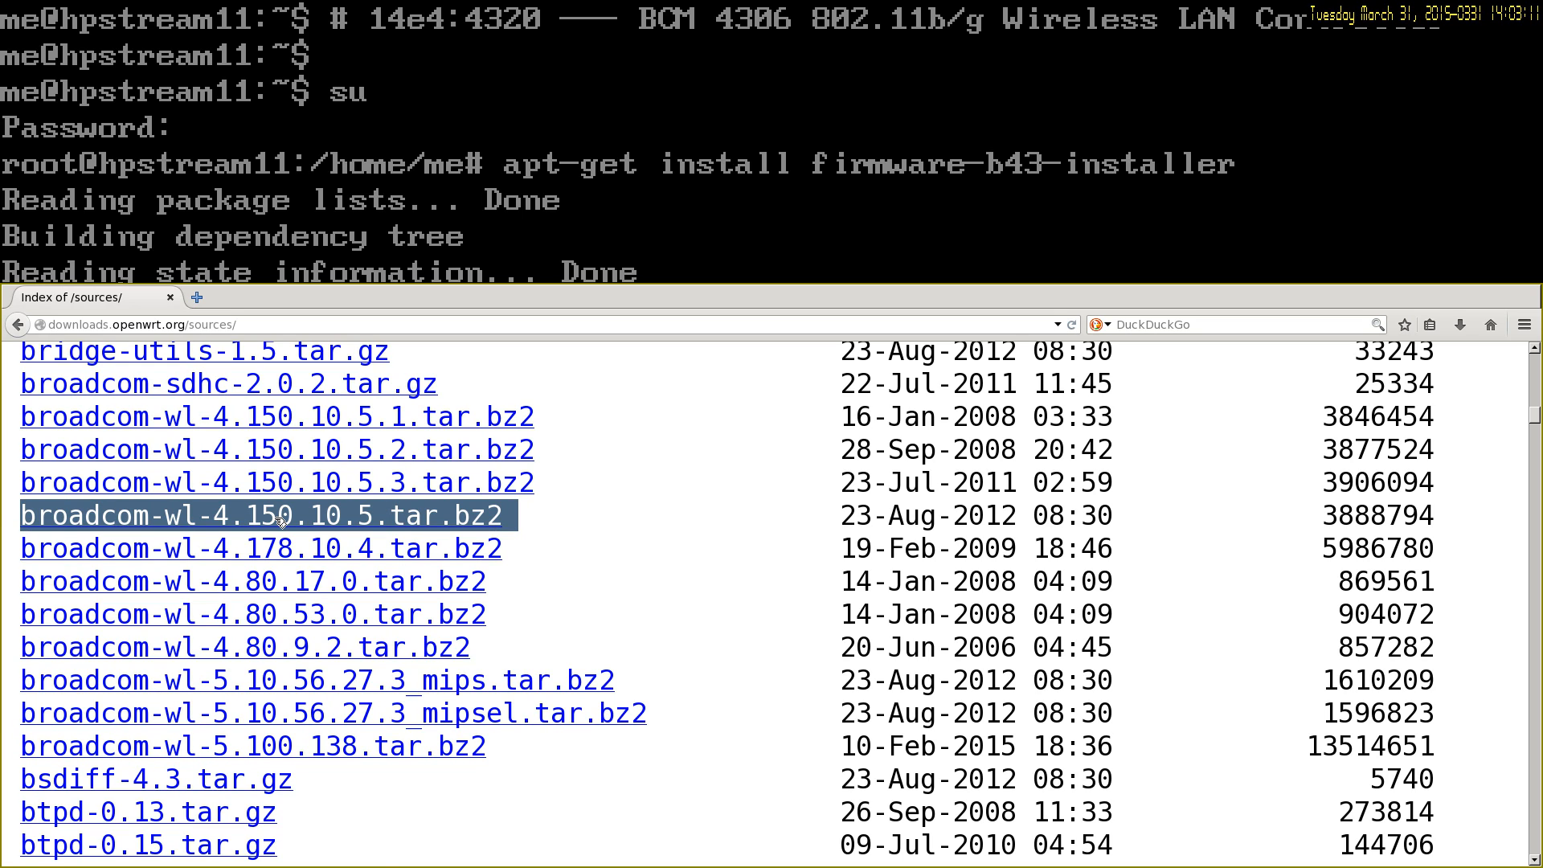
mouse_move(427, 524)
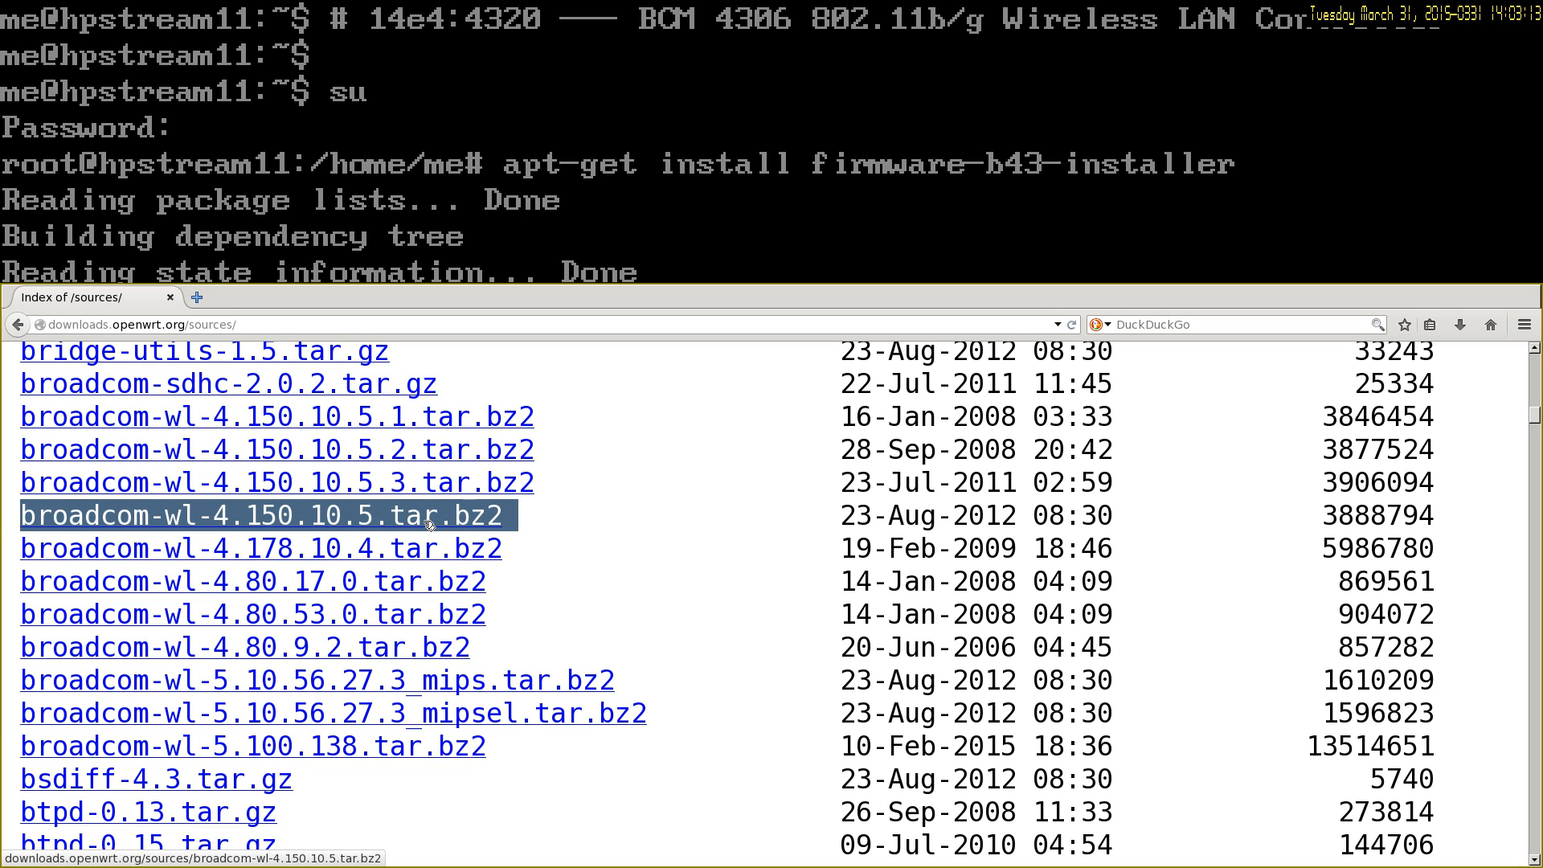
mouse_move(380, 481)
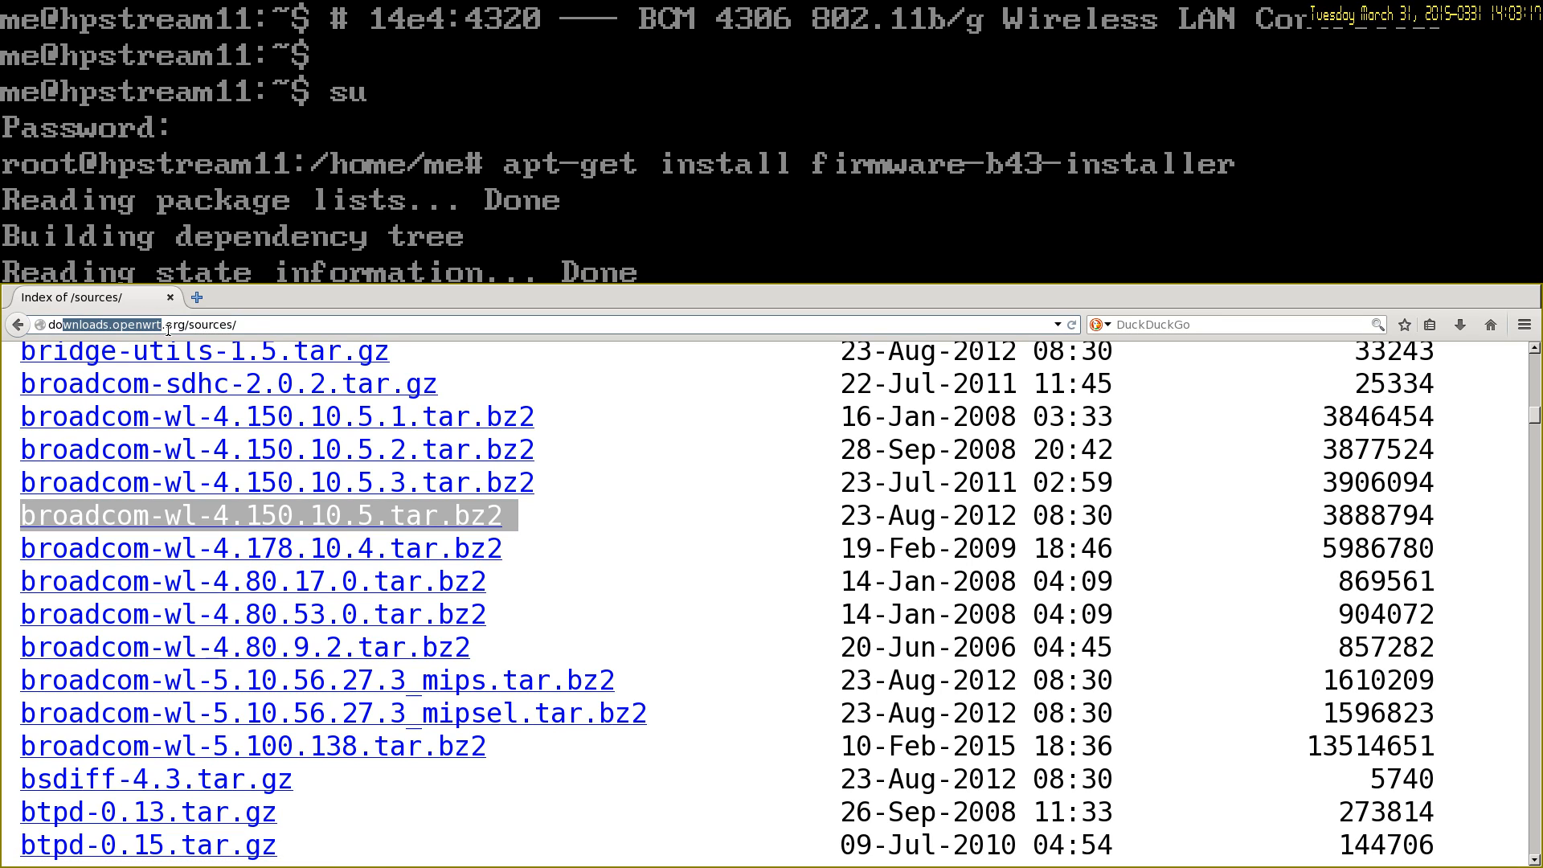
- Copy the downloads.openwrt.org/sources/ address of broadcom-wl-4.150.10.5.tar.bz2 from Firefox
click(251, 323)
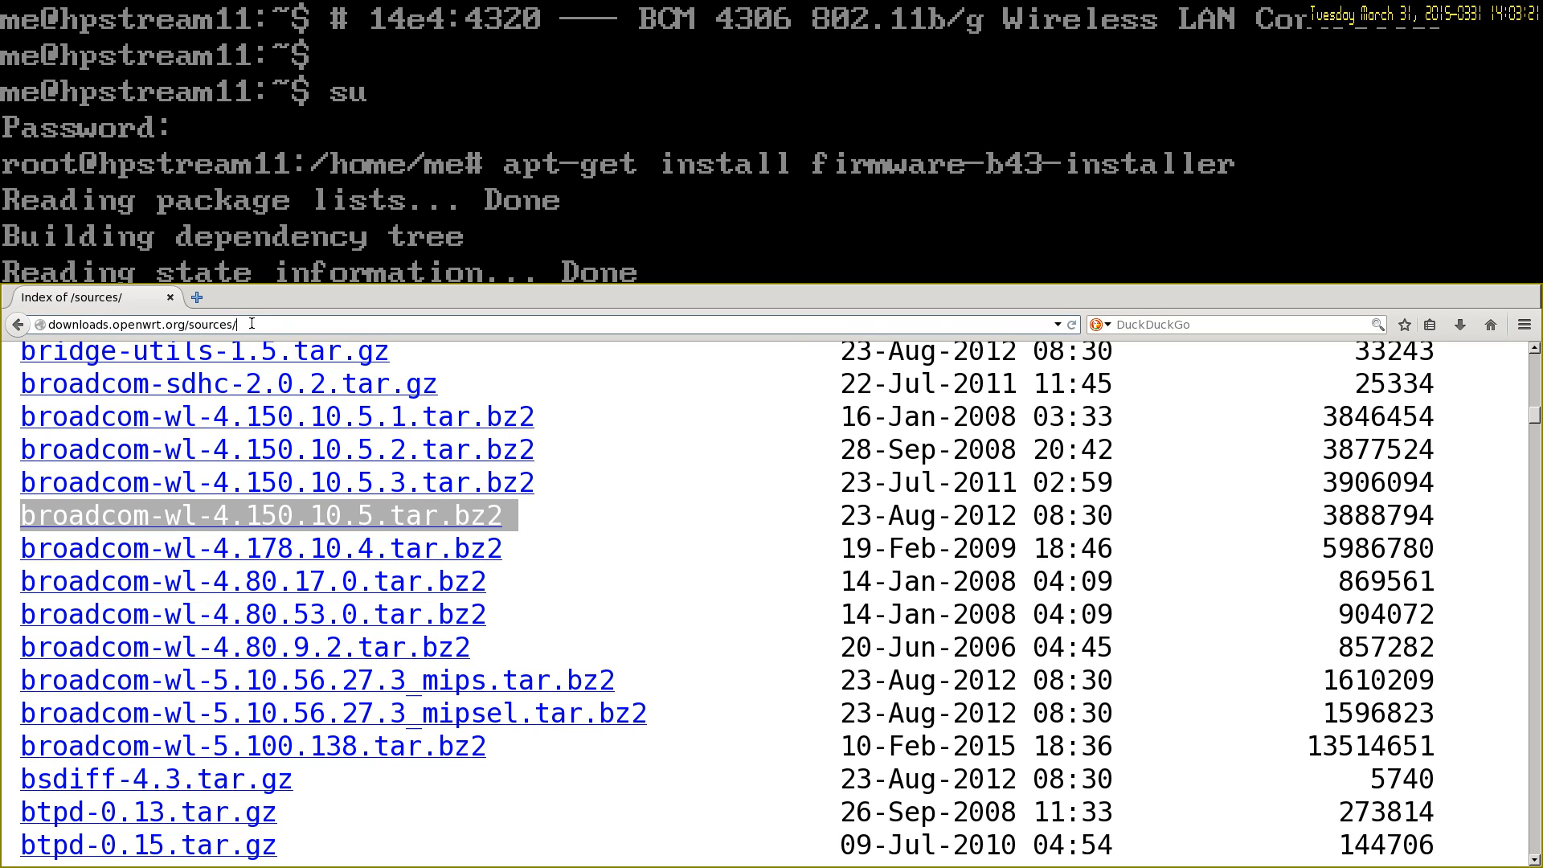
right_click(266, 515)
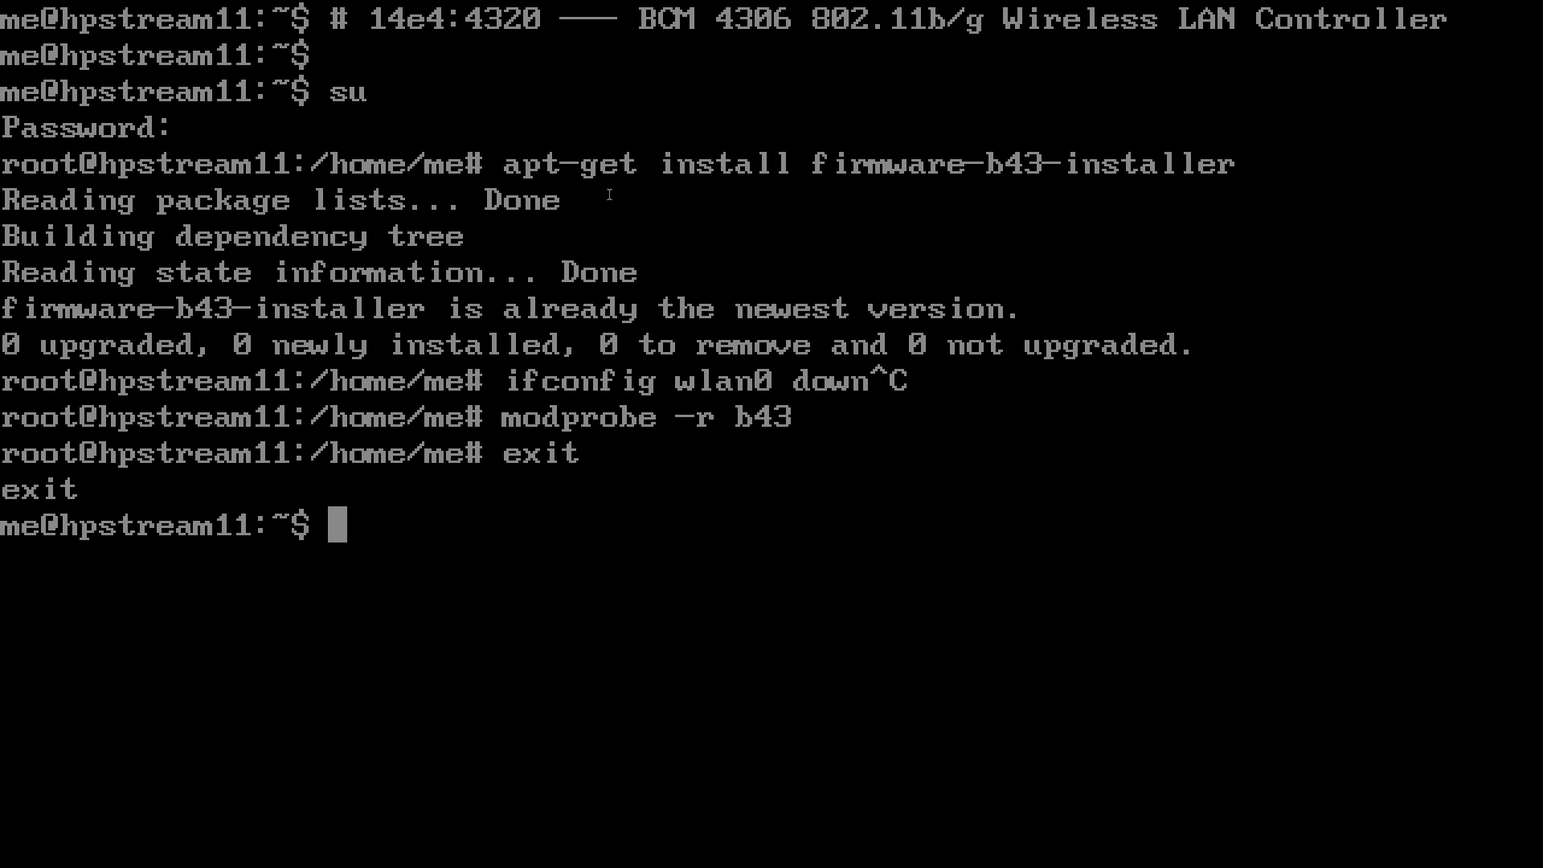
- Download broadcom-wl-4.150.10.5.tar.bz2 from downloads.openwrt.org/sources with wget -c
text(wget -c)
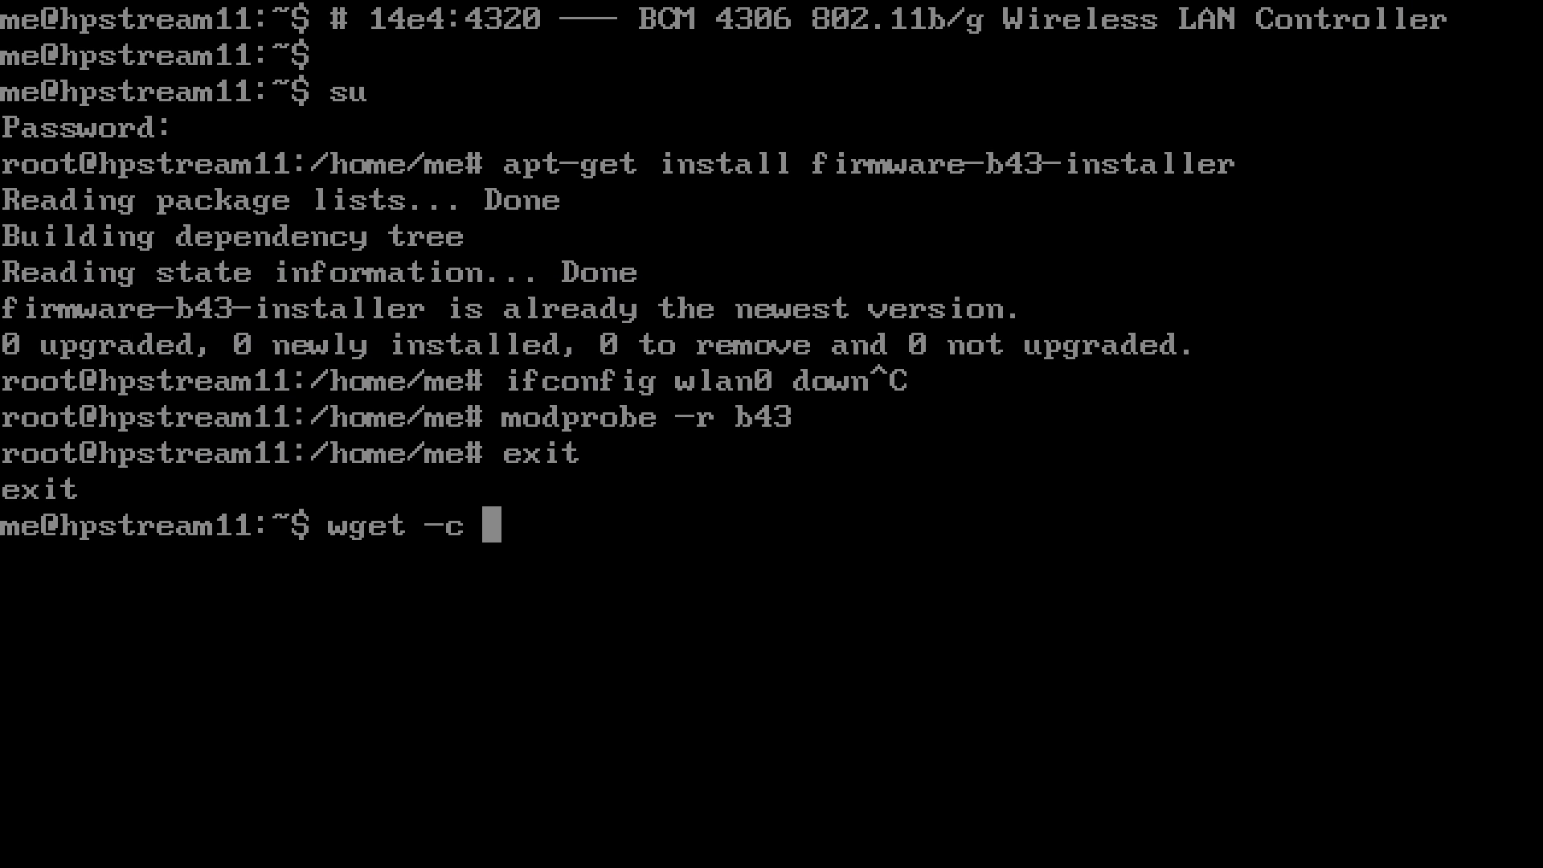
text(http://downloads.openwrt.org/sources/broadcom-wl-4.150.10.5.tar.bz2)
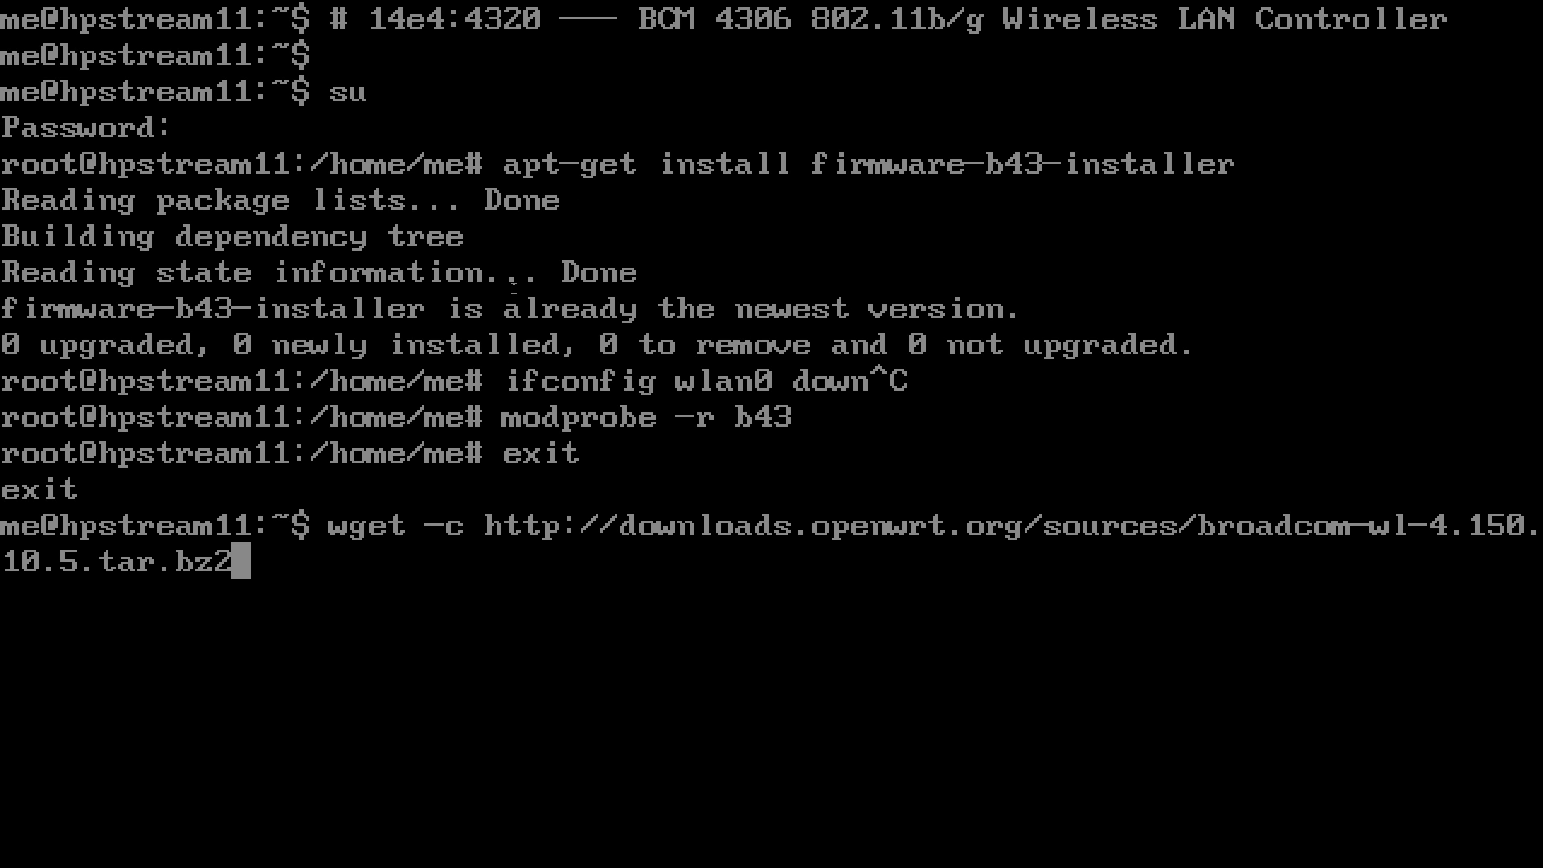
key(Return)
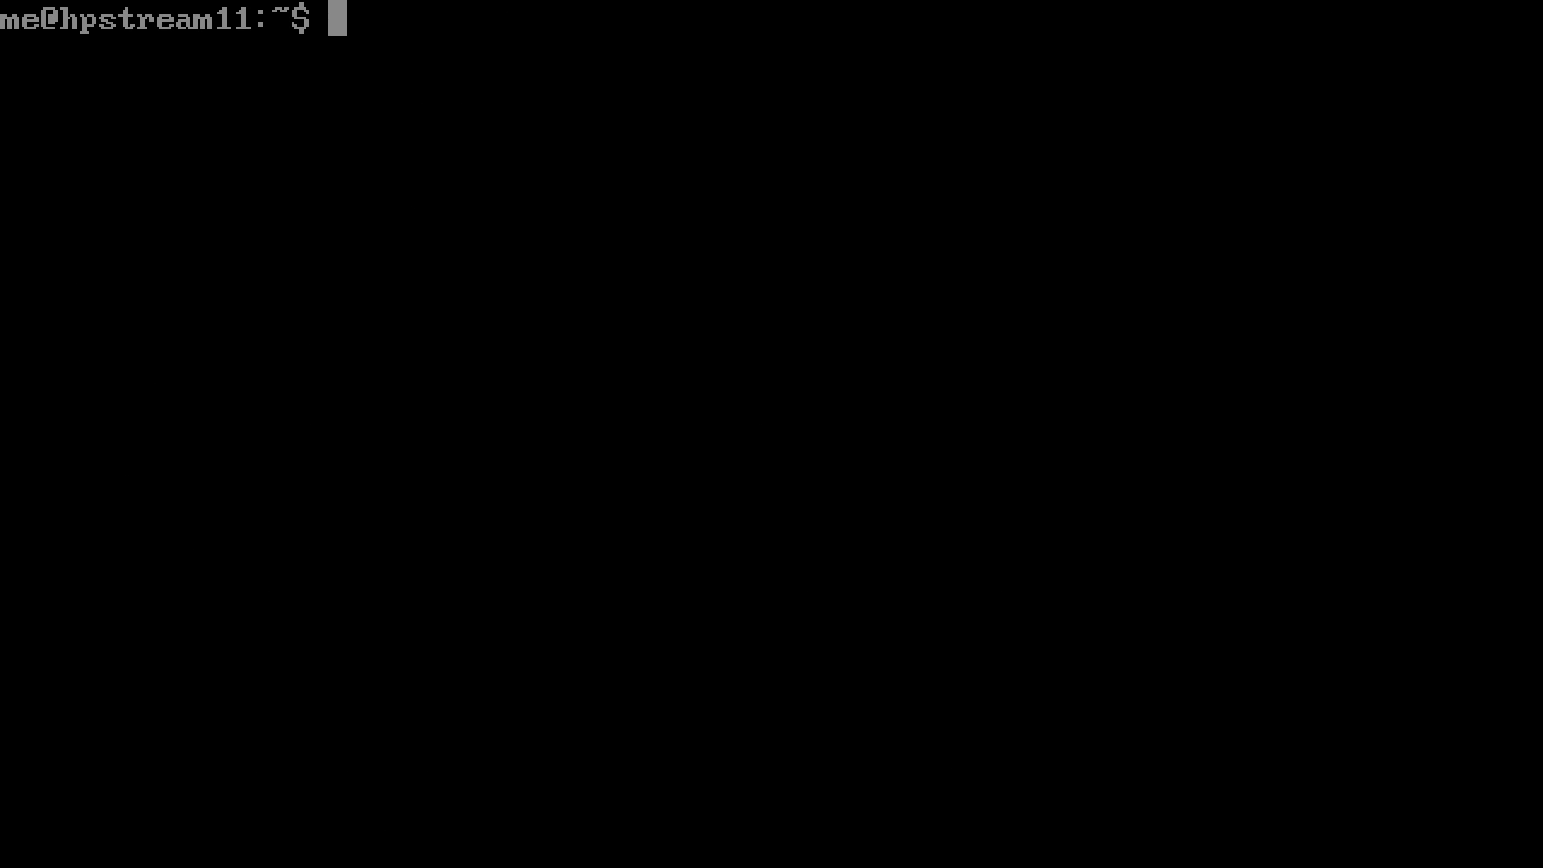
- List broadcom-wl-4.150.10.5.tar.bz2 with ls -l and extract it with tar -xjvpf
text(ls -l)
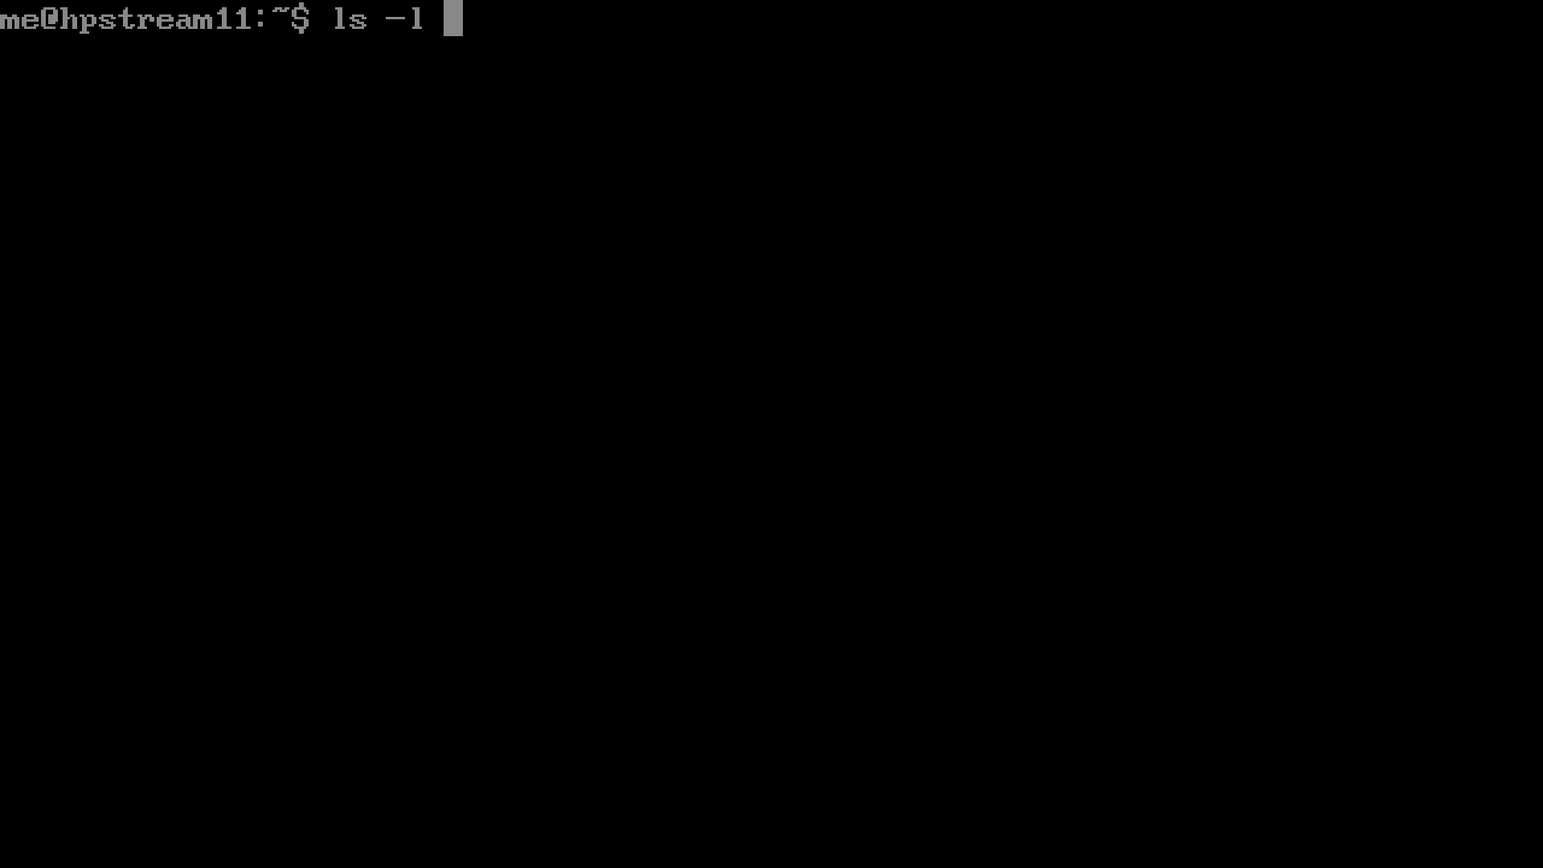
key(Return)
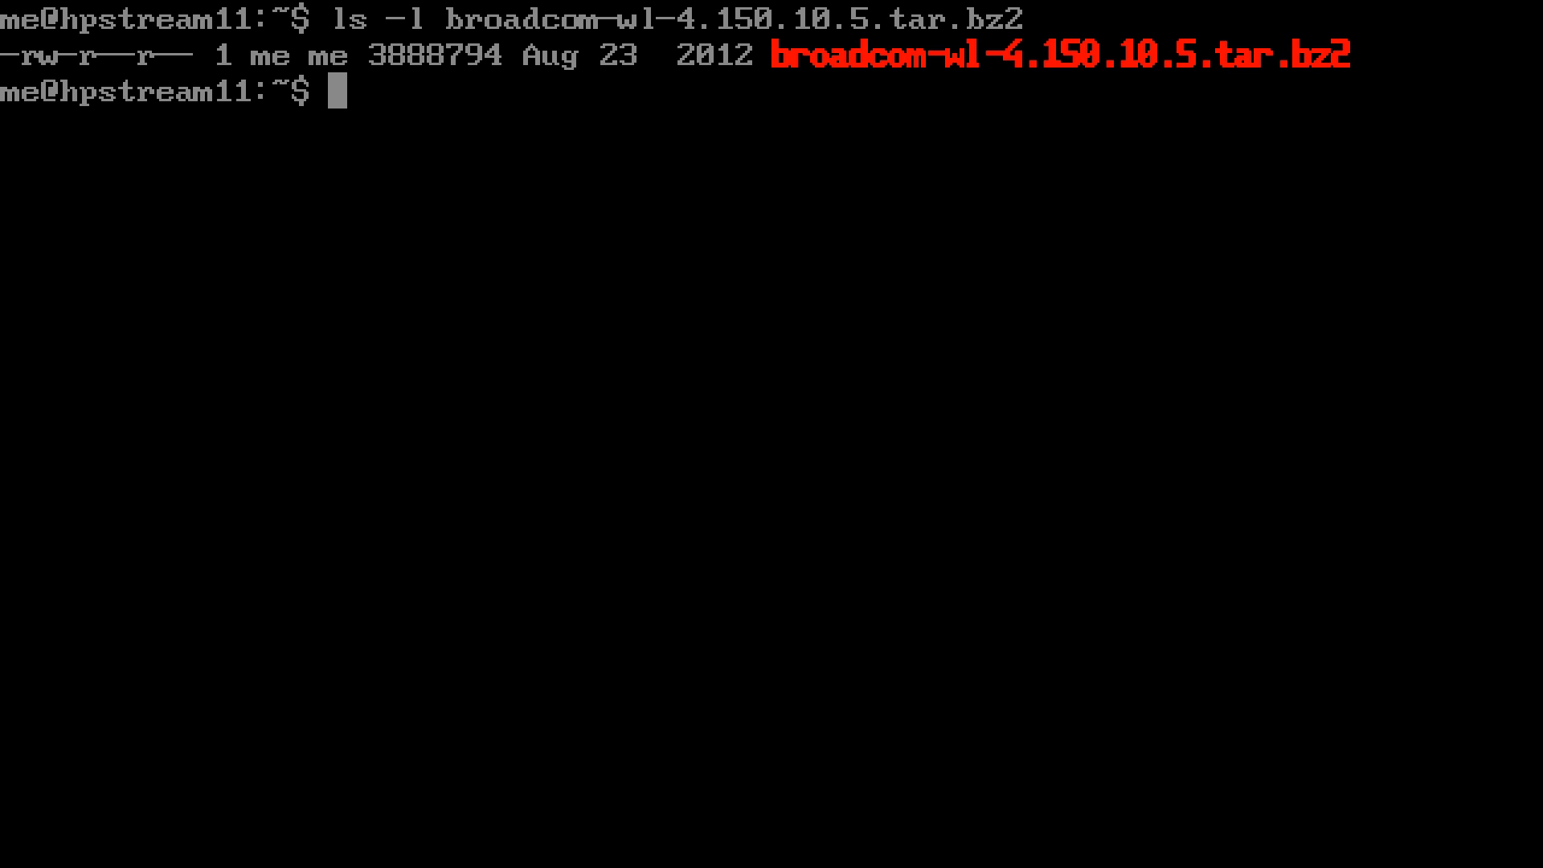
text(tar -)
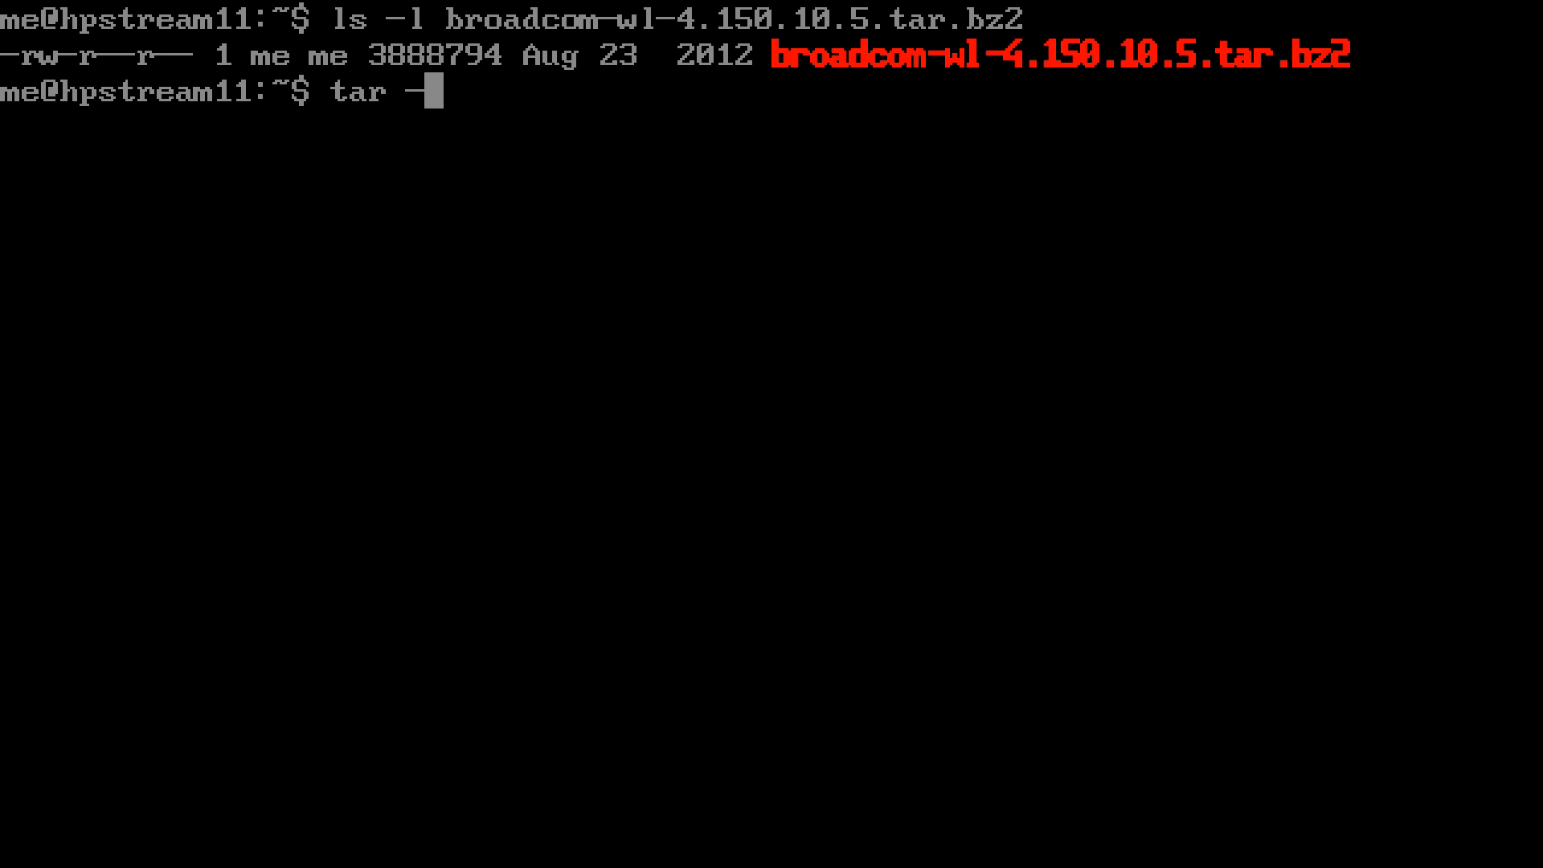
text(x)
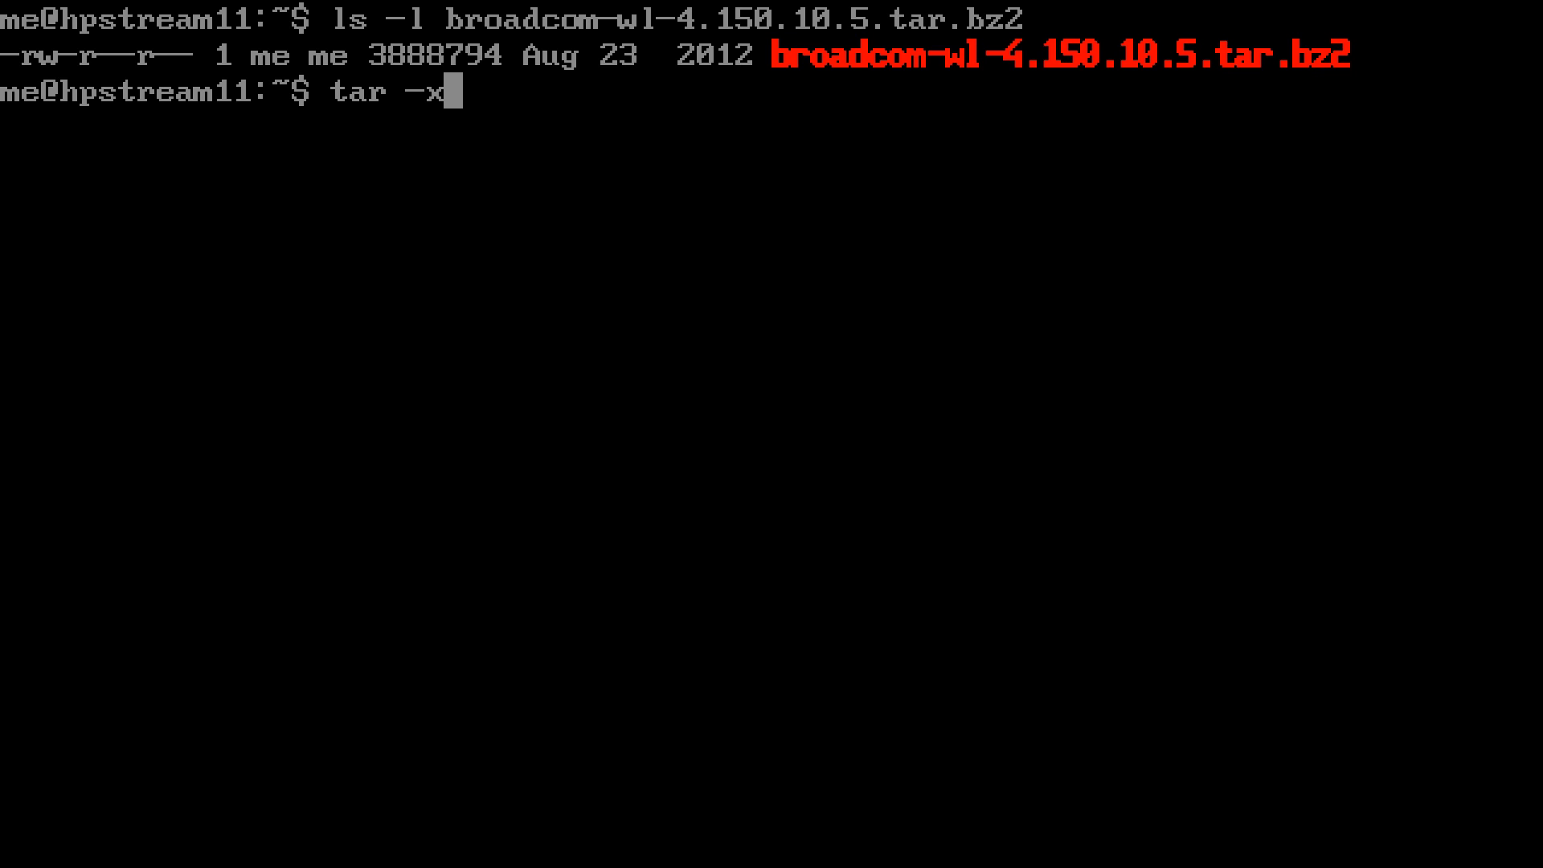
text(jvpf)
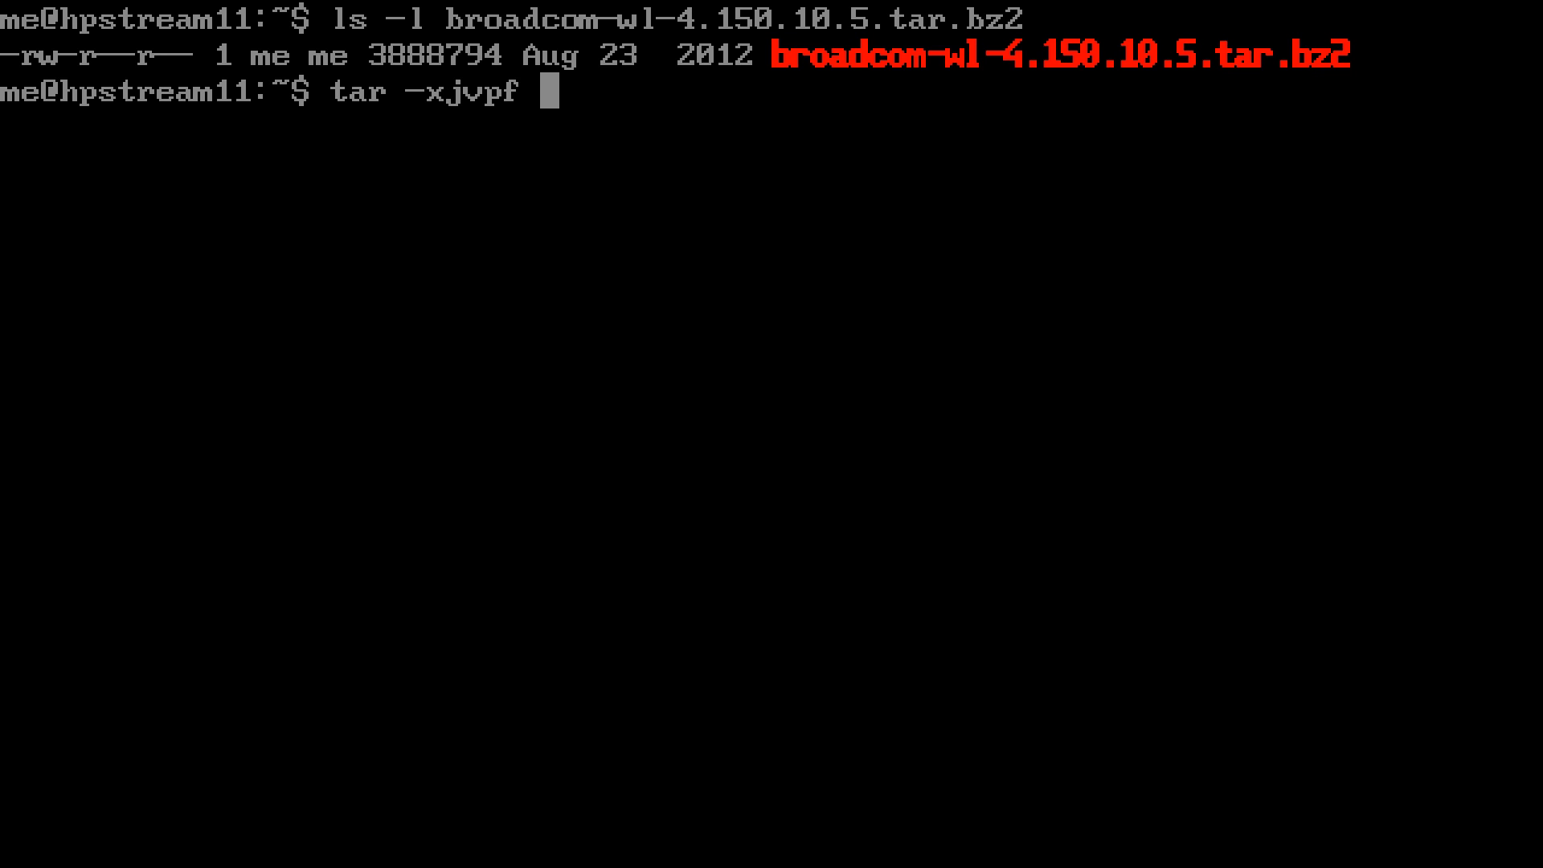
text(broadcom-wl-4.150.10.5.tar.bz2)
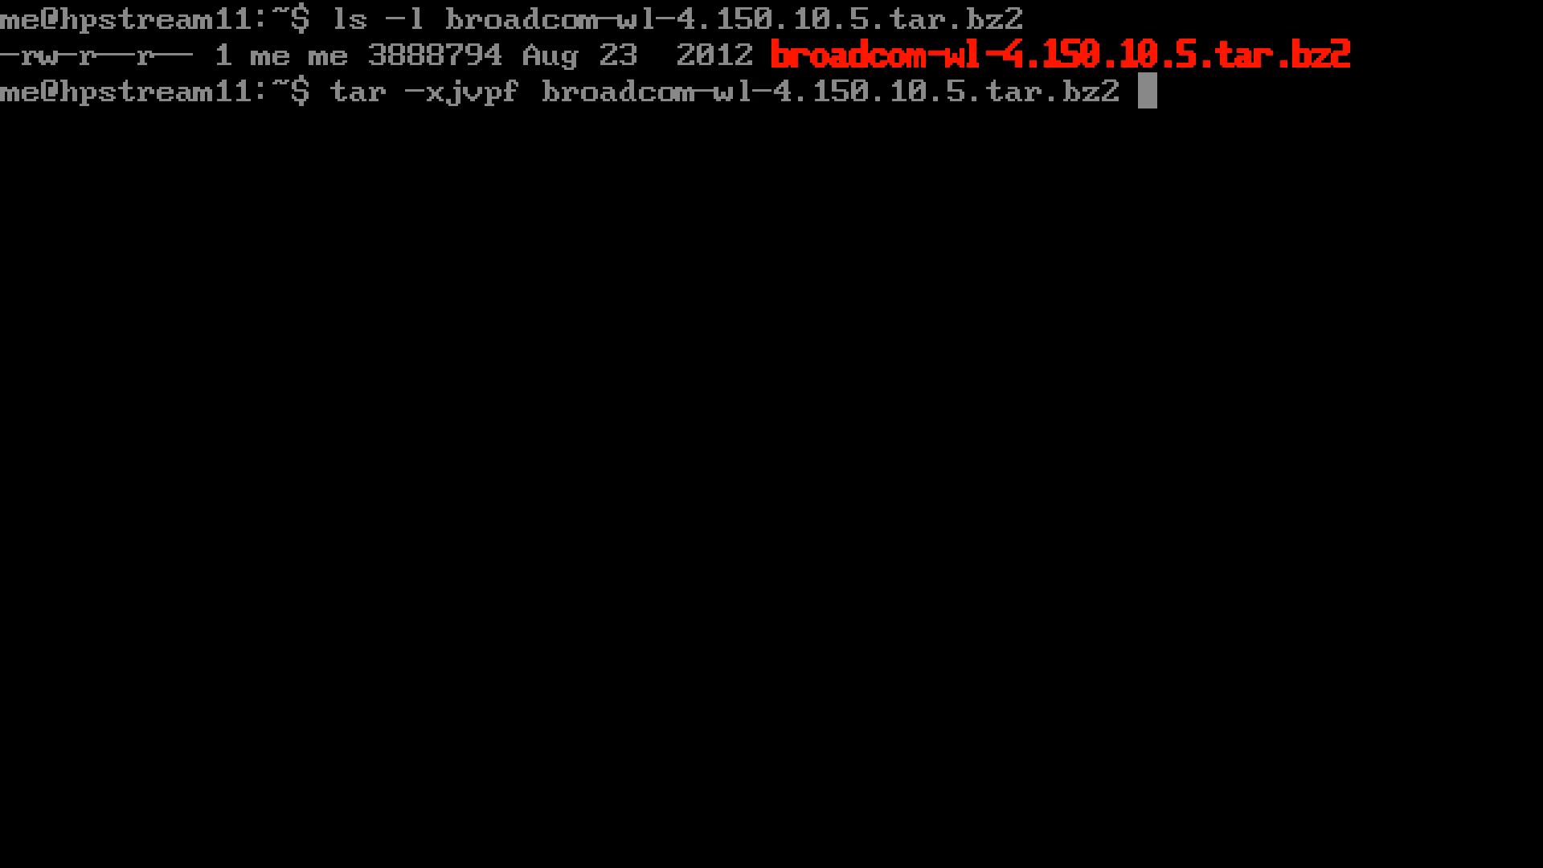
key(Return)
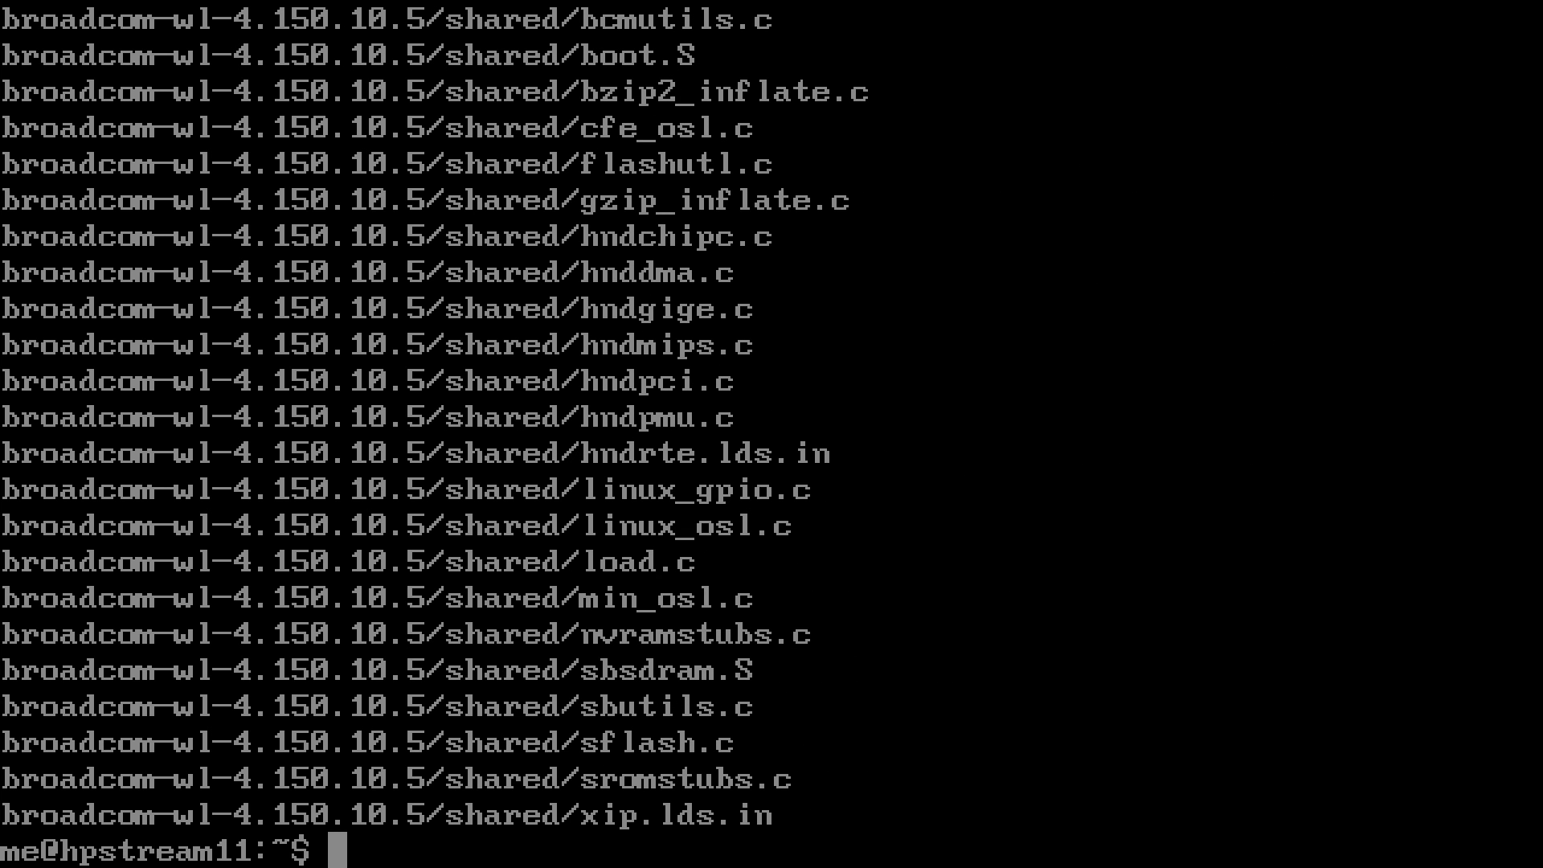
- Enter broadcom-wl-4.150.10.5/driver and list its wl_apsta object files
text(cd broadcom-wl-4.150.10.5/driver/)
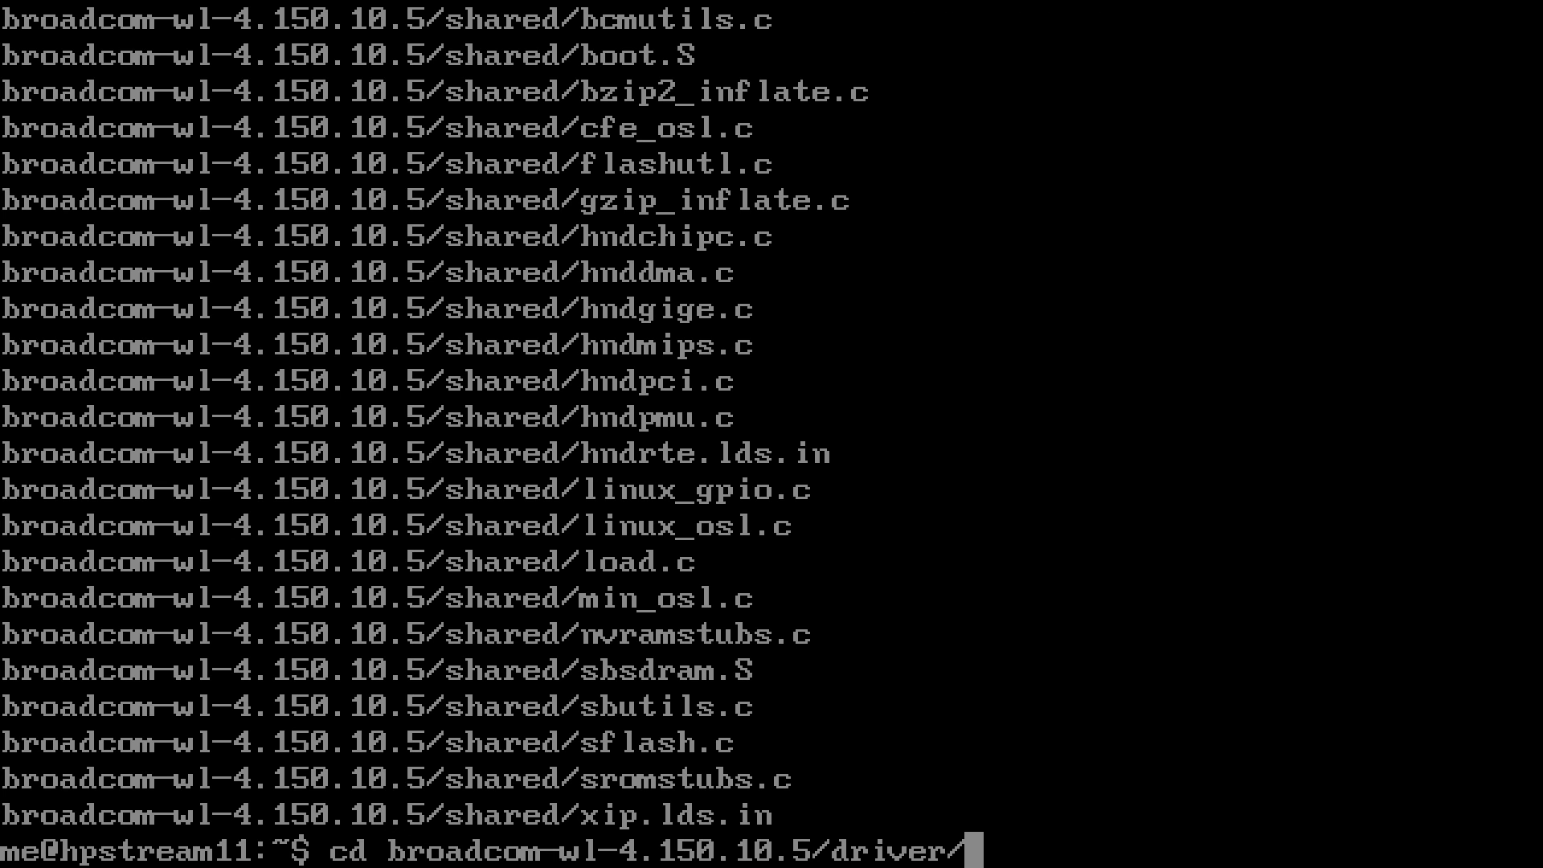
key(Return)
text(ls)
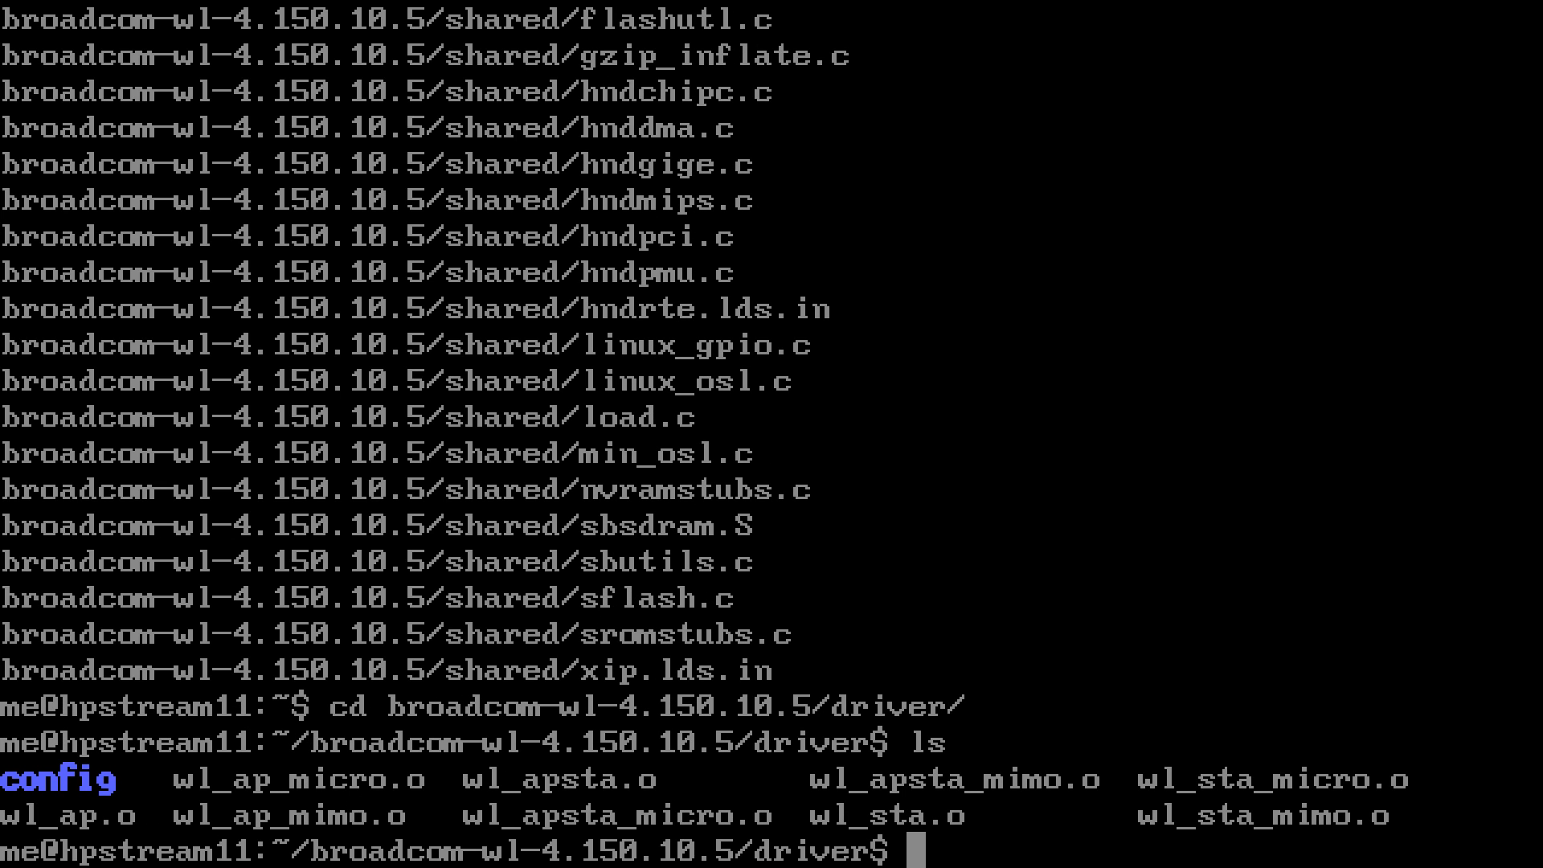
double_click(955, 778)
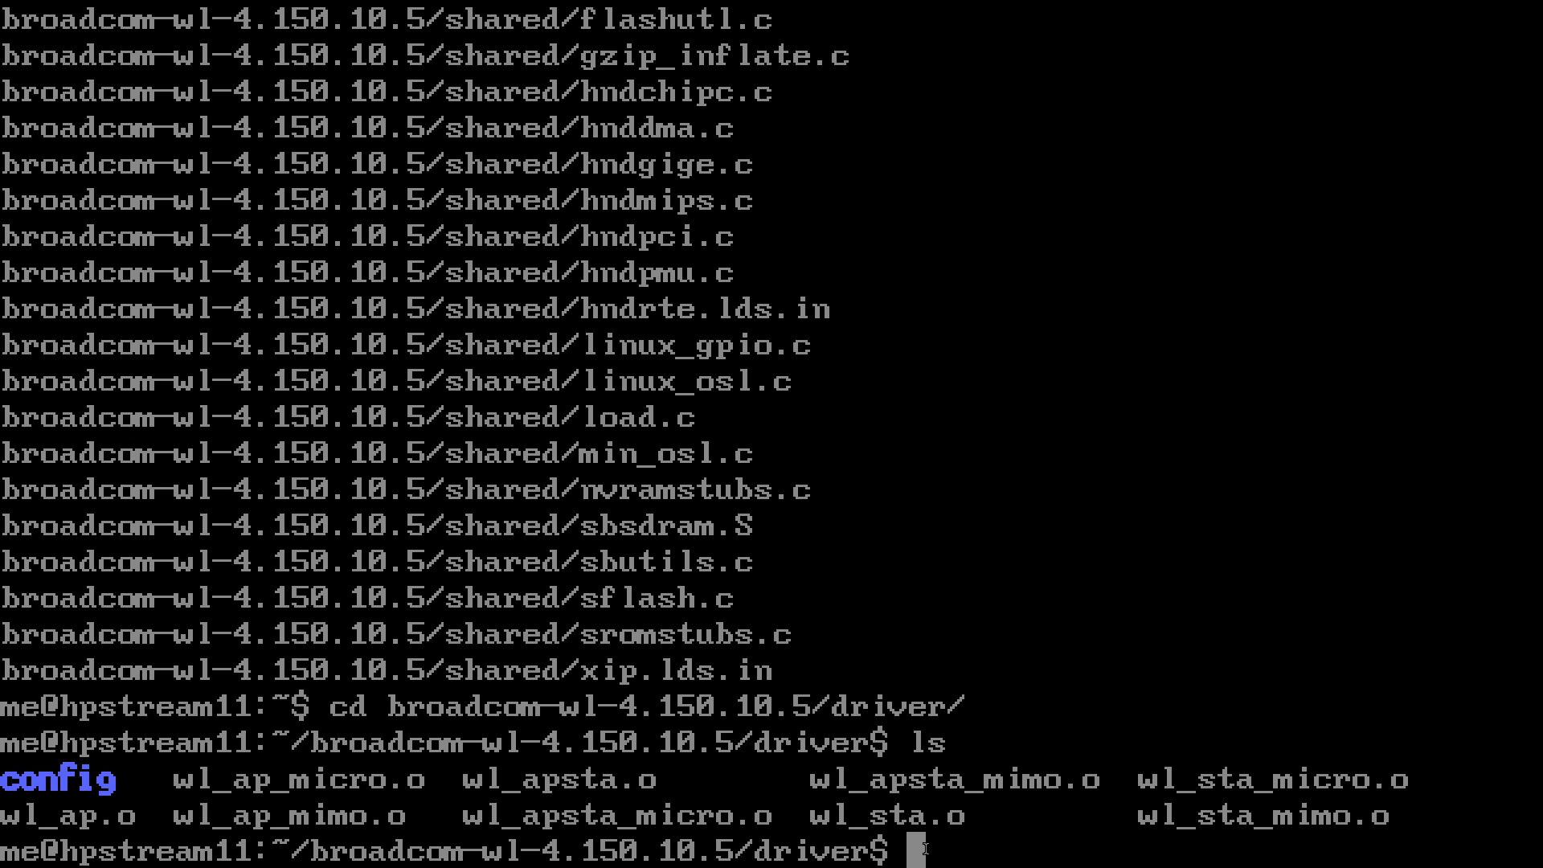
text(b43-fwcutter --)
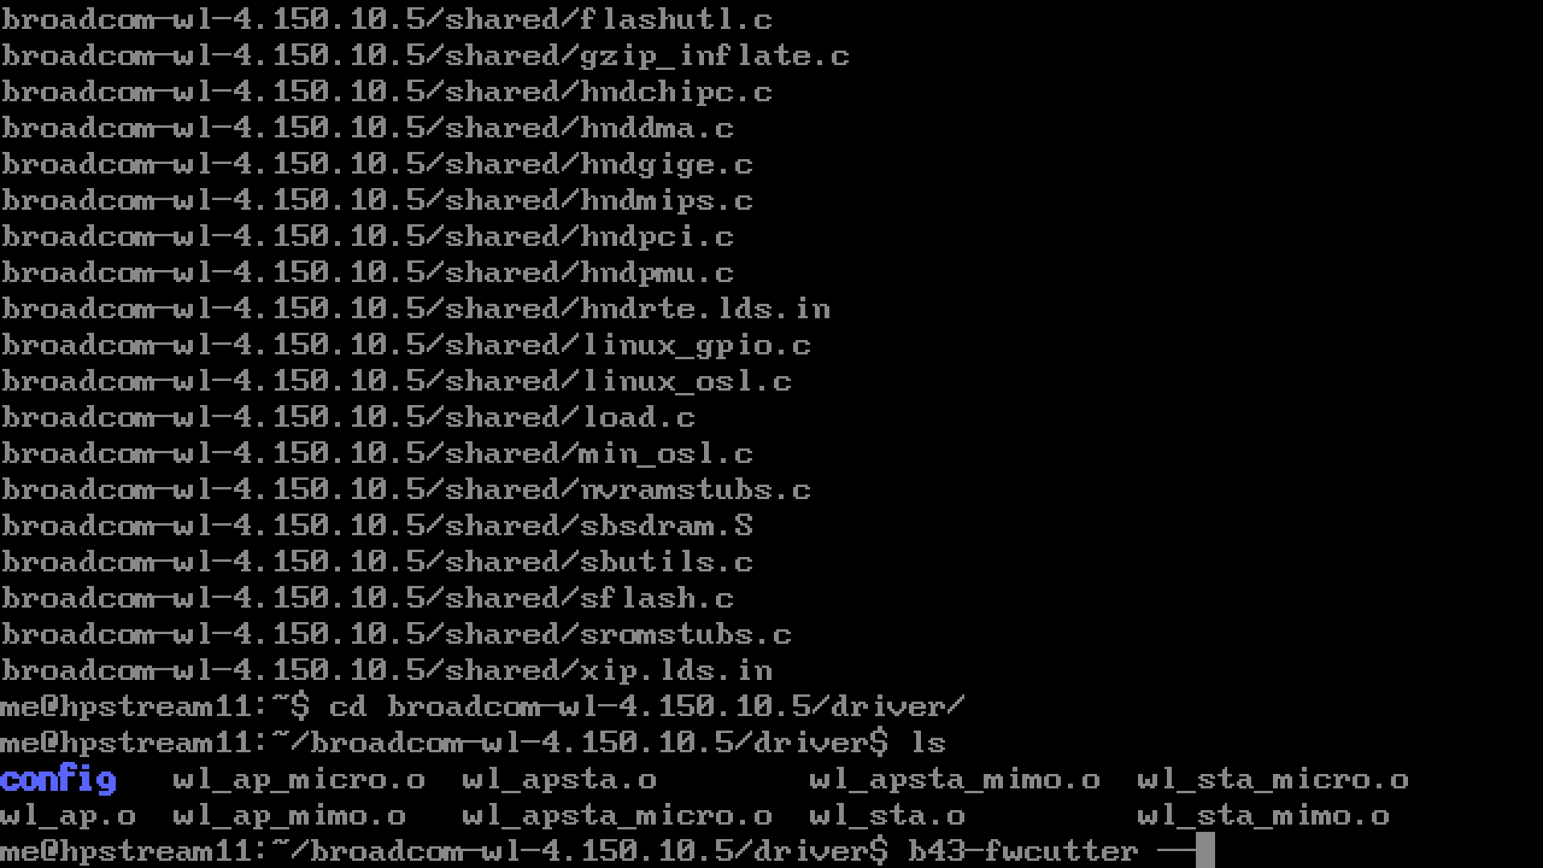
- Show b43-fwcutter --help and pick up the --unsupported option name
text(help)
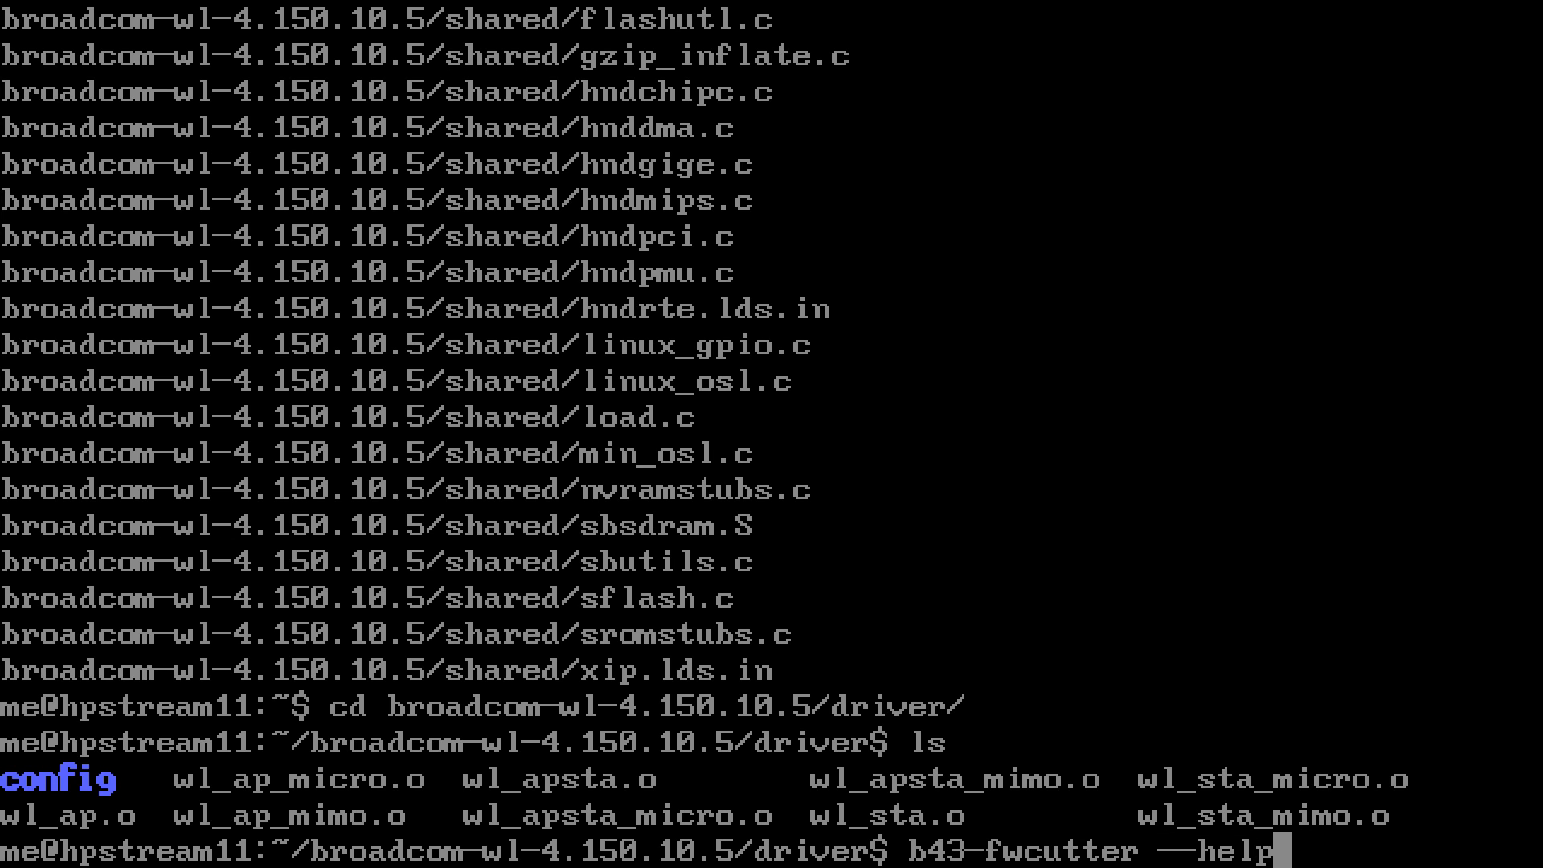
key(Return)
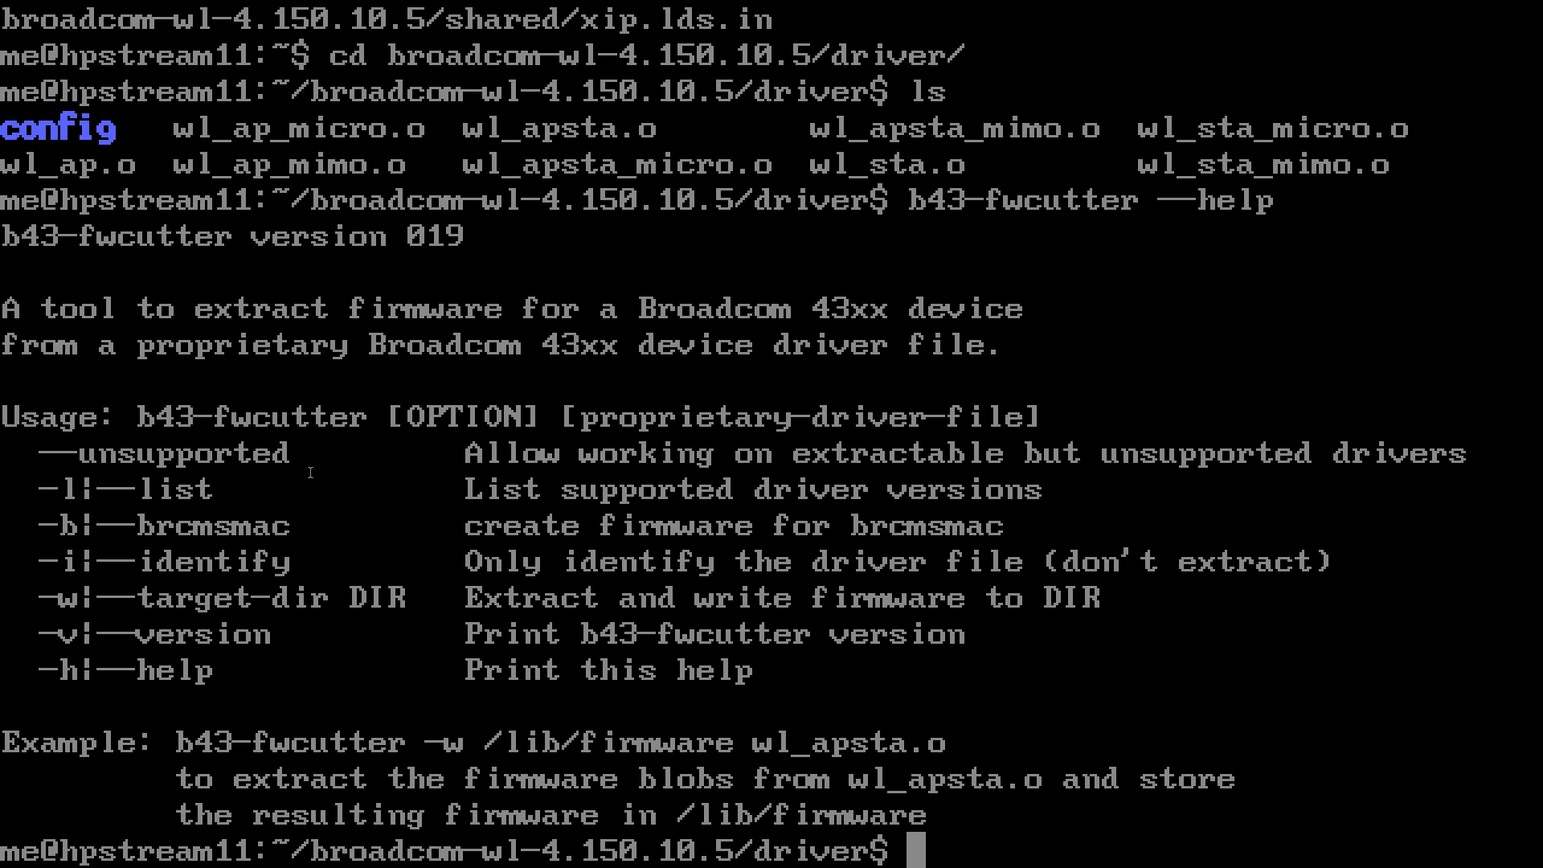
double_click(163, 453)
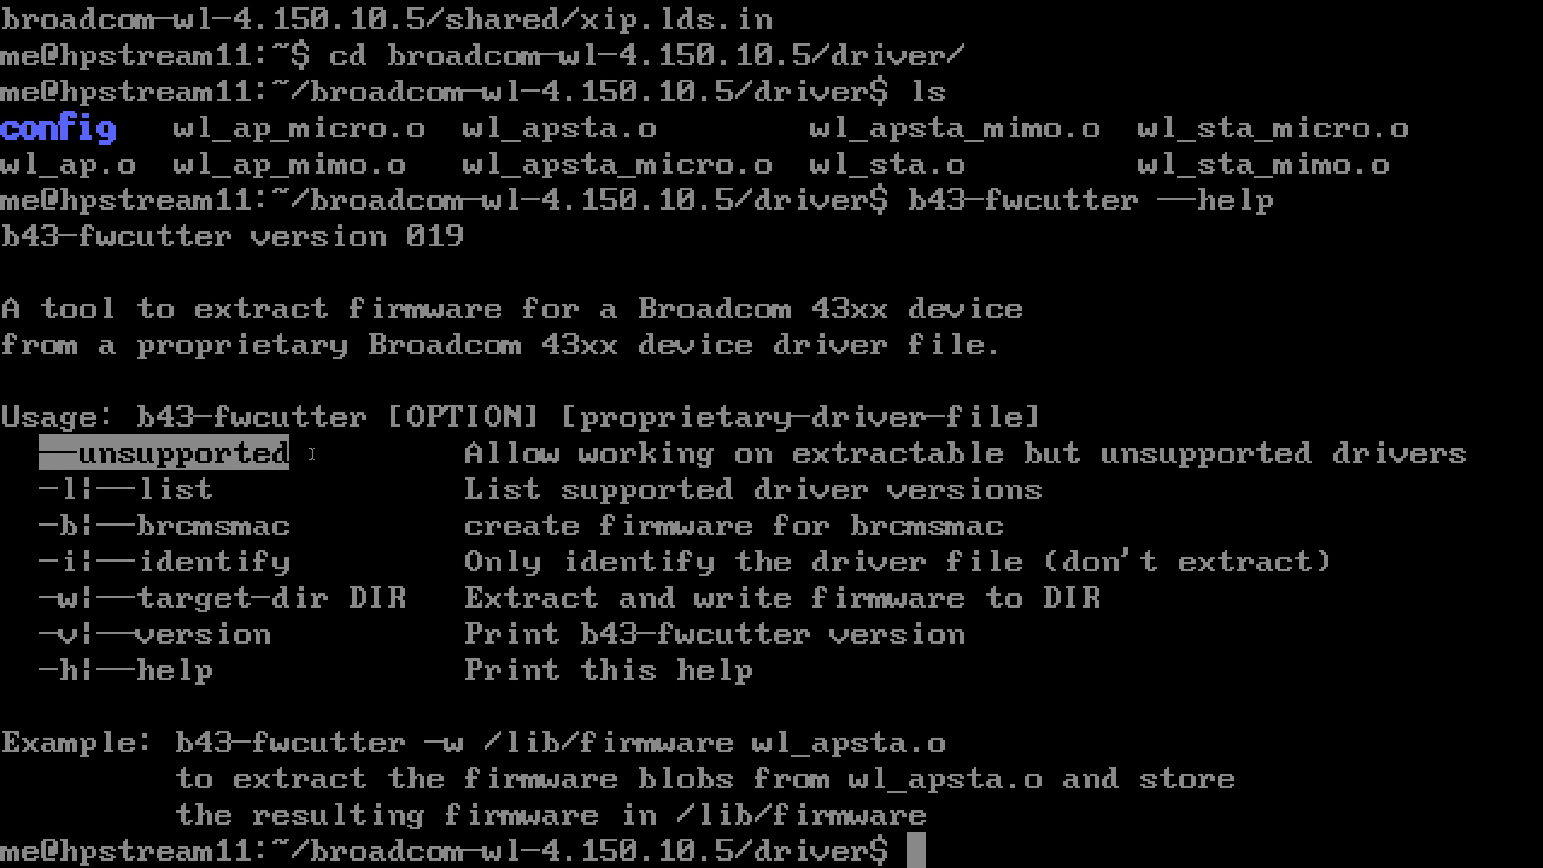
mouse_move(1014, 765)
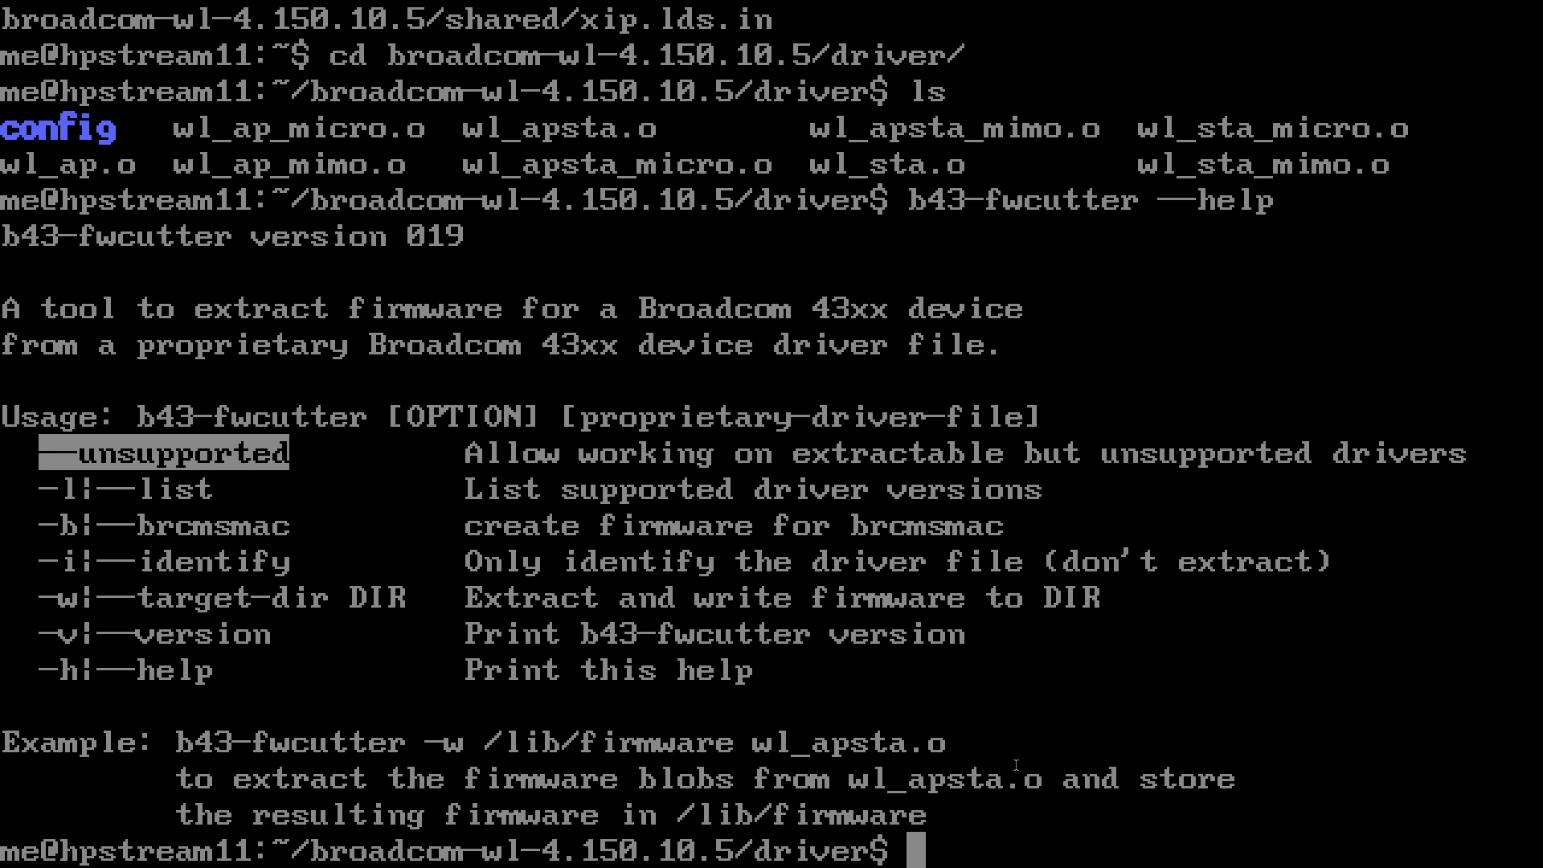
- Extract the firmware with b43-fwcutter --unsupported on the wl_apsta_mi… driver object
text(b3)
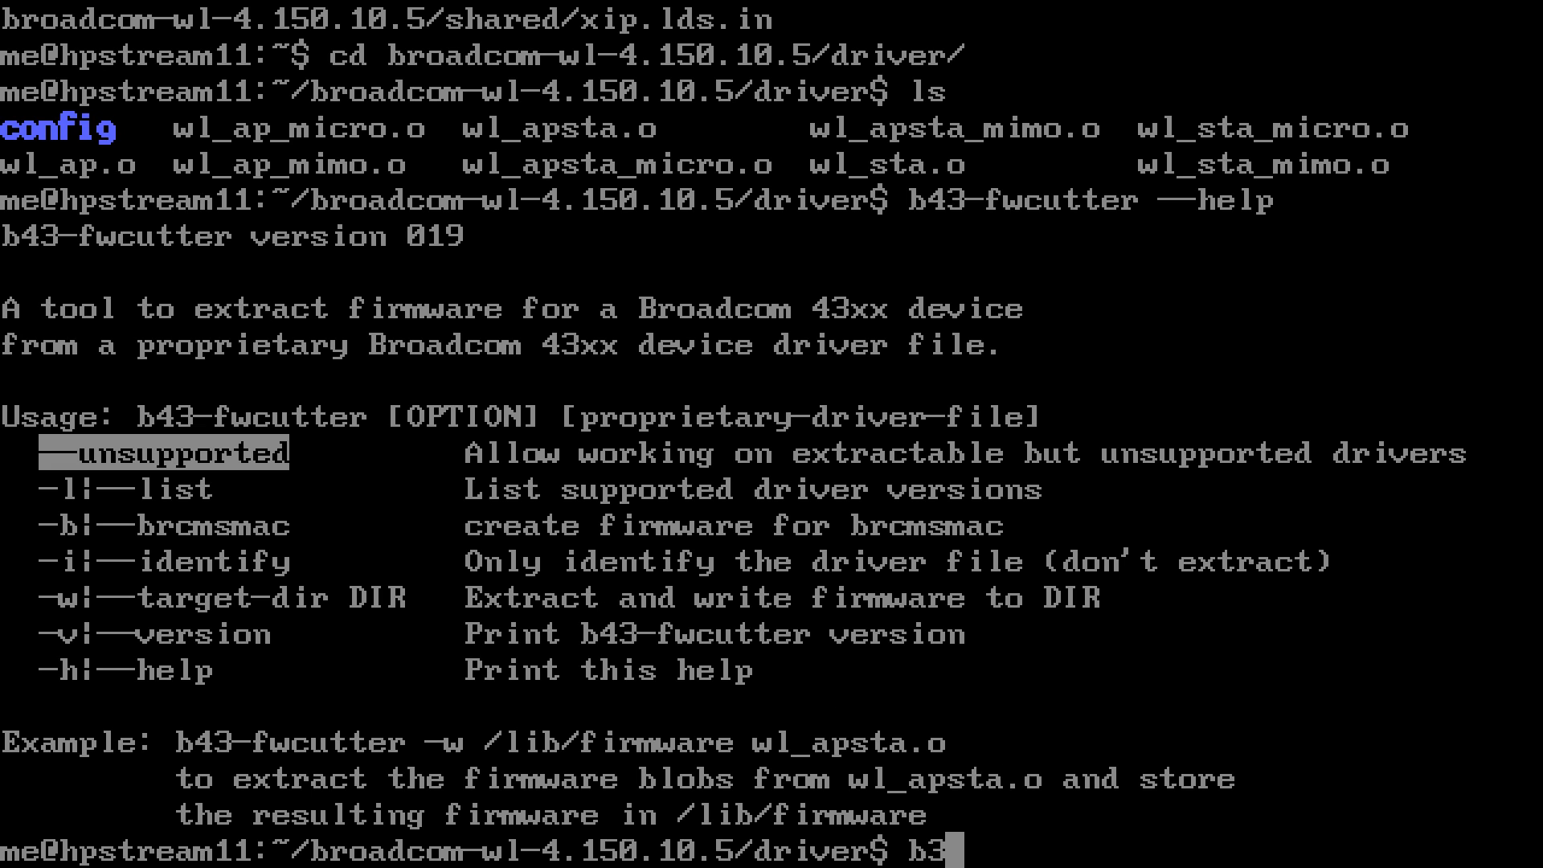
text(43-fwcutter)
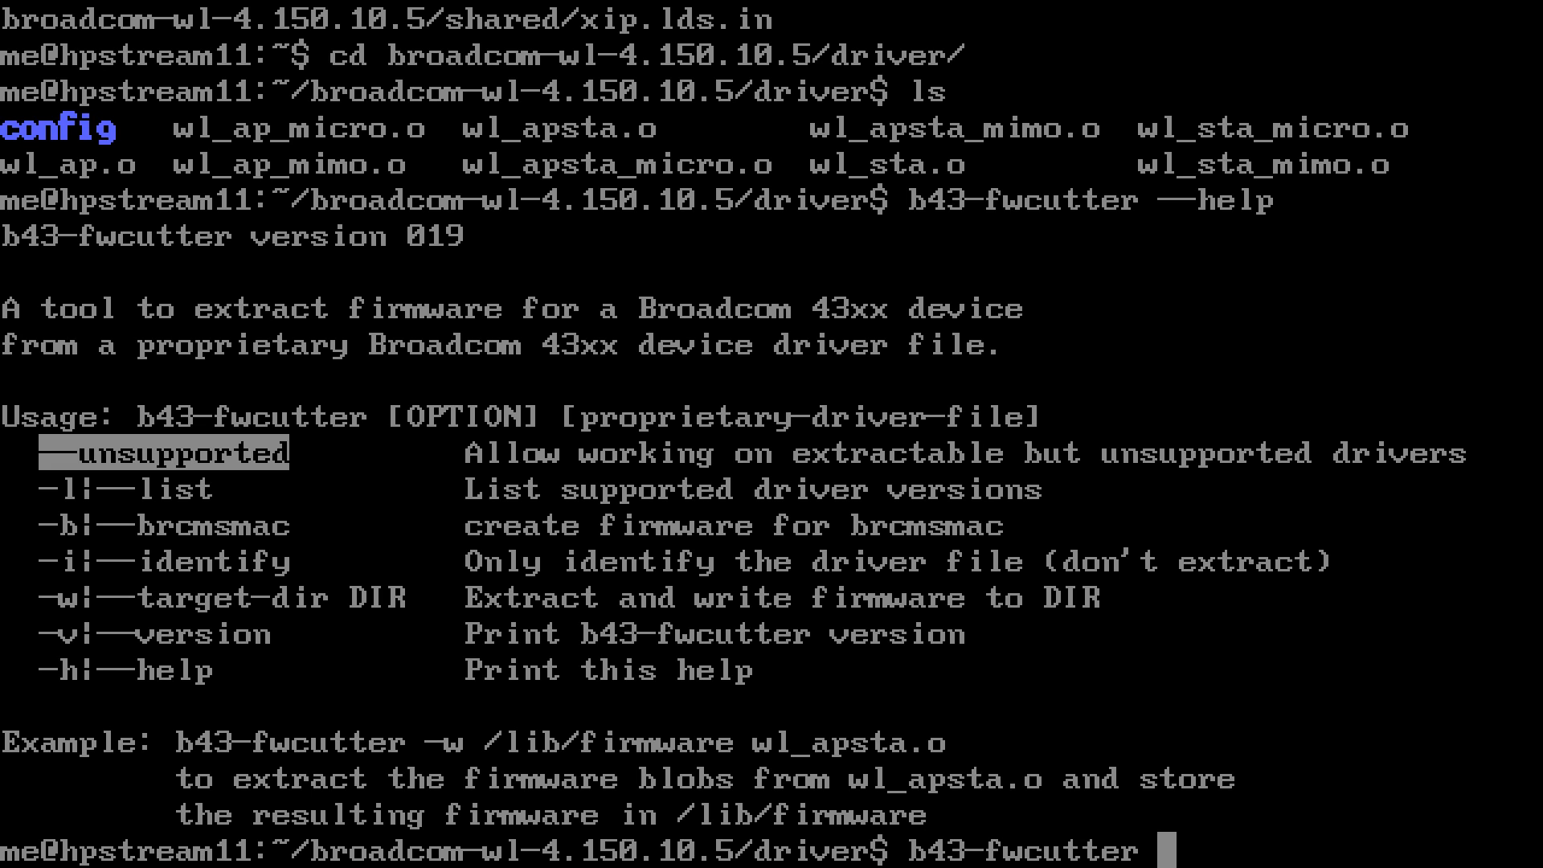
text(--unsuppor)
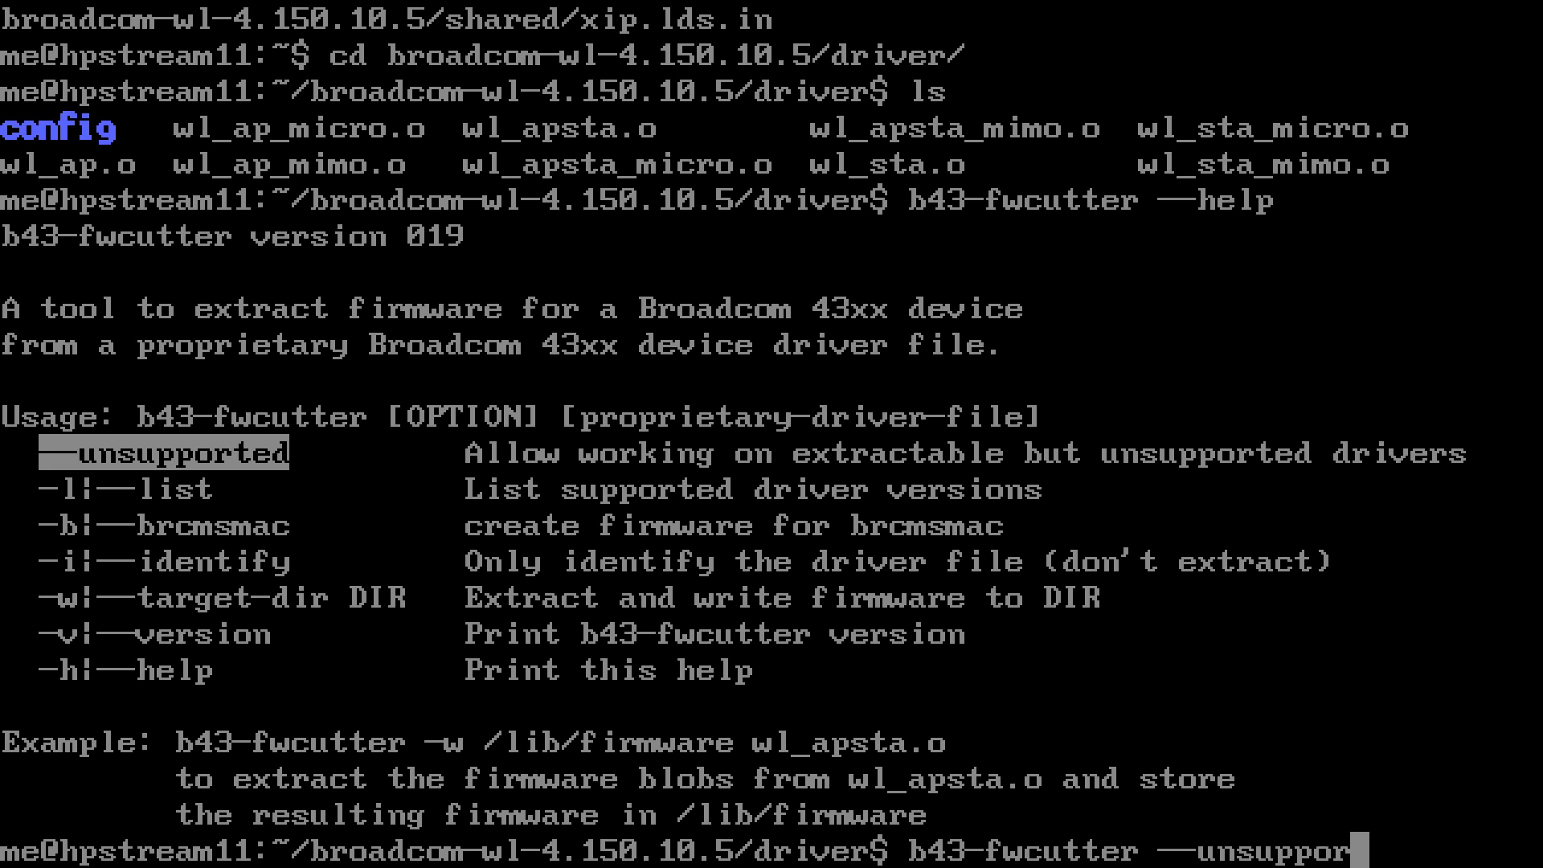
text(ted)
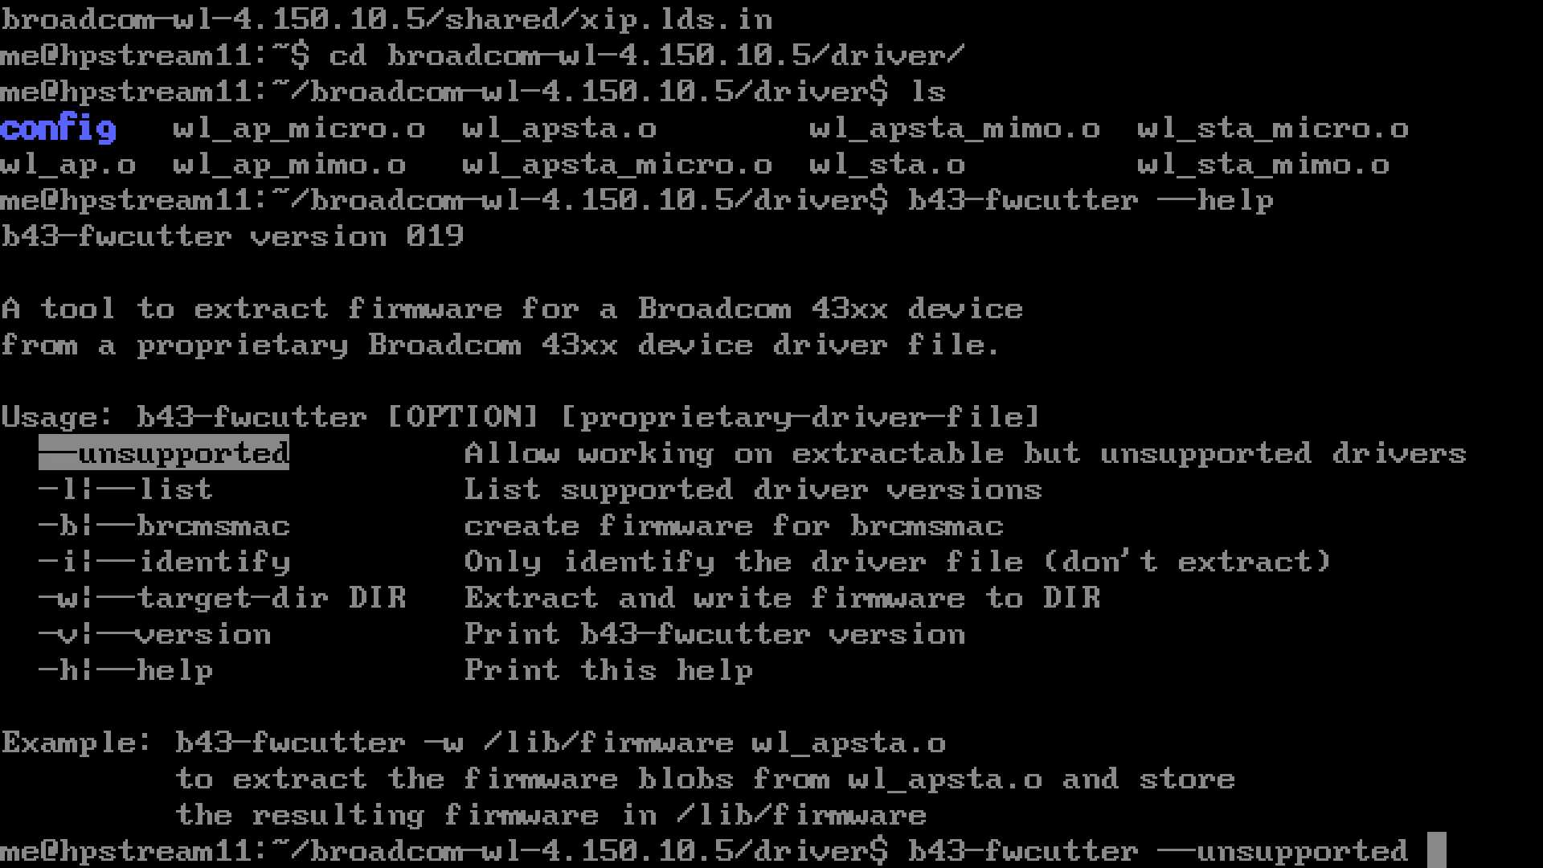
text(wl_apsta)
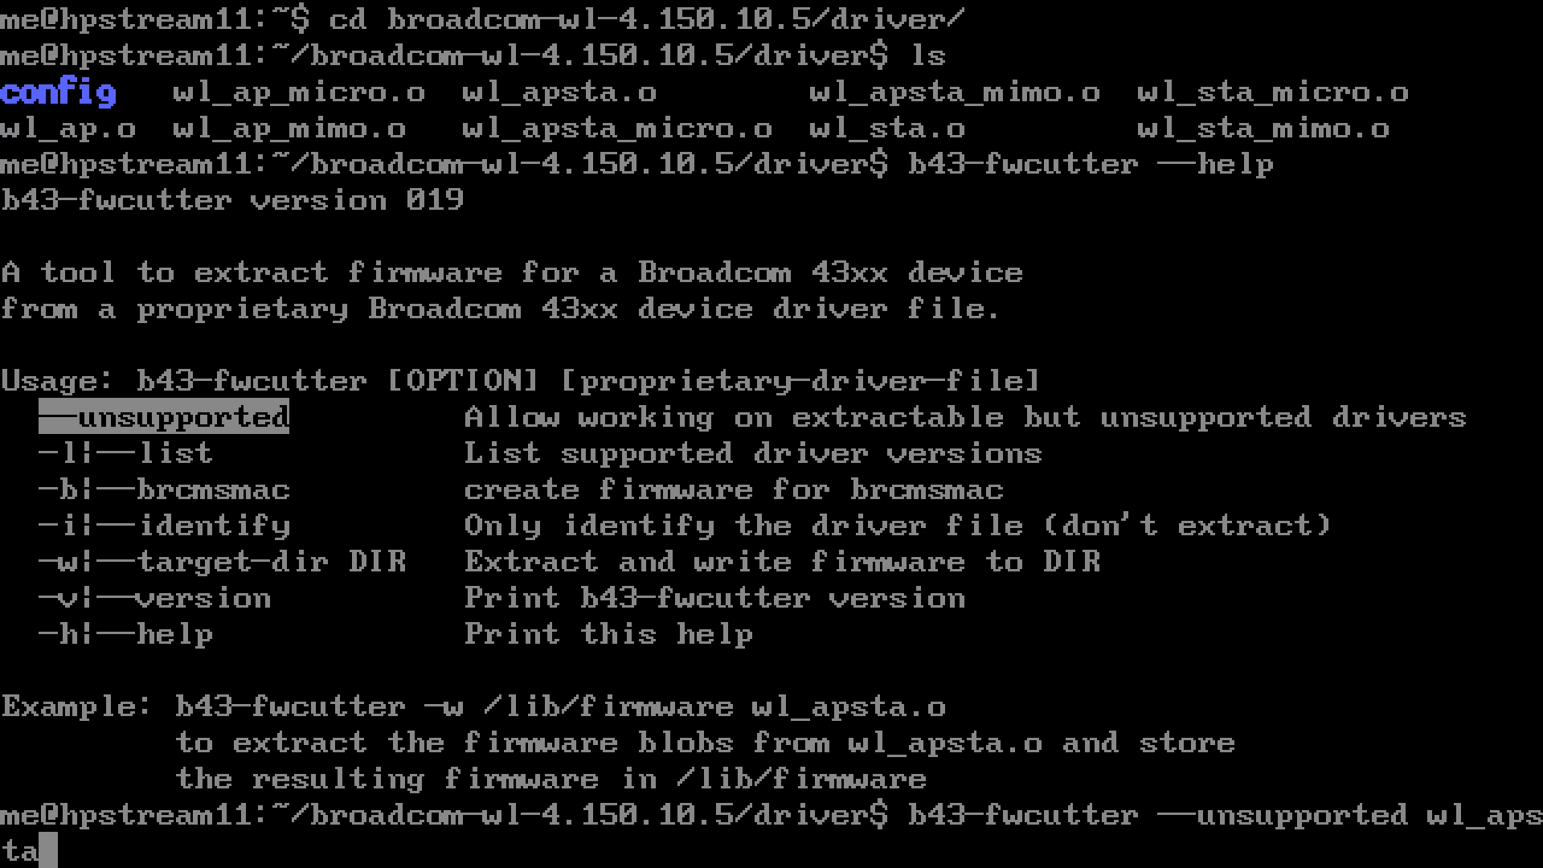
text(_mi)
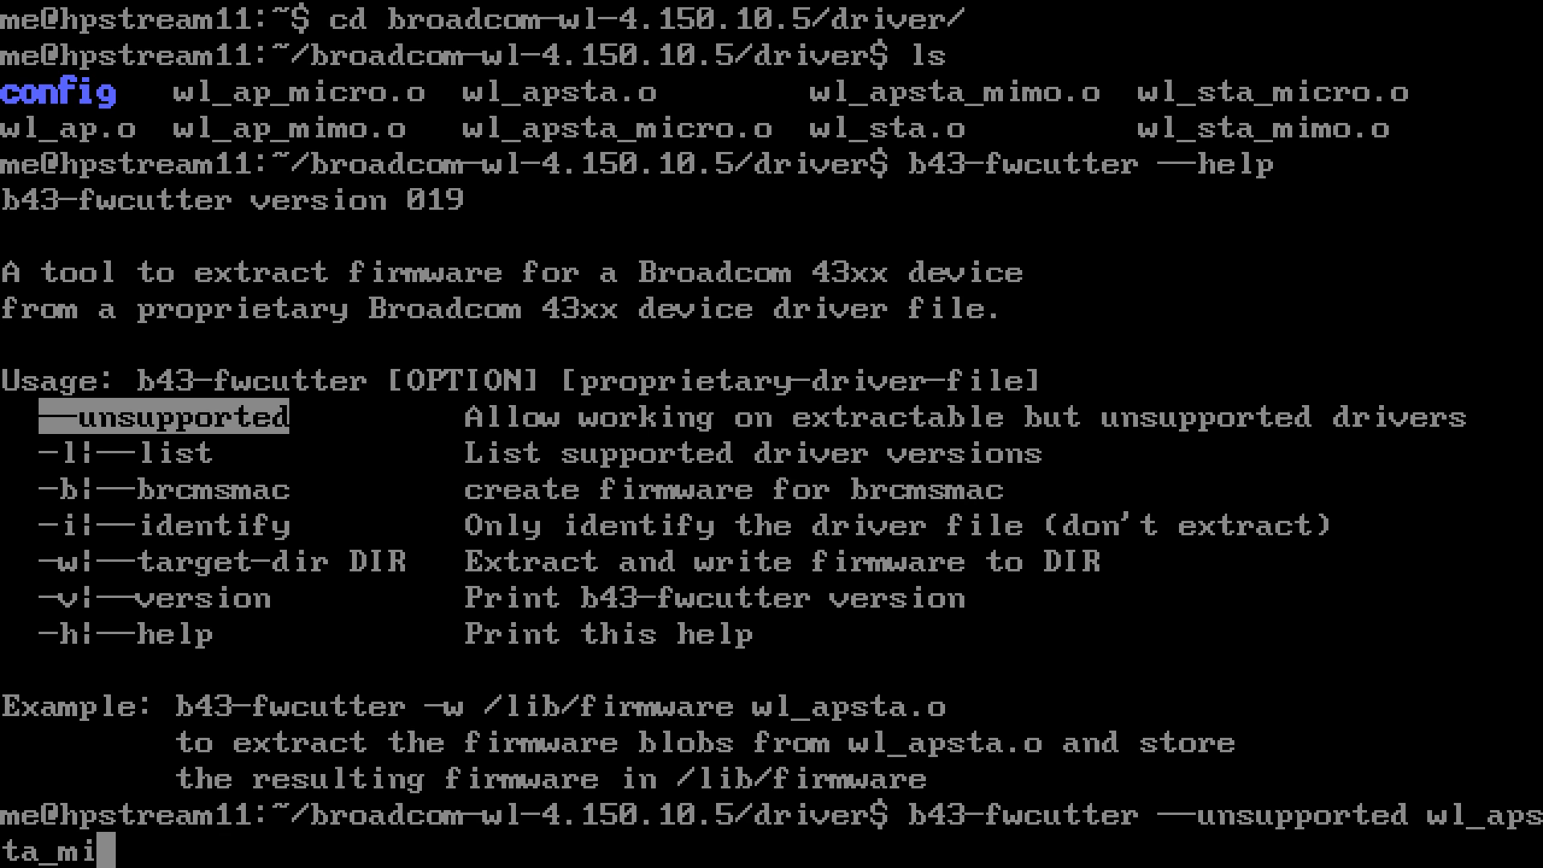
key(Return)
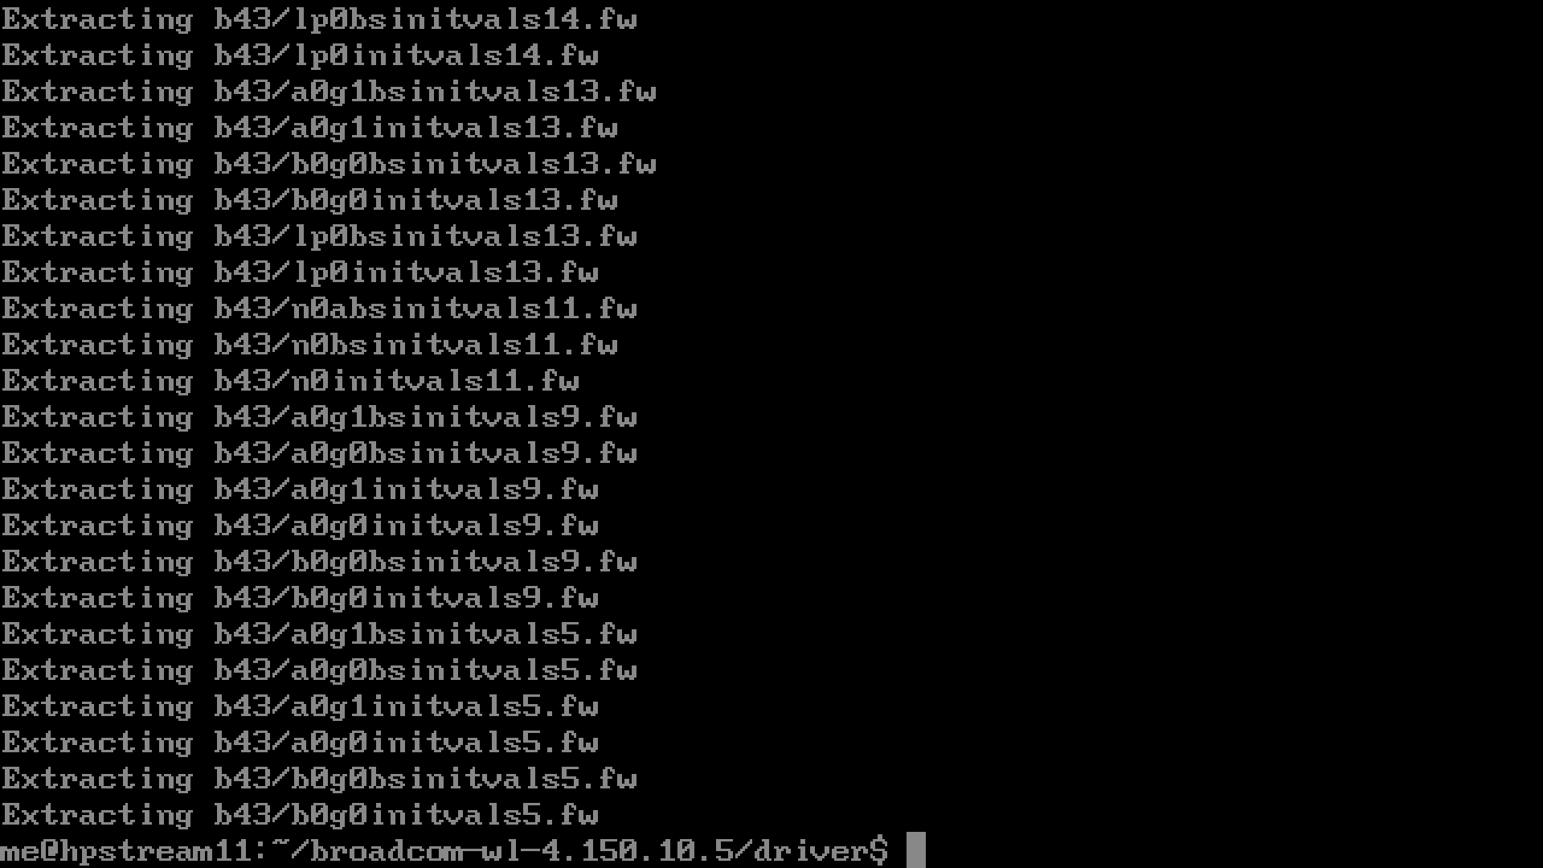
- Enter the extracted b43 folder and list its ucode and initvals firmware files
text(b)
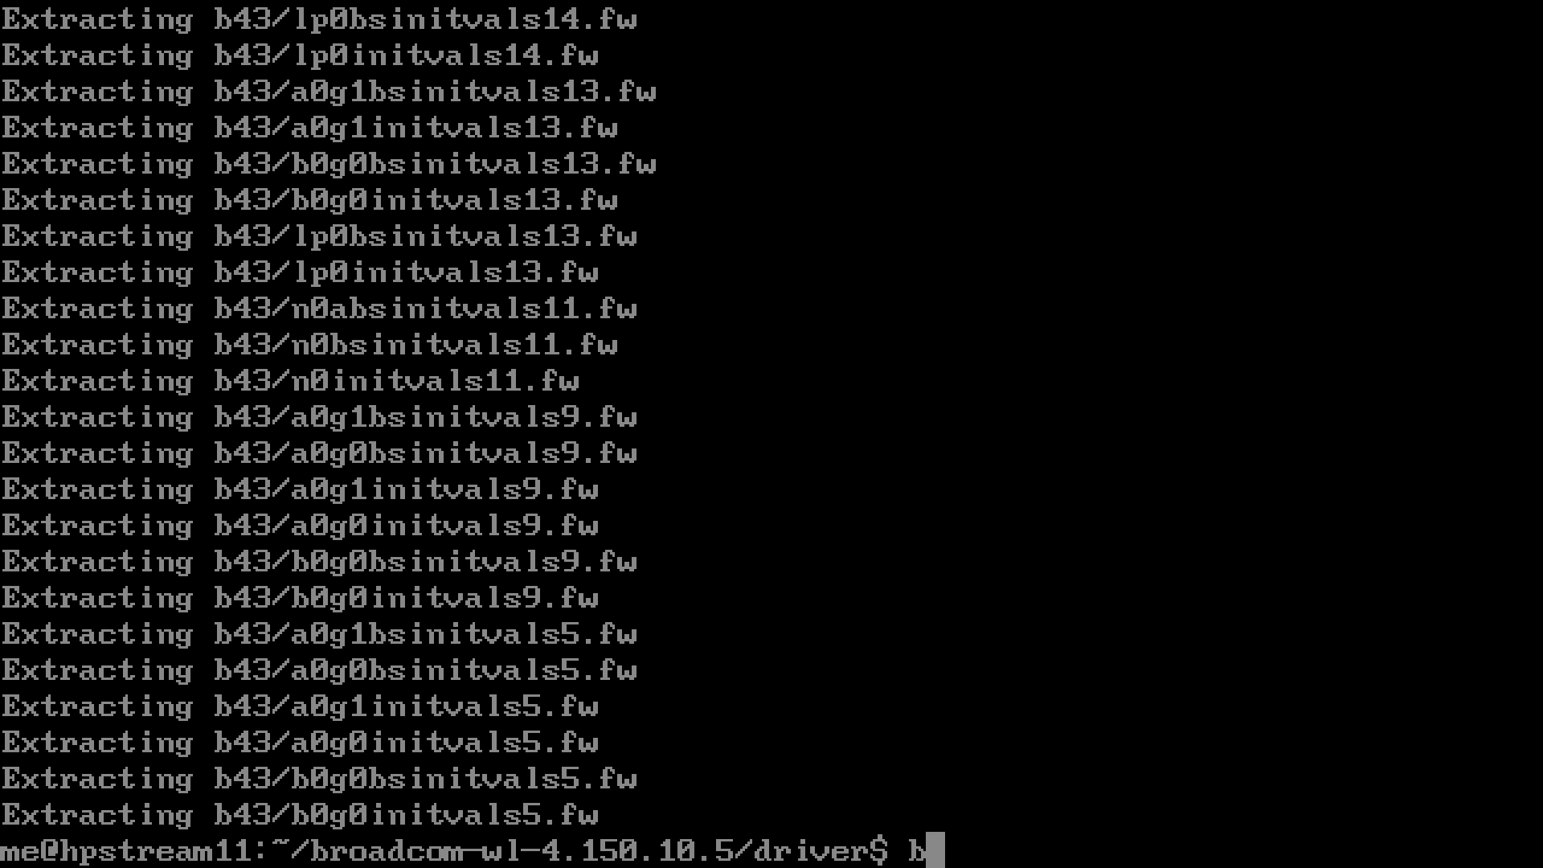
text(cd b4)
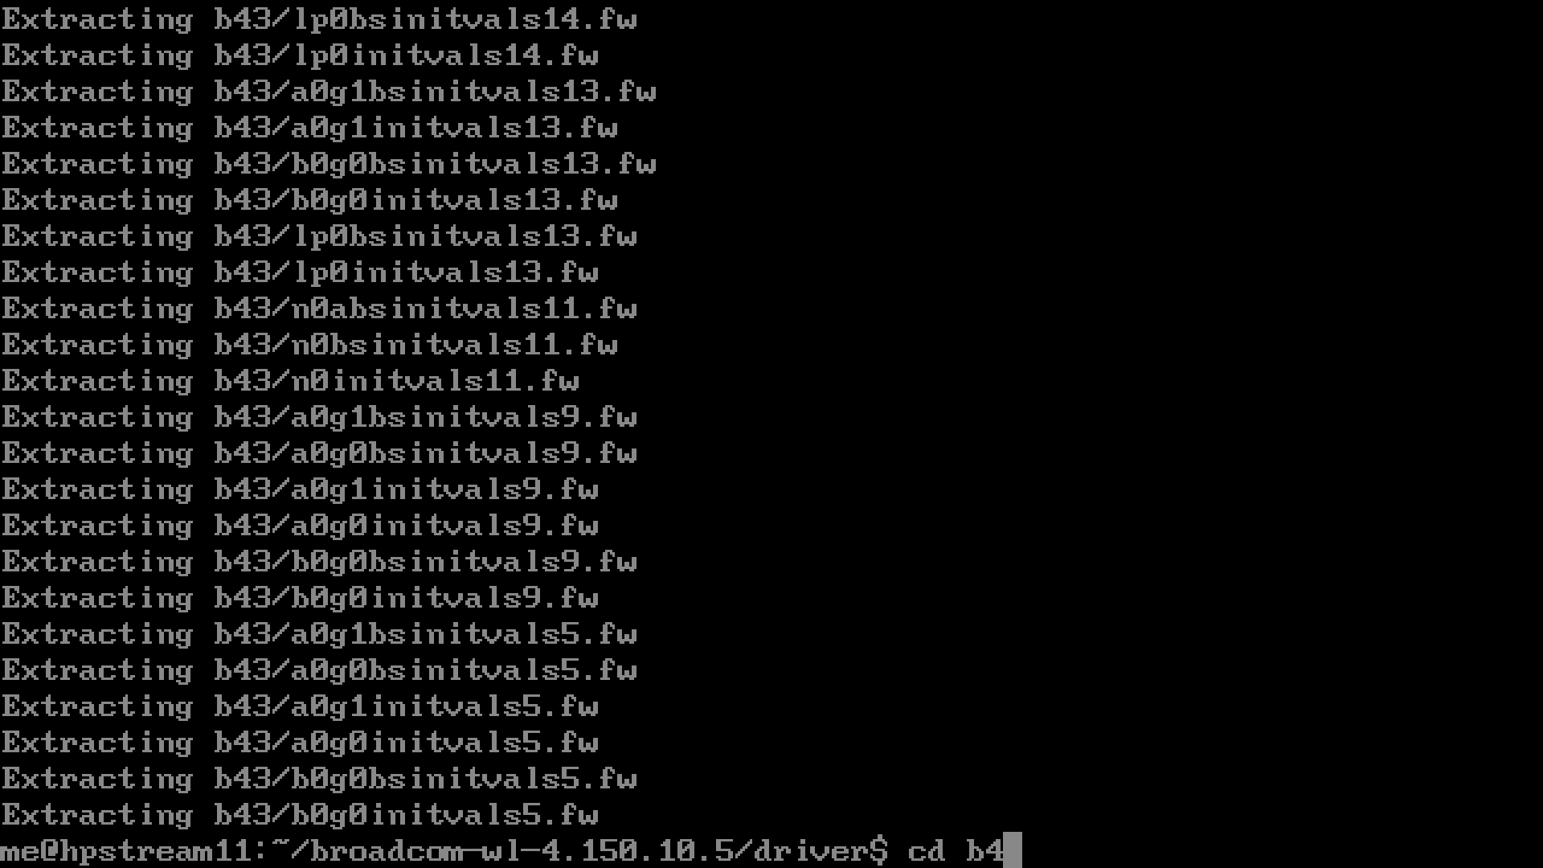
key(Return)
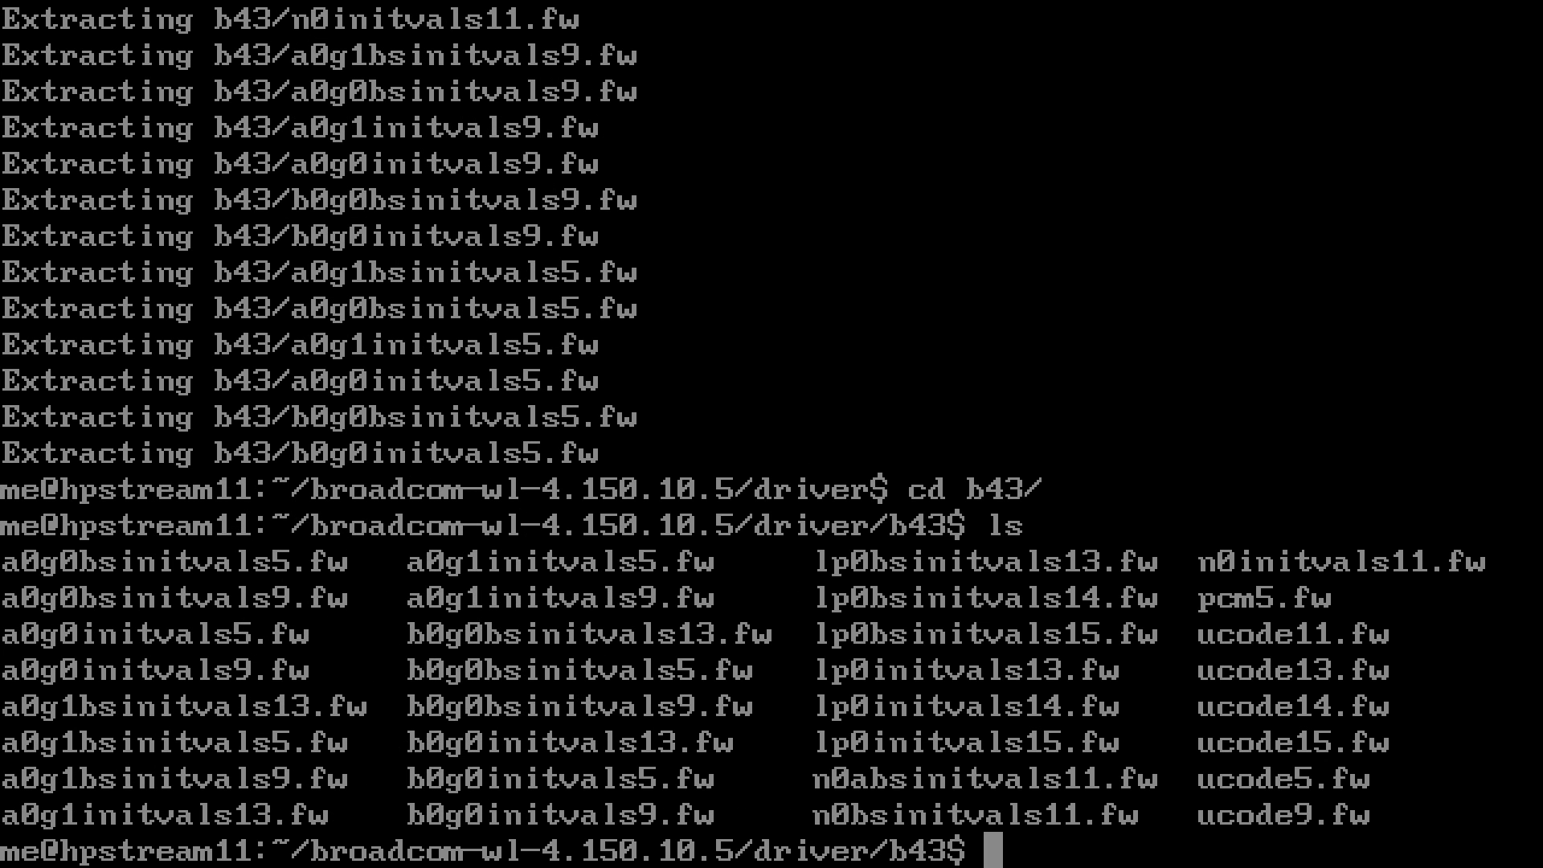
text(su)
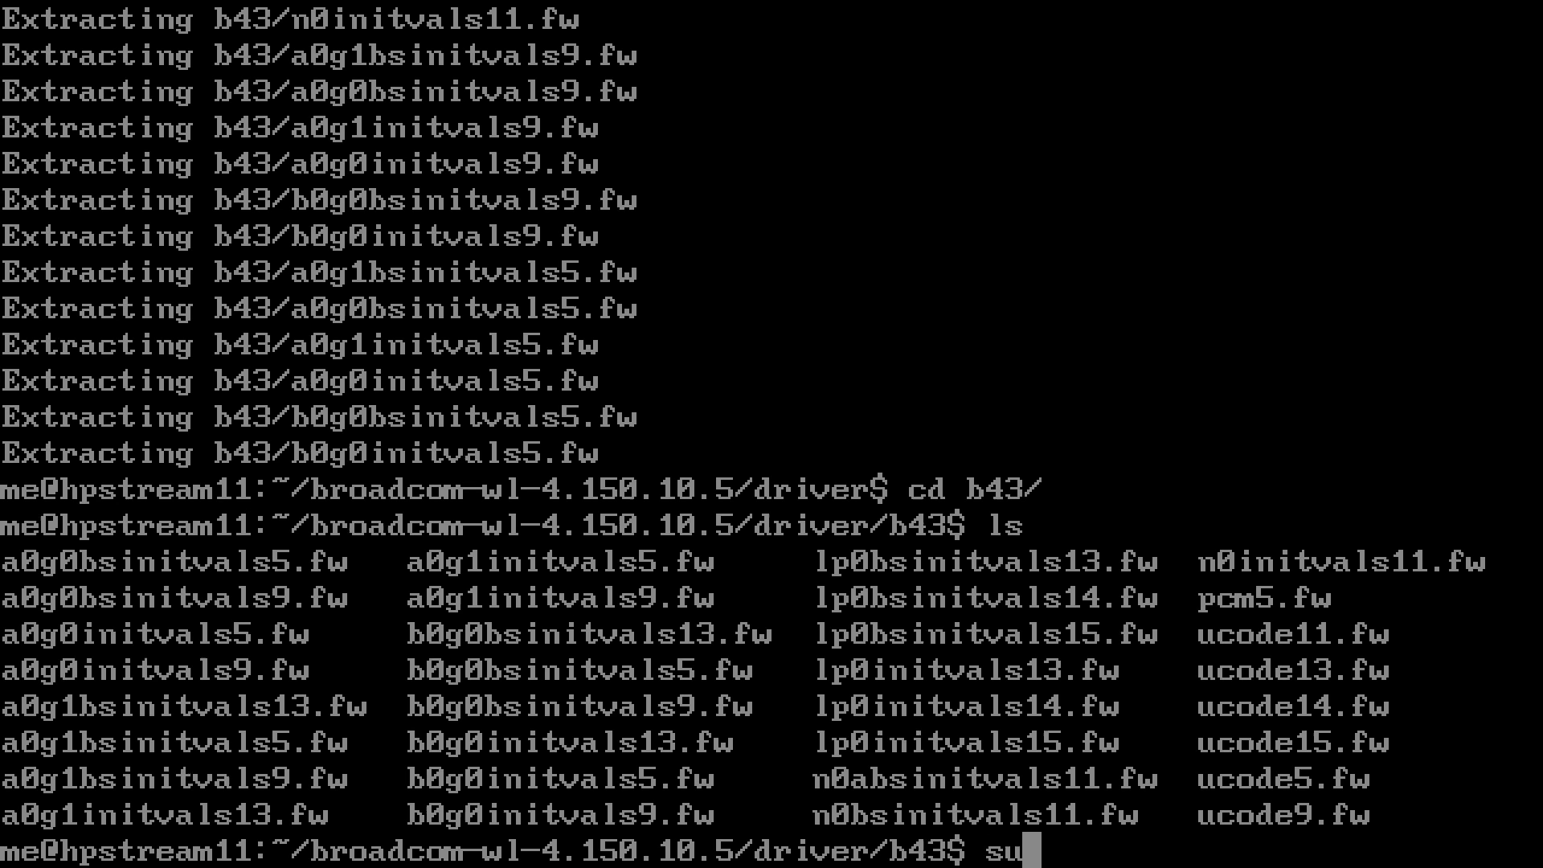
- As root, empty /lib/firmware/b43, move the extracted .fw files into it, and cd to /home/me
key(Return)
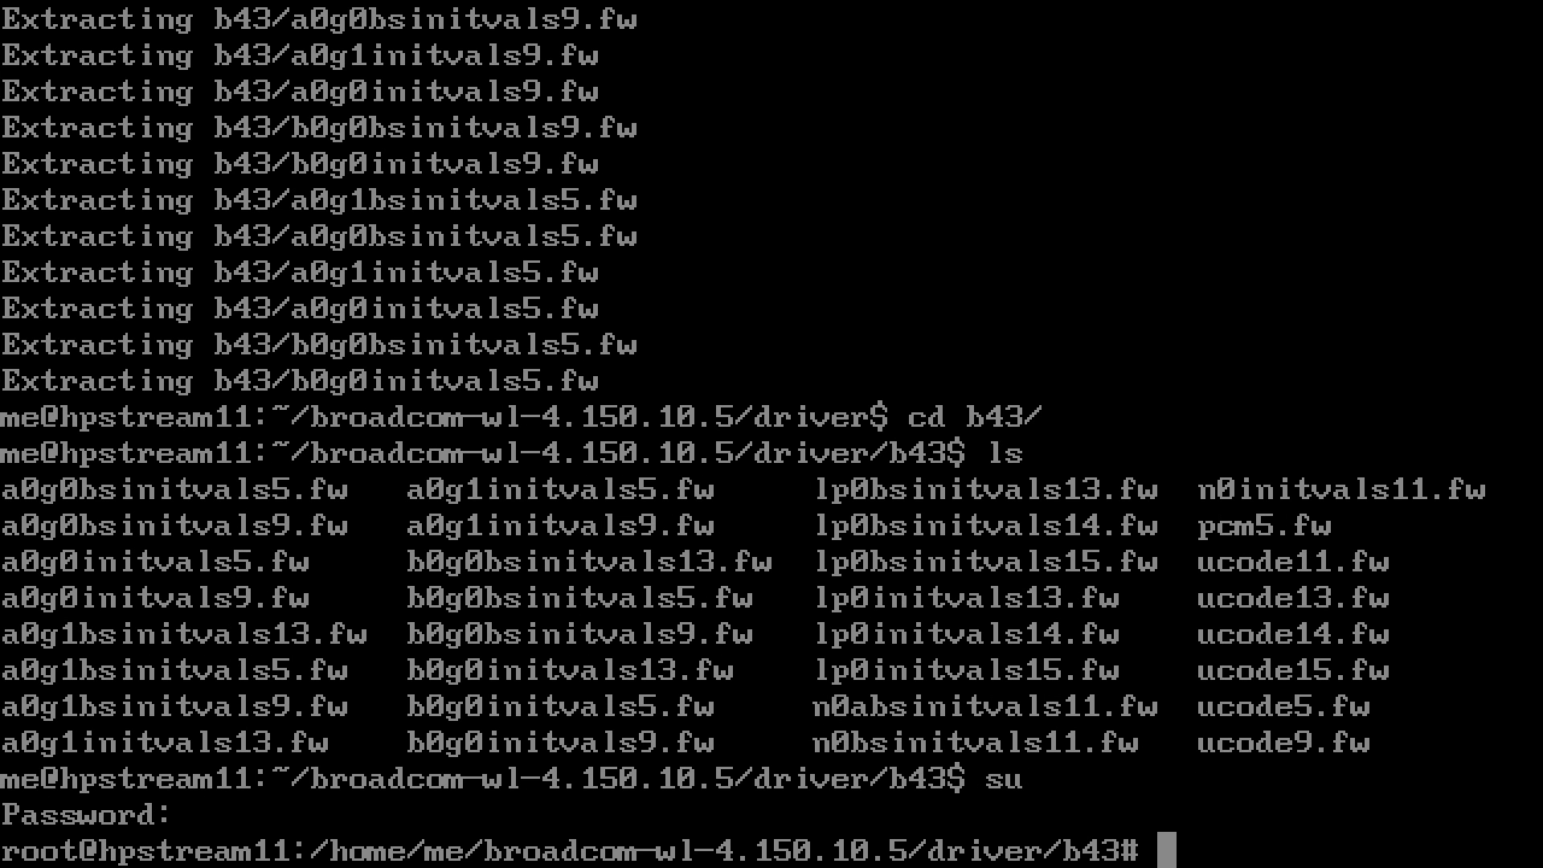
text(rm /lib/fi)
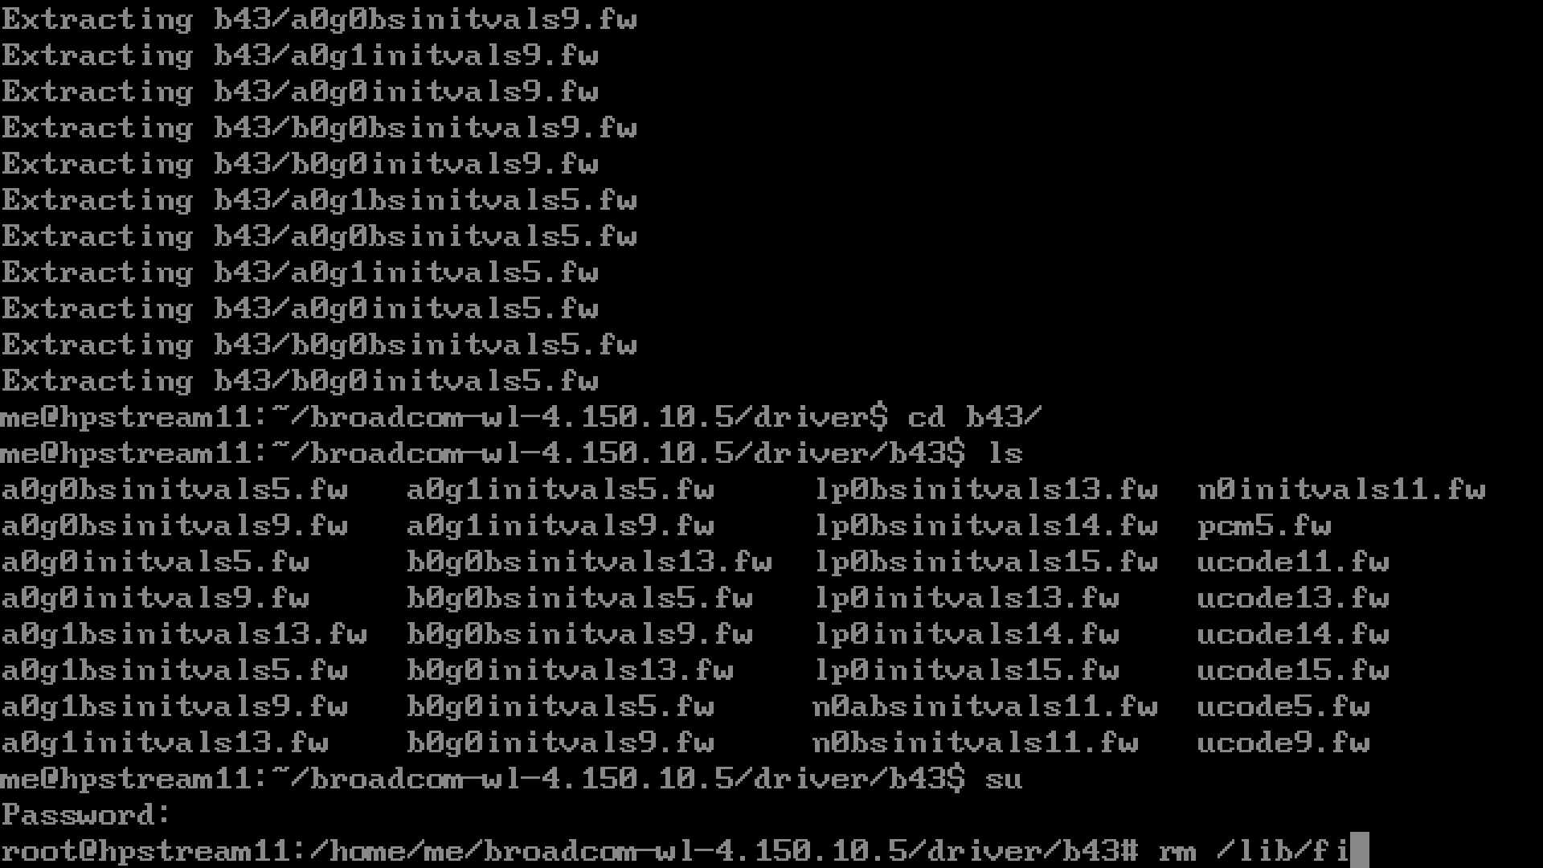
text(rmware/b43/)
text(mv)
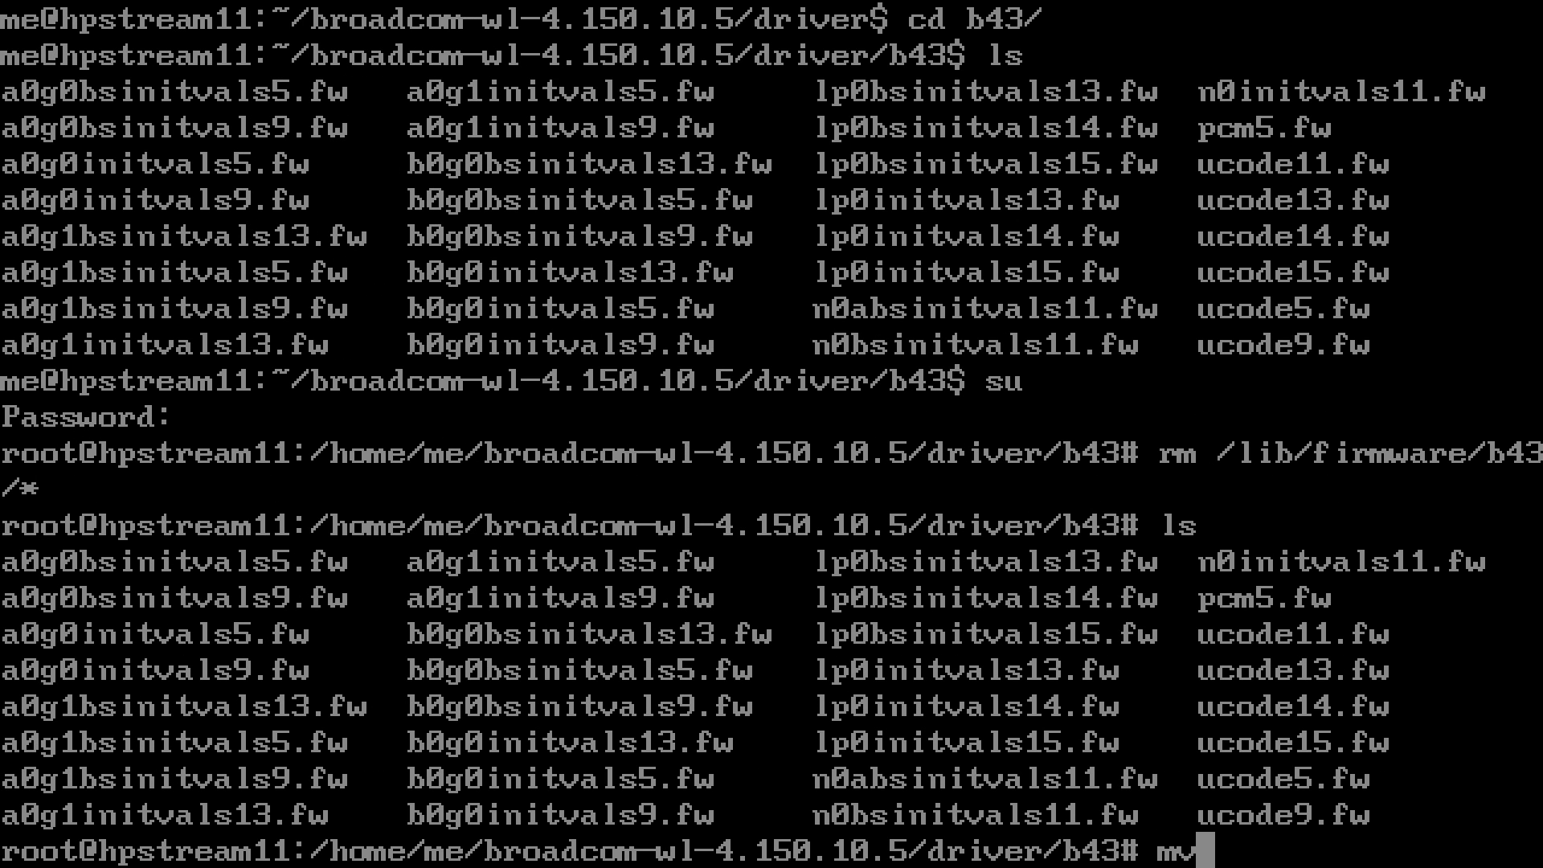
text(* /lib/firmware/b43/)
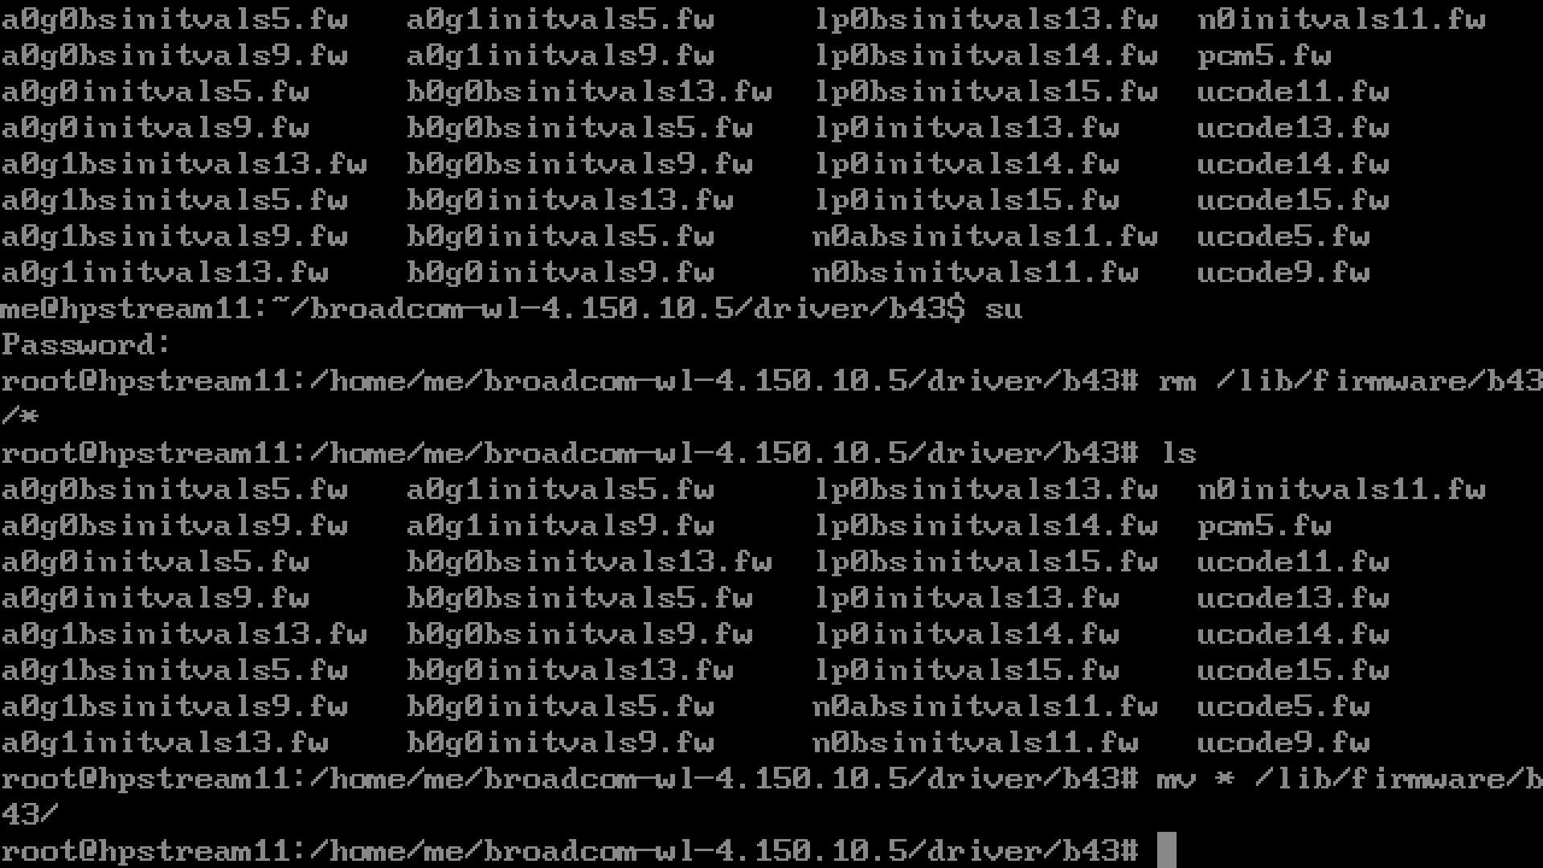
text(cd /home/me/)
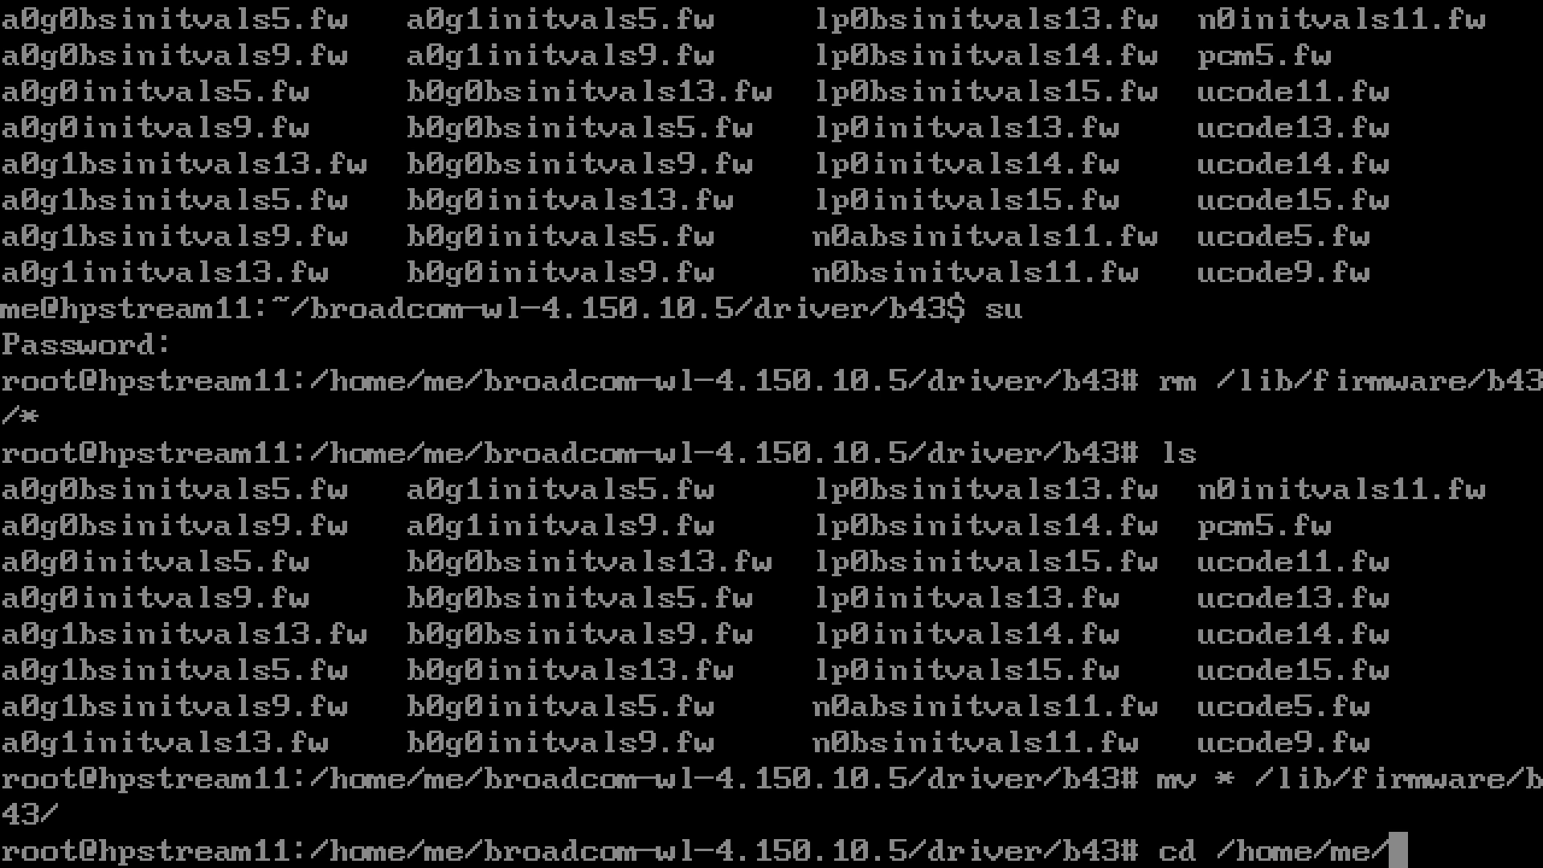
key(Return)
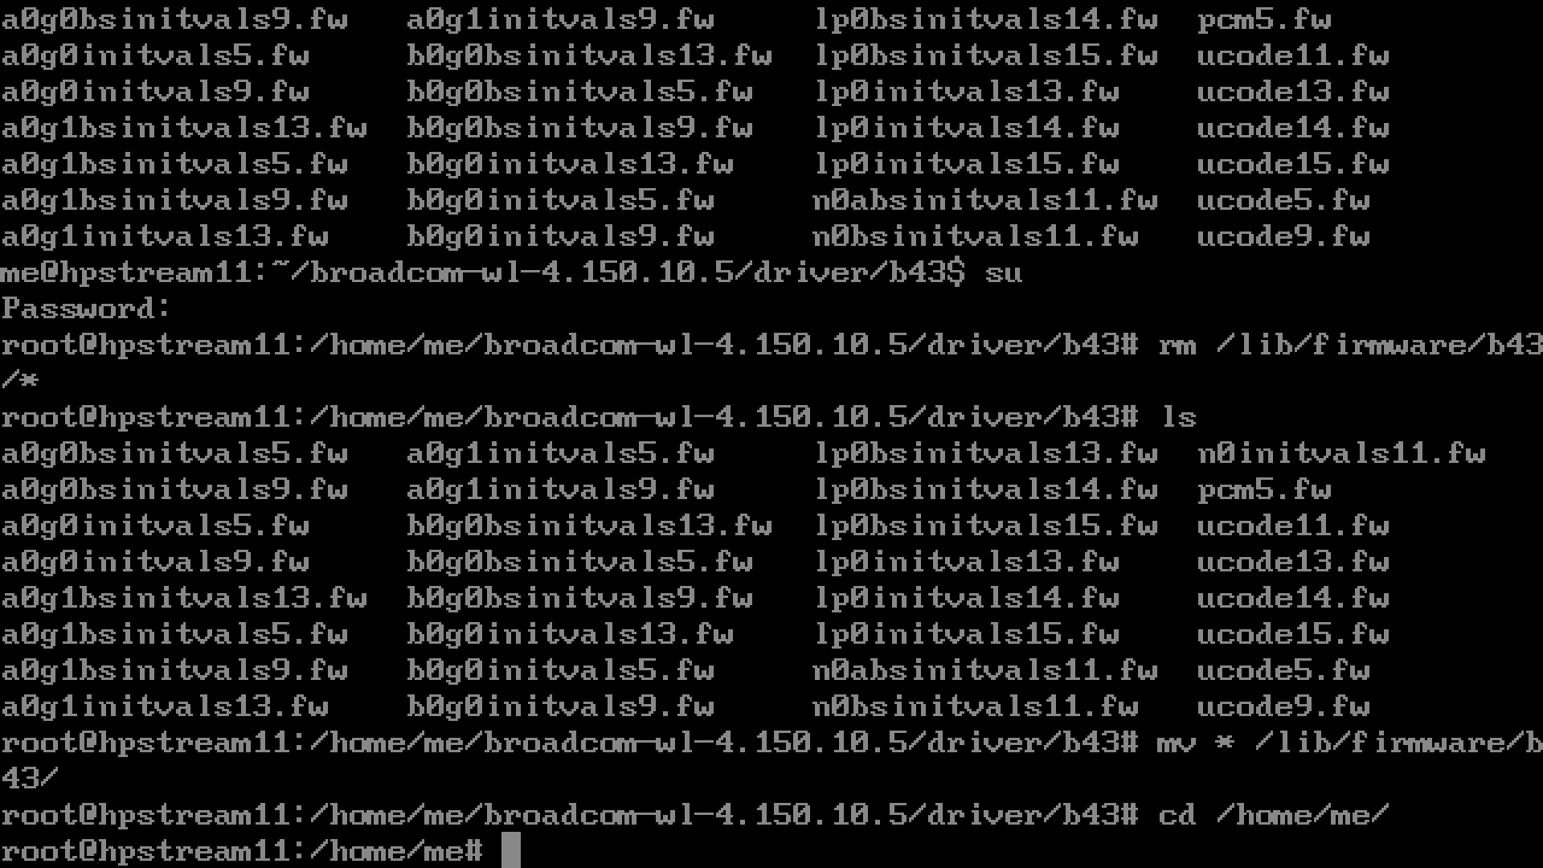
- Load the b43 module with modprobe, then exit the root shell back to the home prompt
text(m)
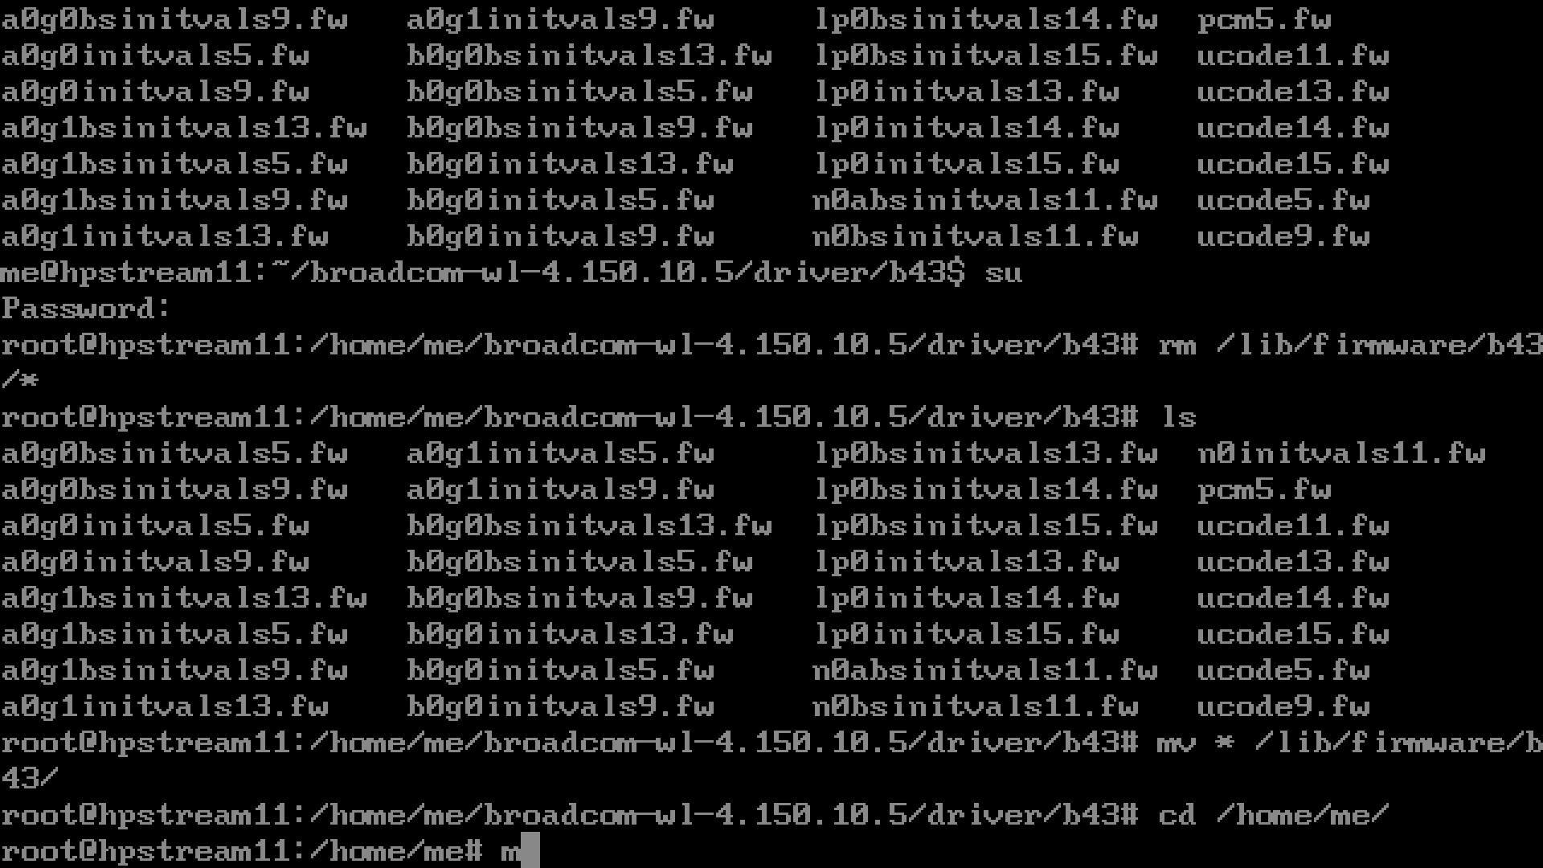
text(odprobe b43)
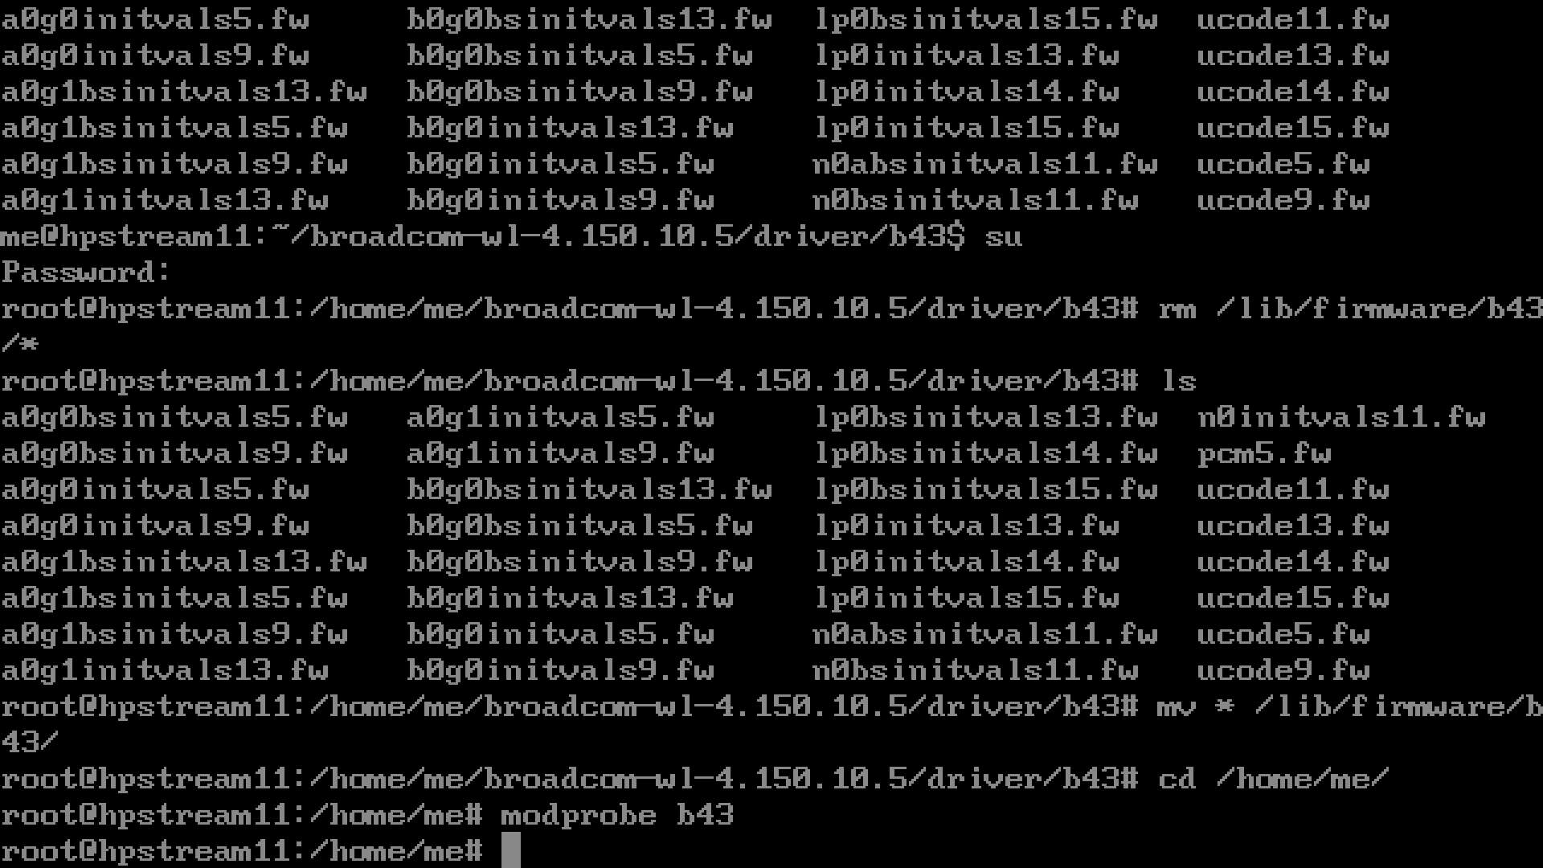
text(ifconfig wlan)
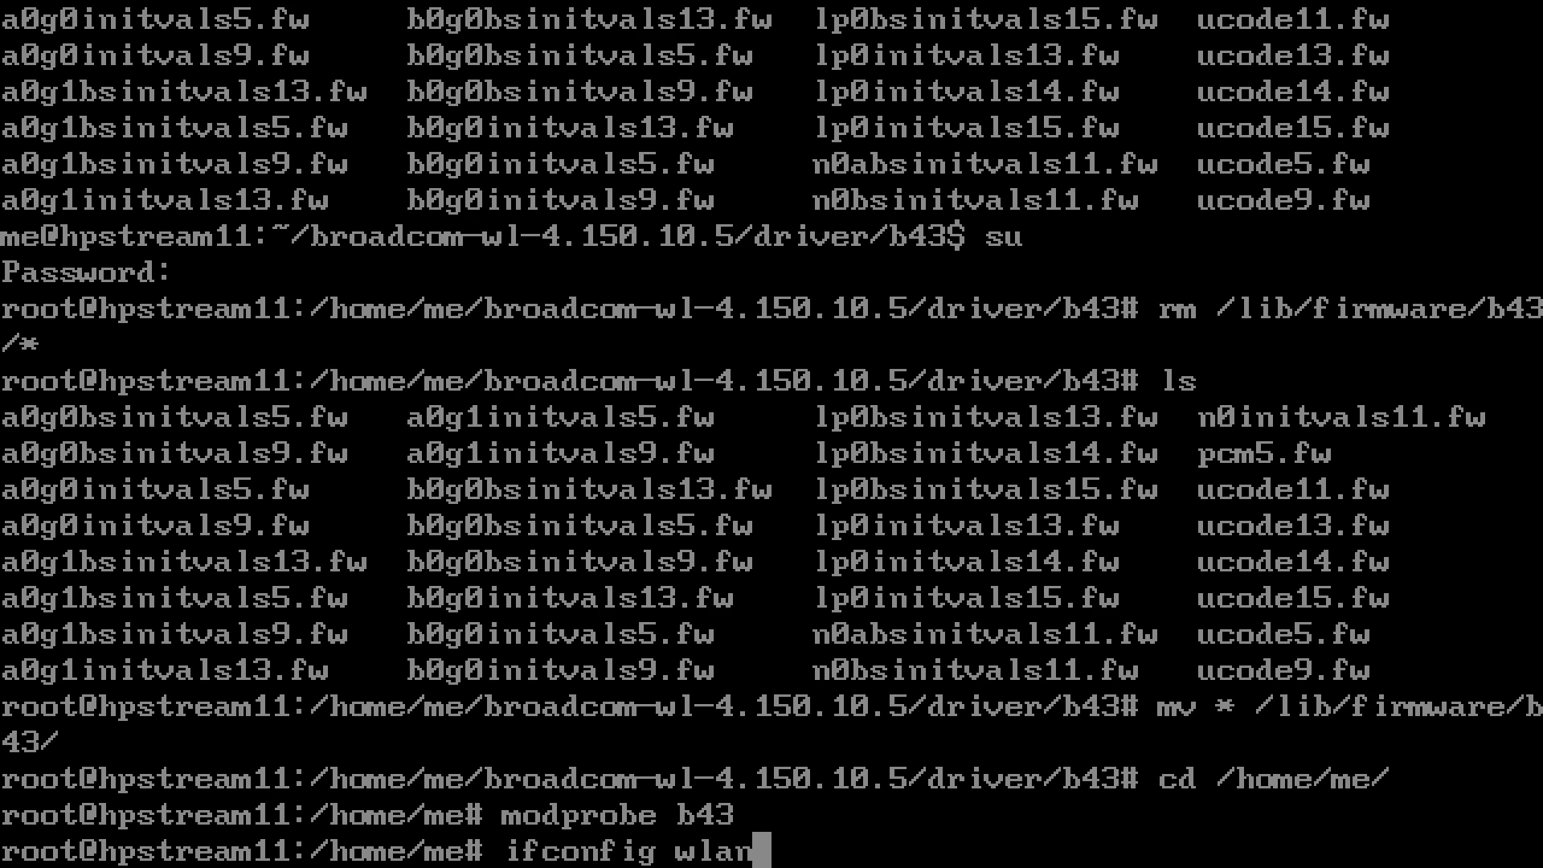
text(0)
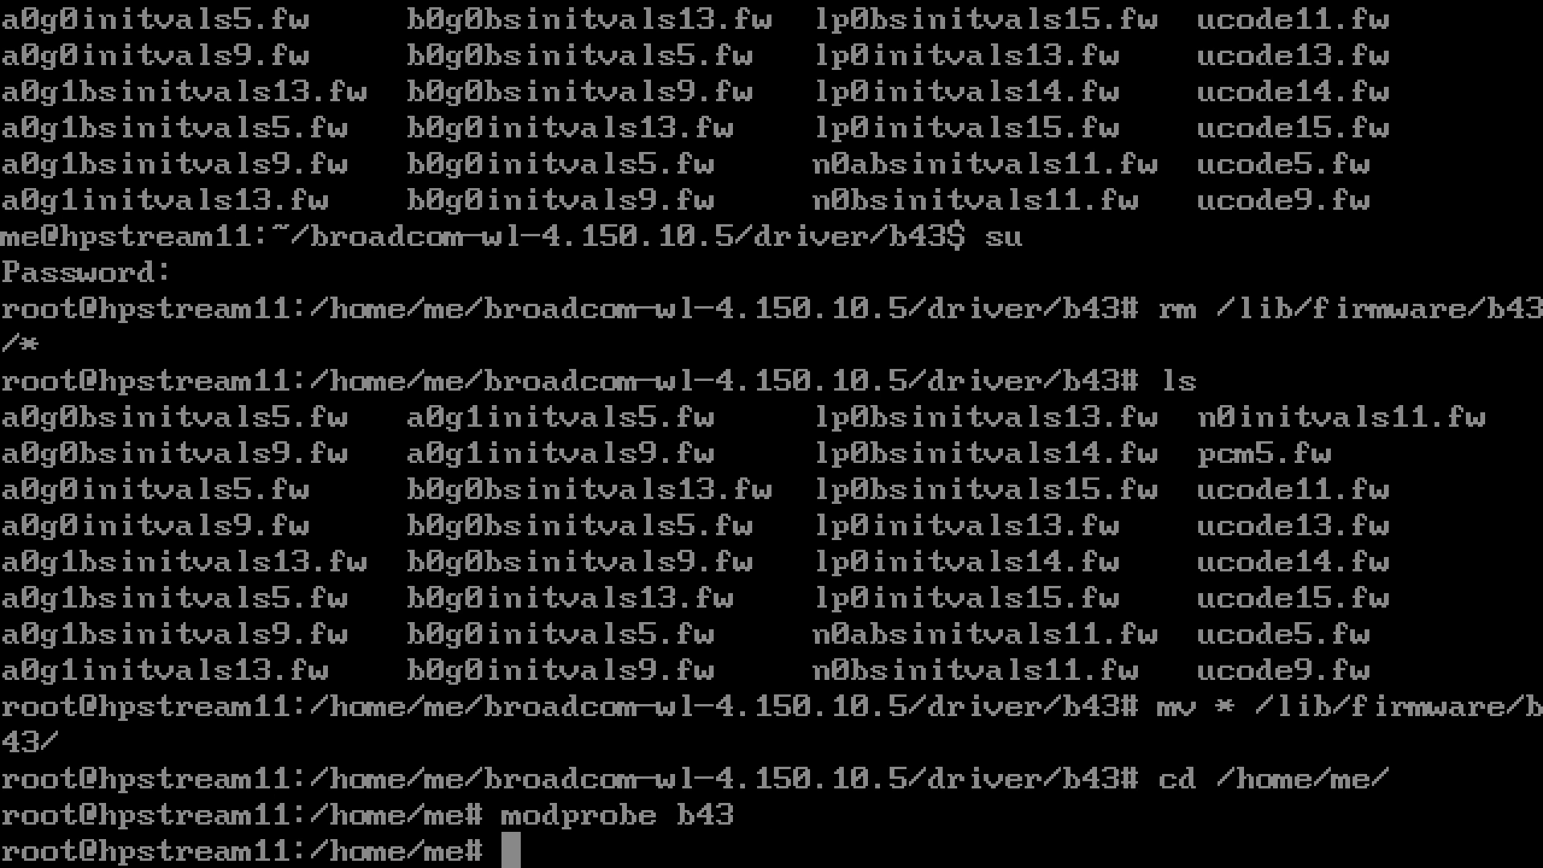
text(exit)
text(cd /h)
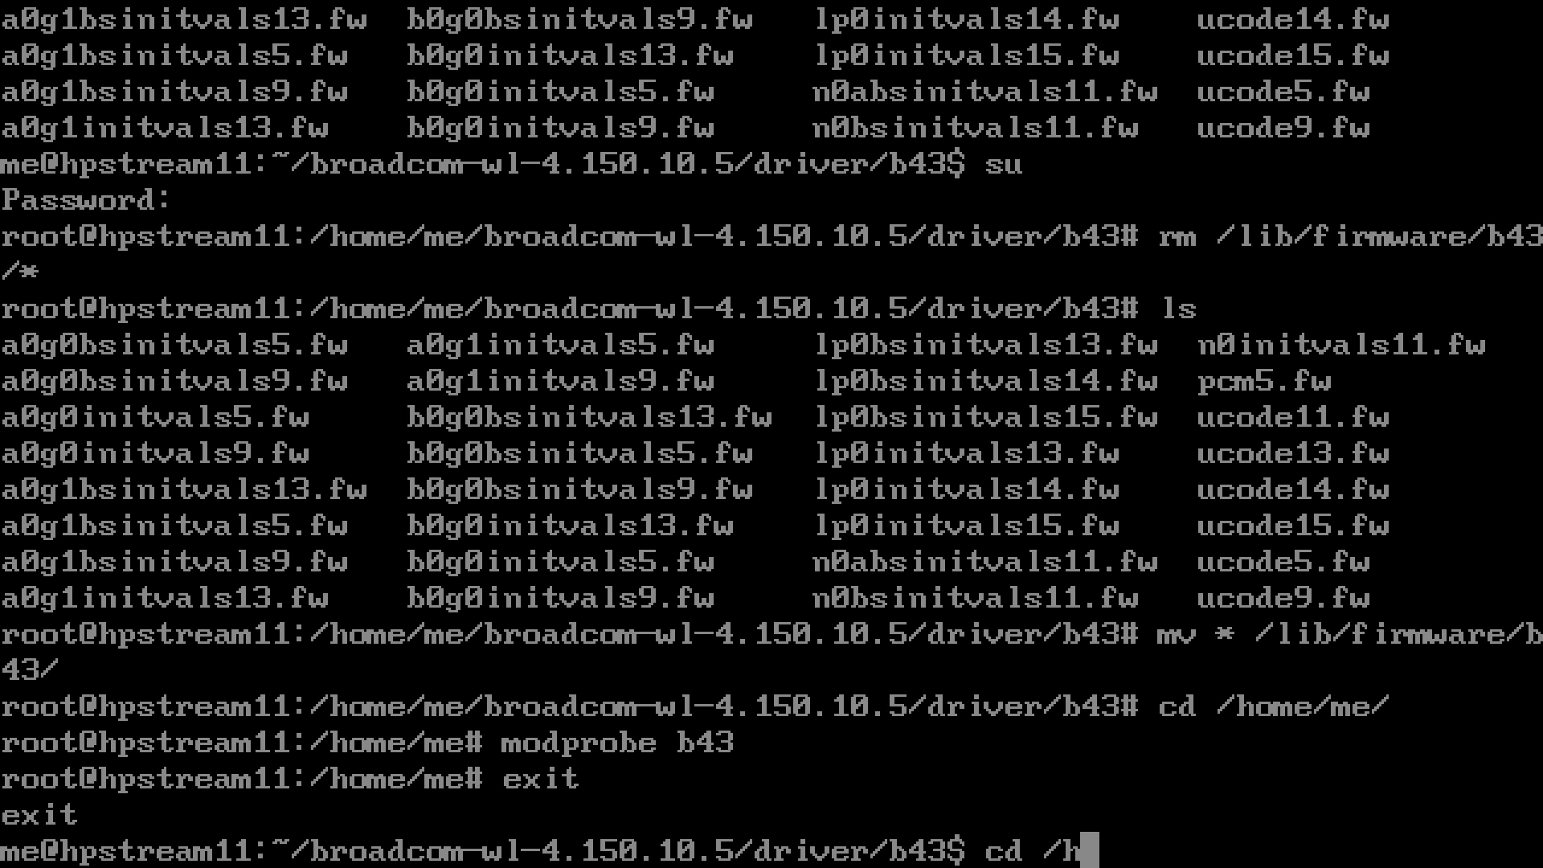
key(Return)
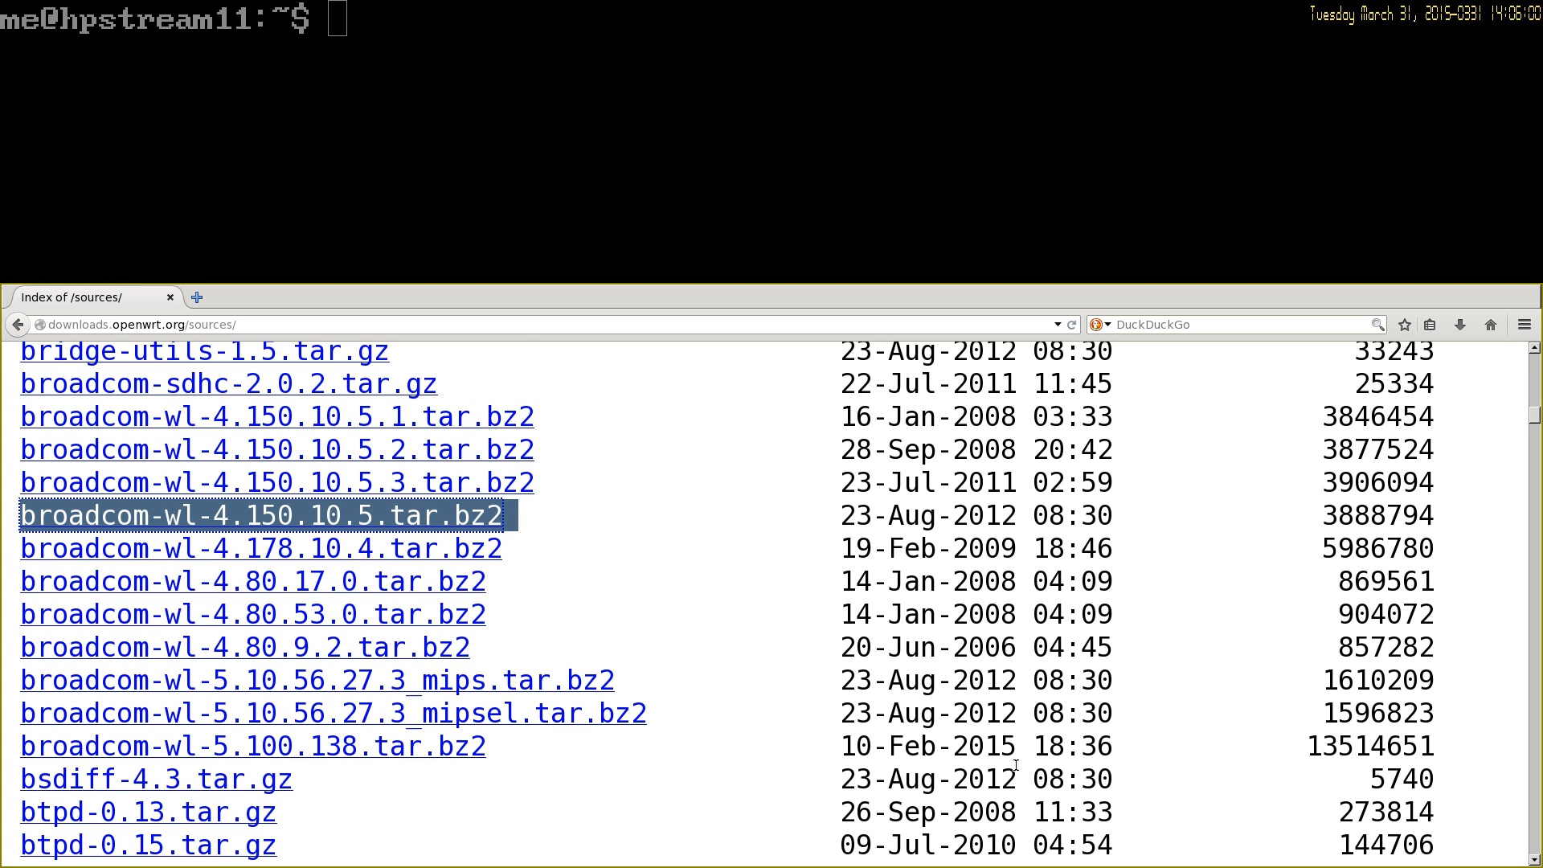
text(su)
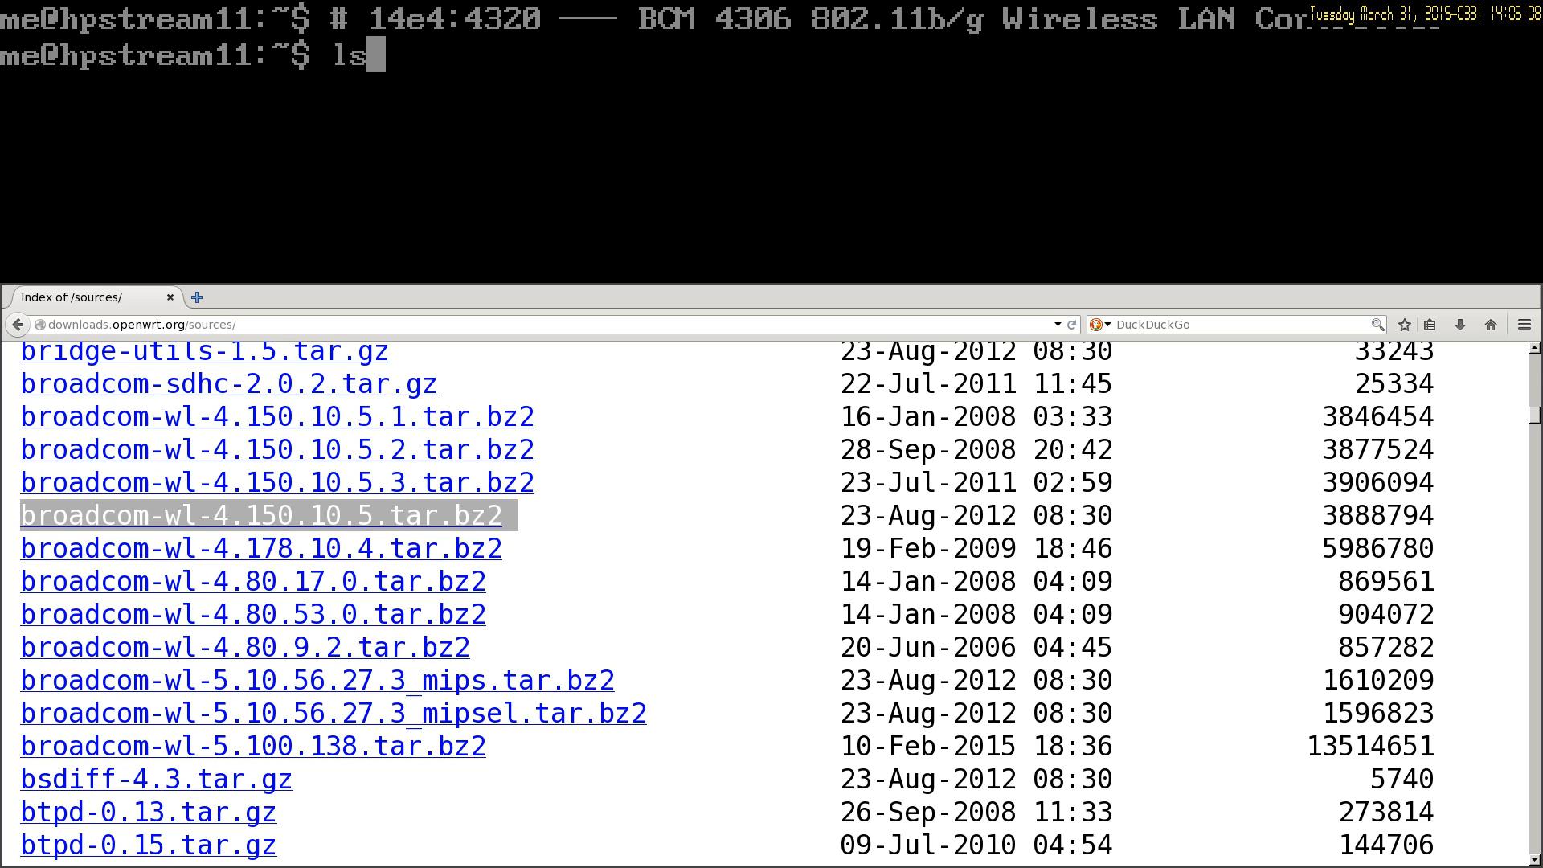
key(Return)
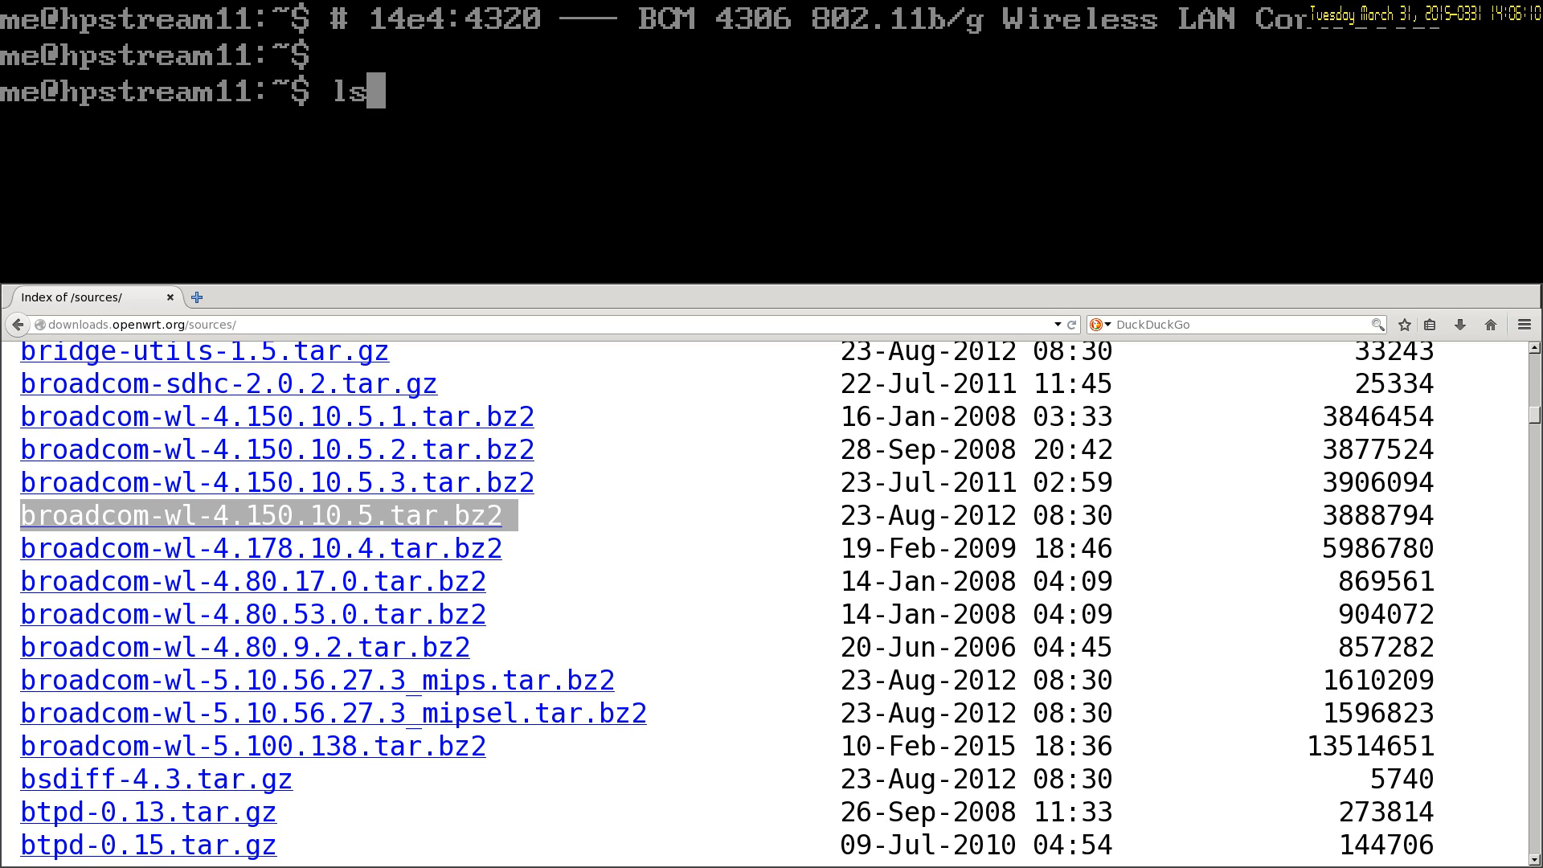
text(clear)
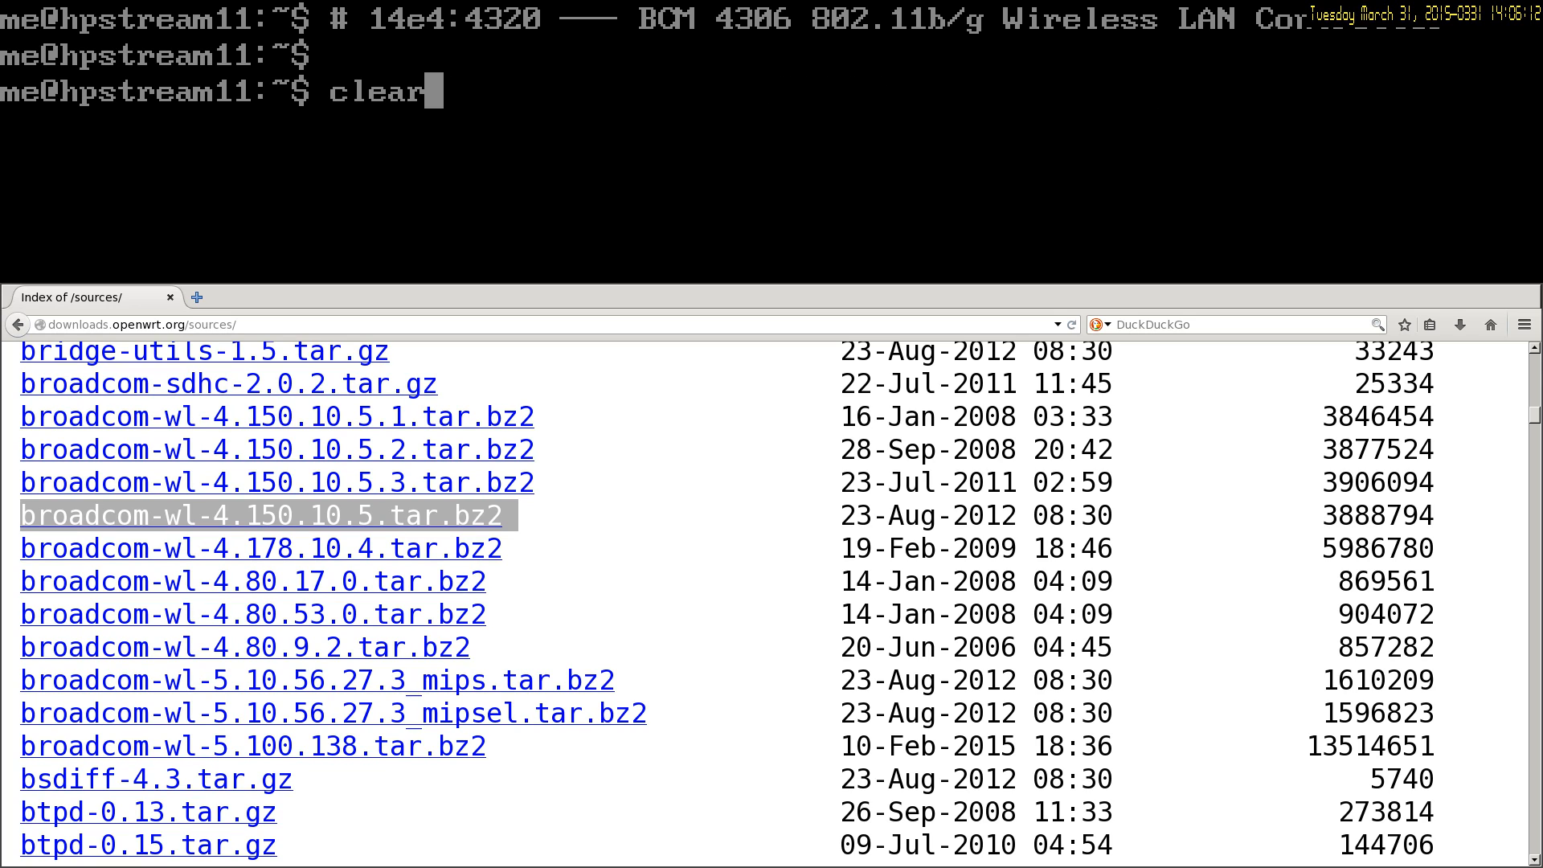
text(wget -c http://downloads.openwrt.org/sources/broadcom-wl-4.150.10.5.tar.bz2)
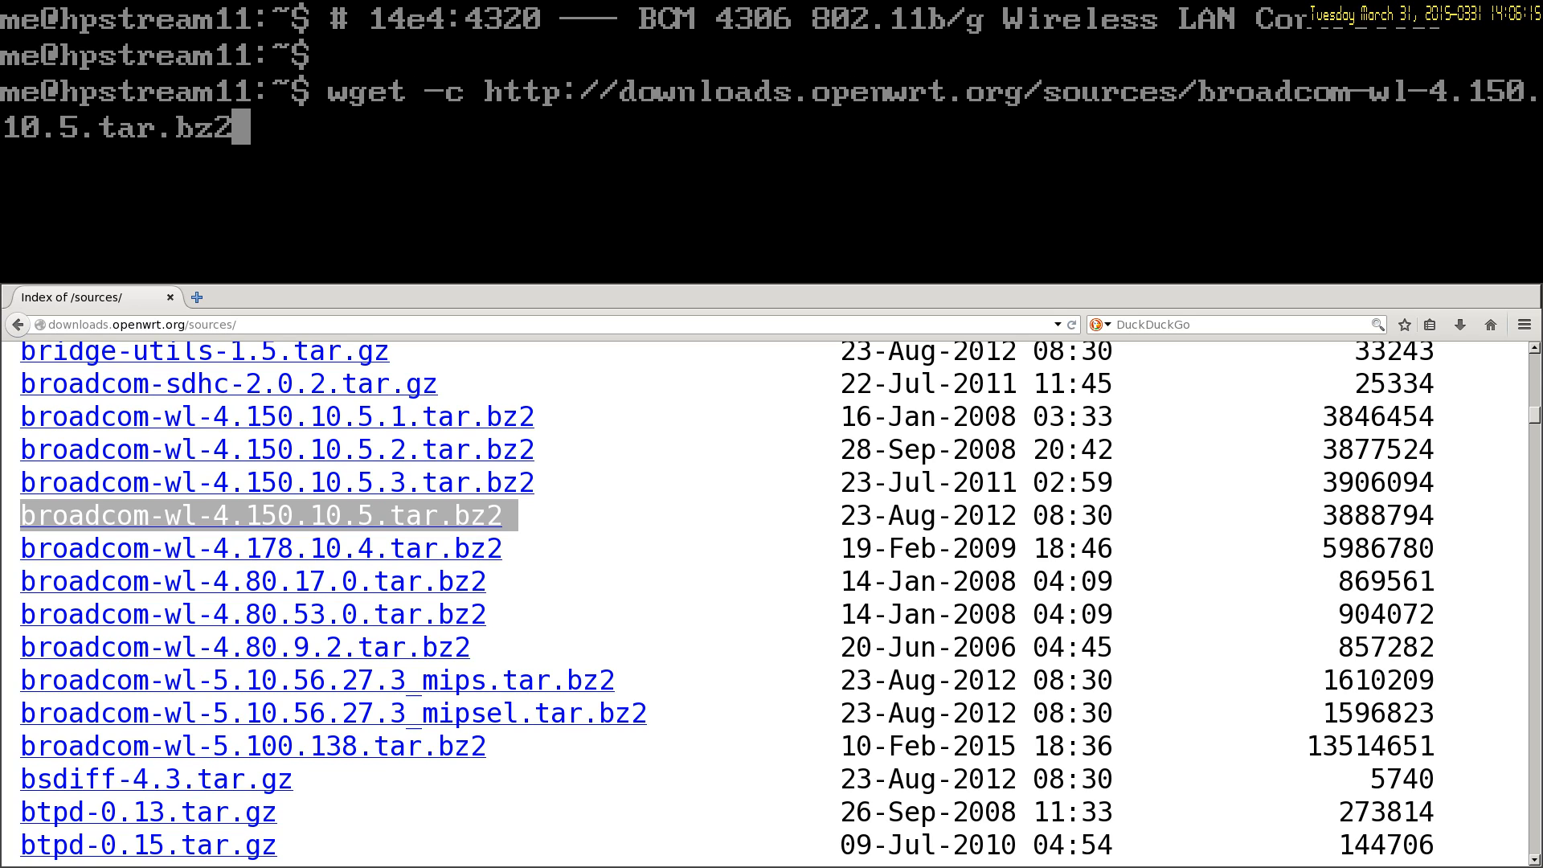